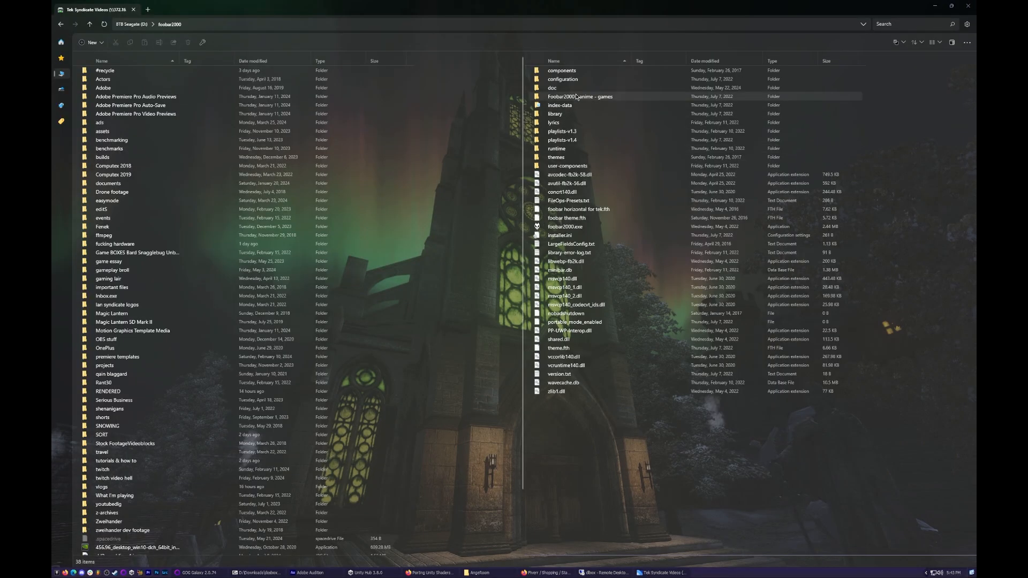
# Step: Launch the Services console from File Explorer and browse the Services (Local) list
pyautogui.doubleClick(580, 96)
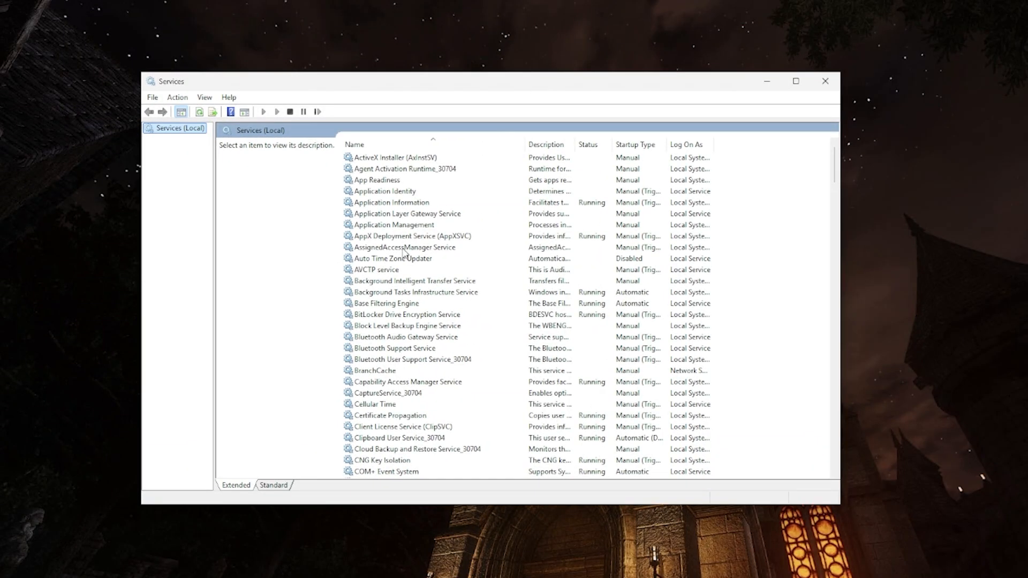
pyautogui.moveTo(371, 228)
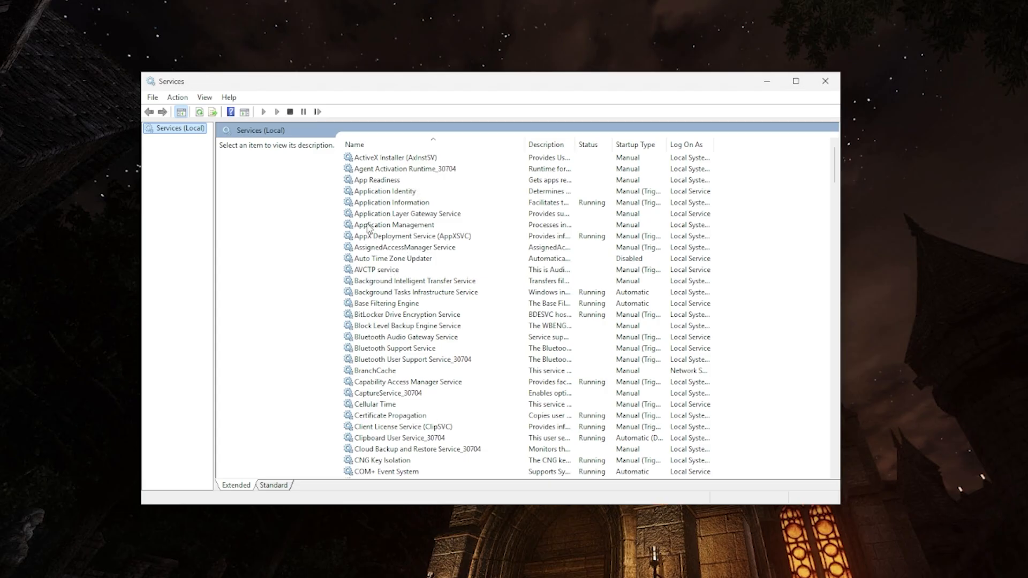
pyautogui.moveTo(397, 445)
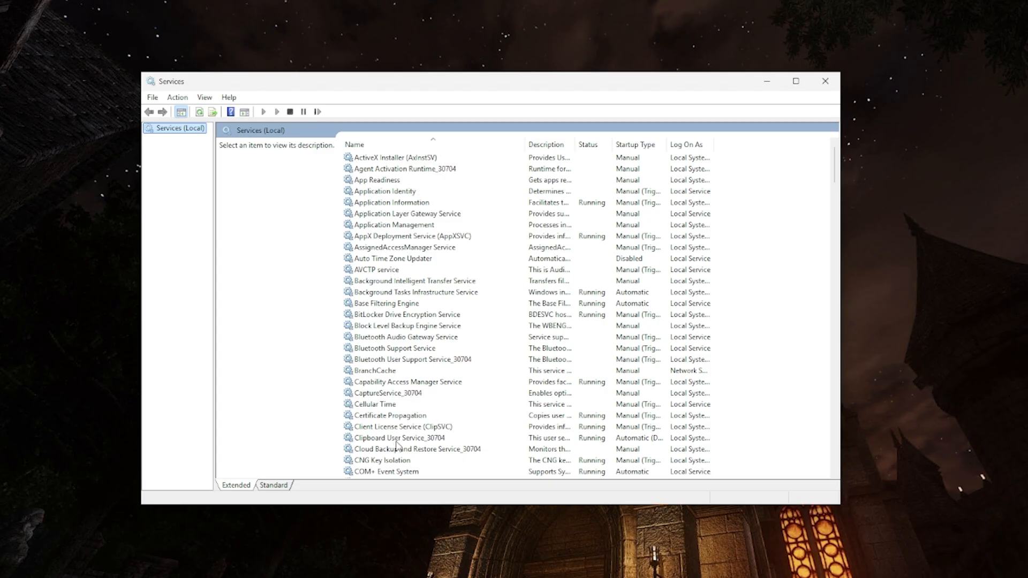
pyautogui.scroll(-3)
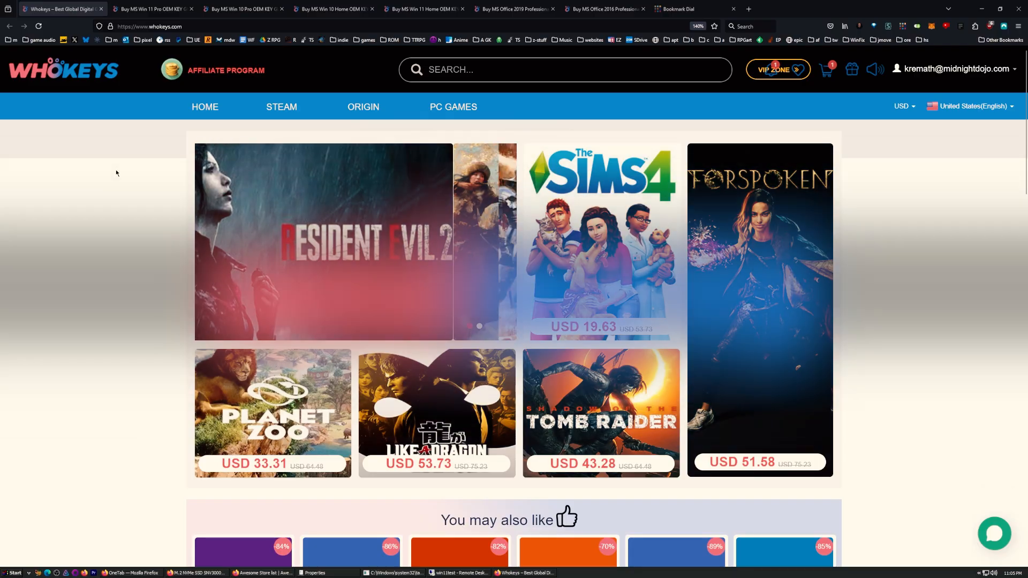
# Step: Browse the WhoKeys homepage and check the Windows 11 Pro key's original list price
pyautogui.scroll(-3)
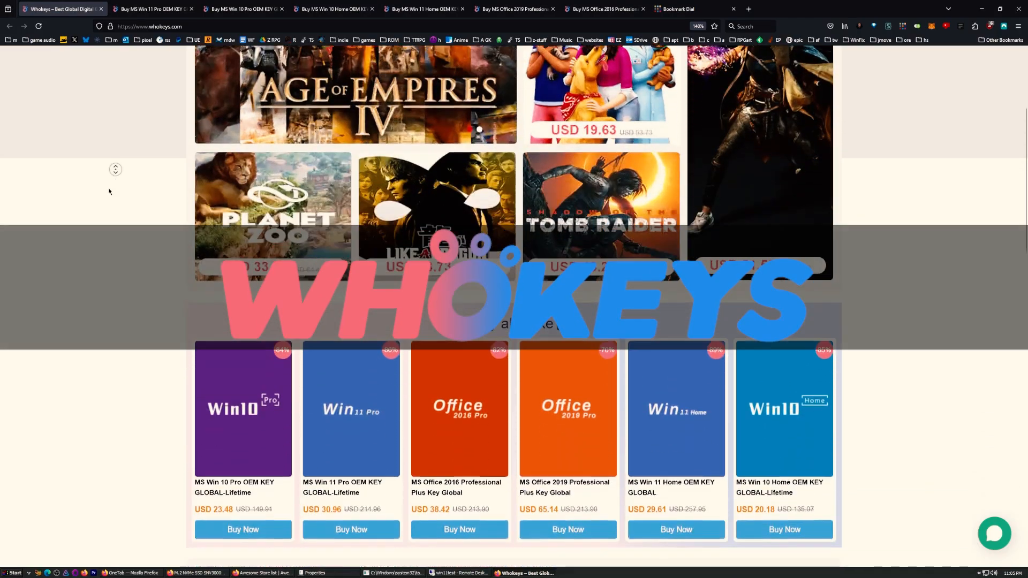
pyautogui.scroll(-3)
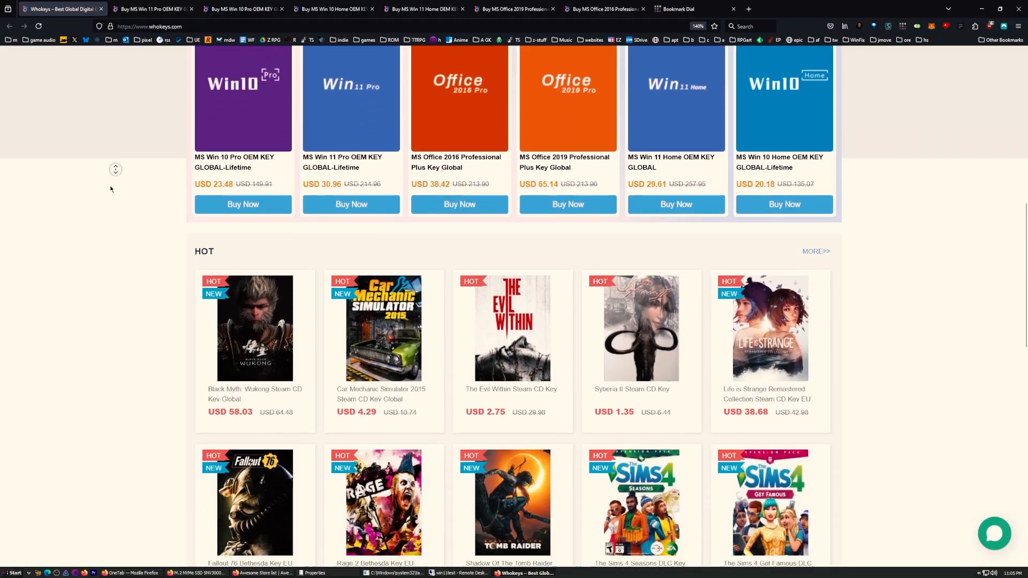
pyautogui.scroll(-3)
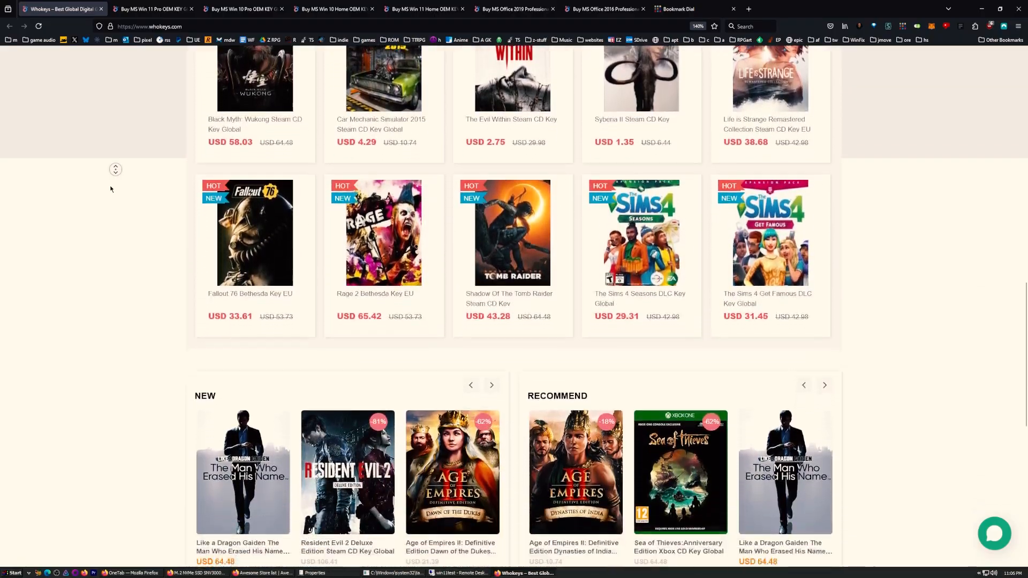
pyautogui.scroll(-3)
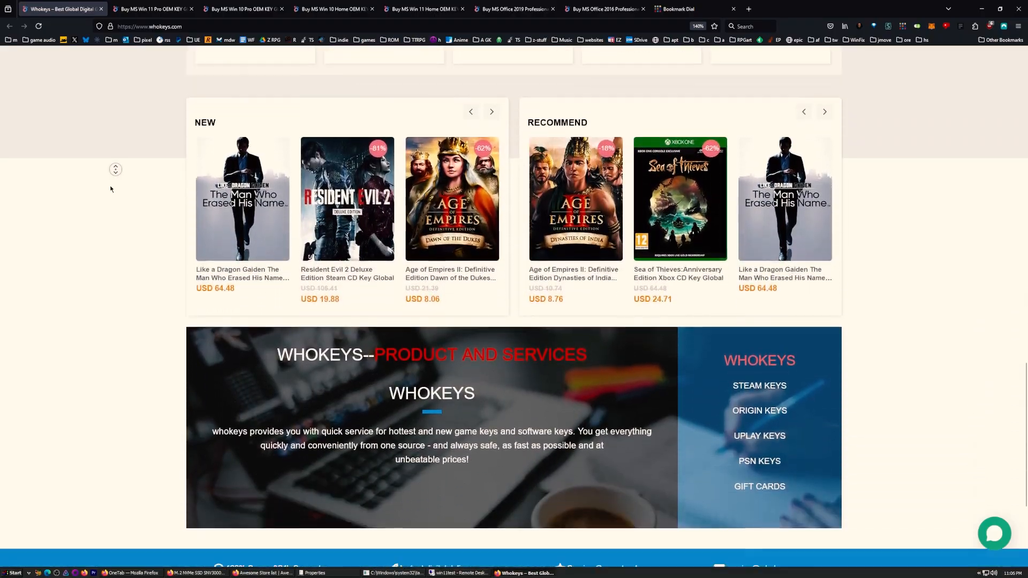
pyautogui.scroll(-3)
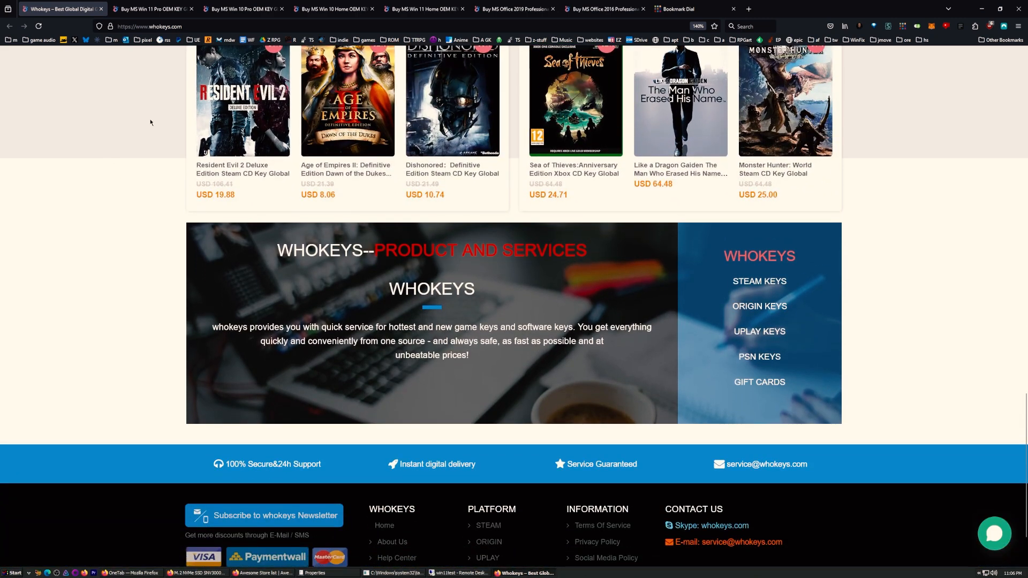
pyautogui.click(152, 9)
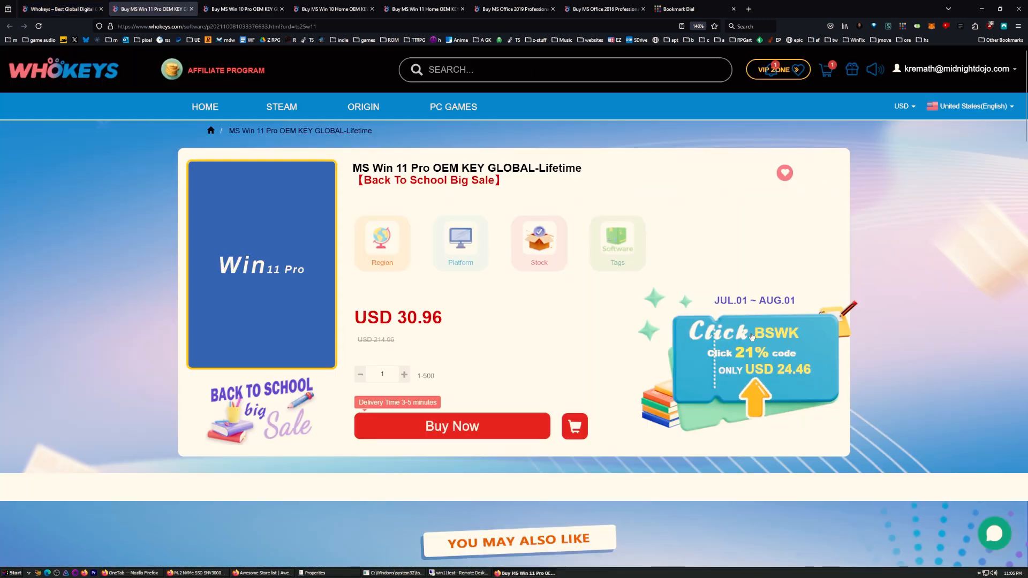
pyautogui.doubleClick(365, 339)
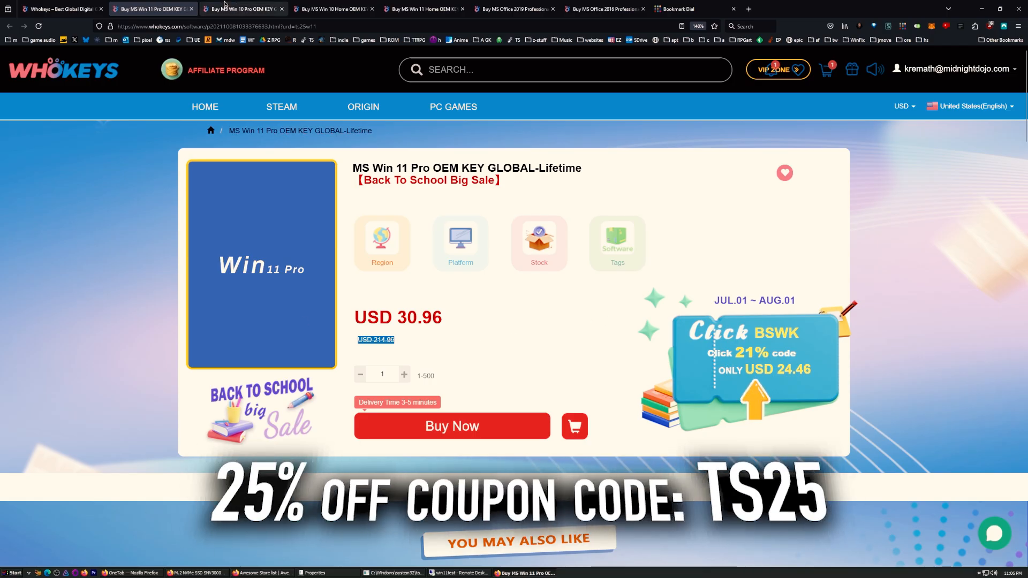
# Step: Compare the Windows 10/11 and Office 2019/2016 key prices, then buy the Windows 11 Pro key
pyautogui.click(243, 9)
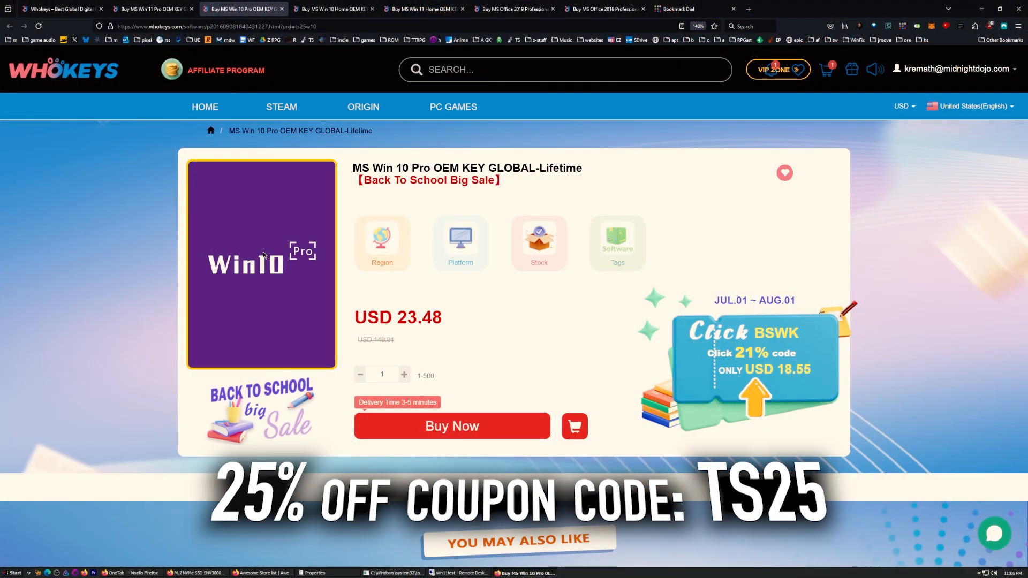
pyautogui.click(334, 9)
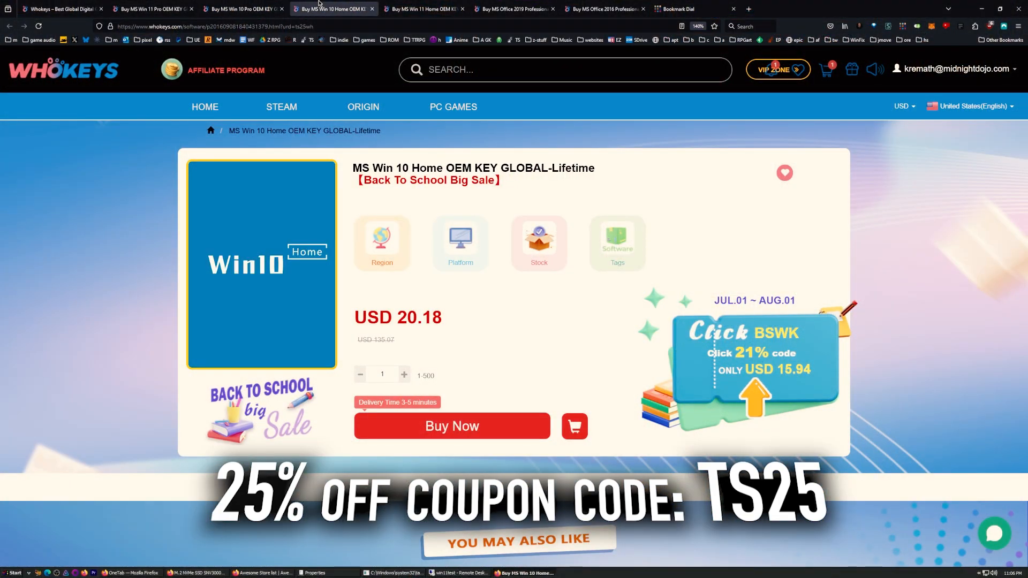
pyautogui.click(423, 9)
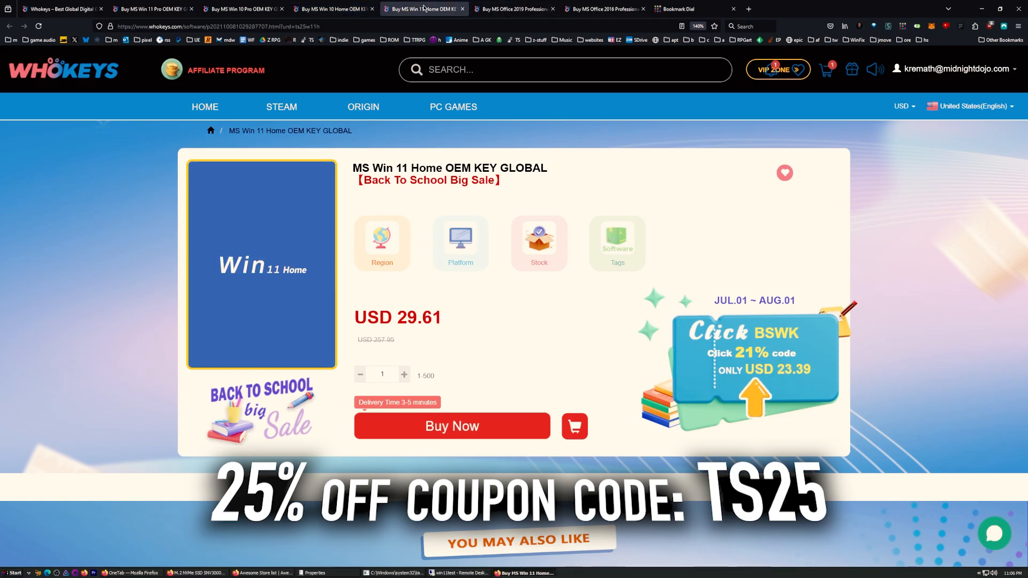
pyautogui.click(515, 8)
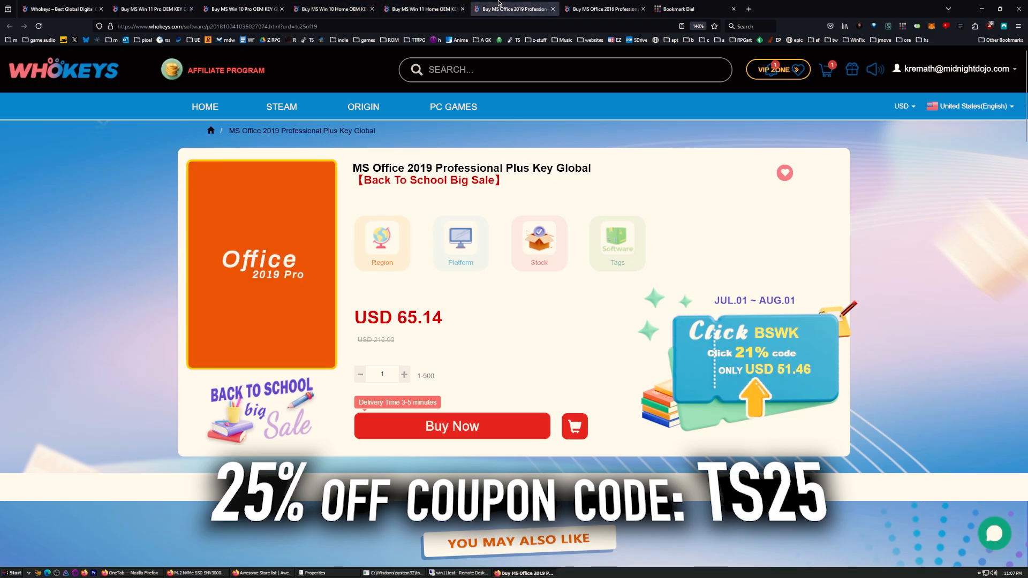
pyautogui.moveTo(504, 8)
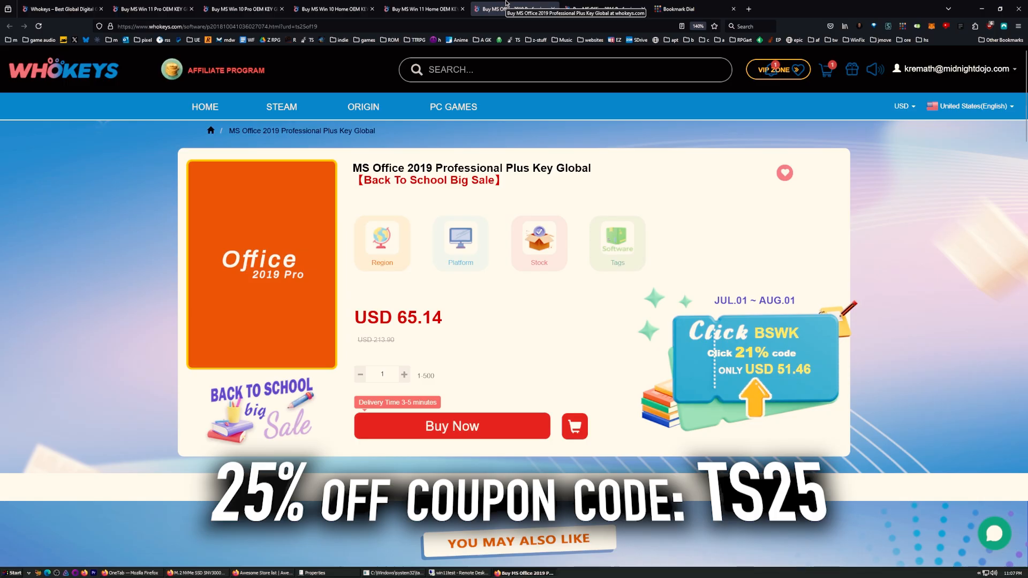
pyautogui.click(515, 9)
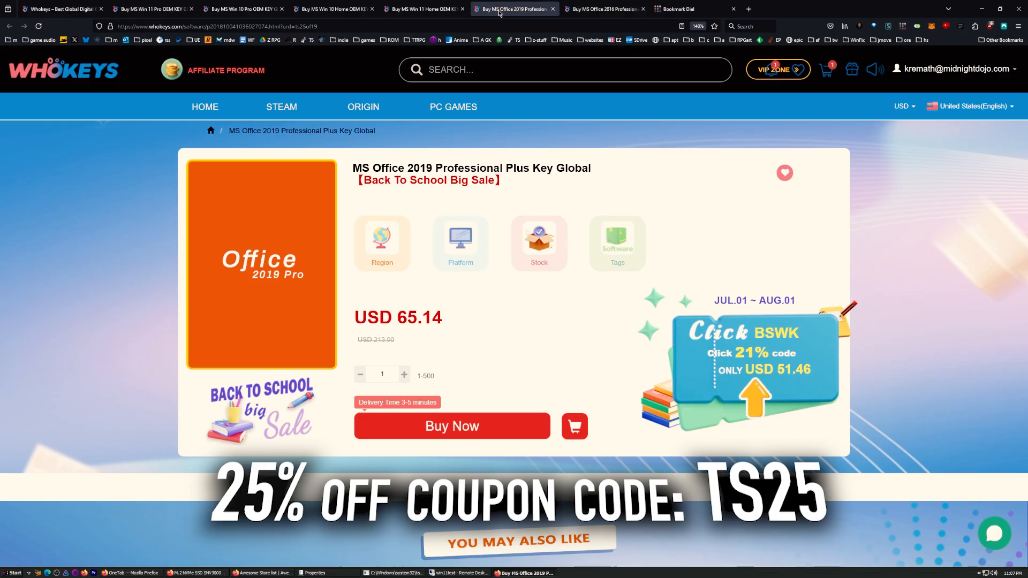
pyautogui.doubleClick(396, 317)
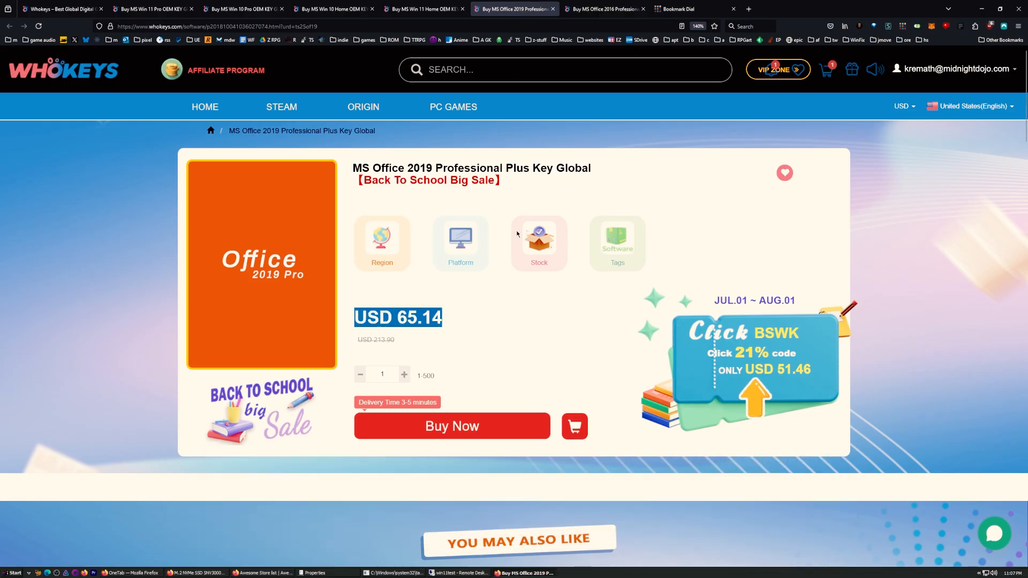
pyautogui.click(602, 9)
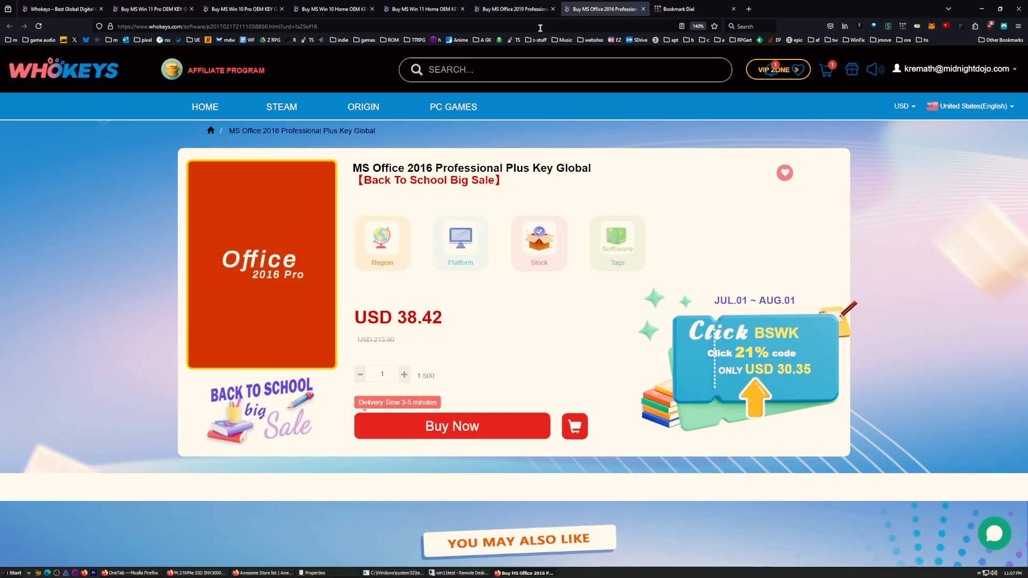
pyautogui.moveTo(514, 8)
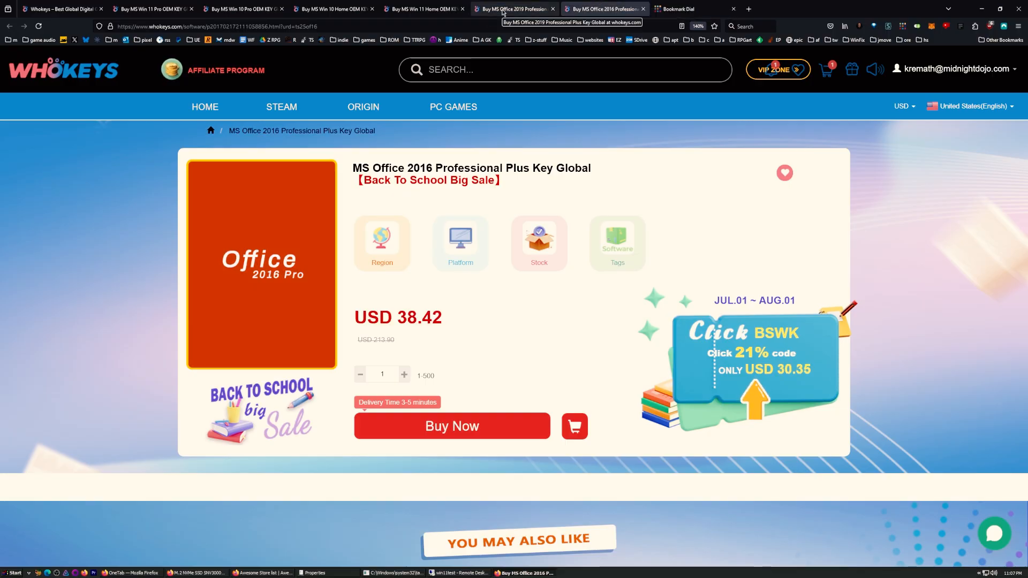
pyautogui.click(153, 9)
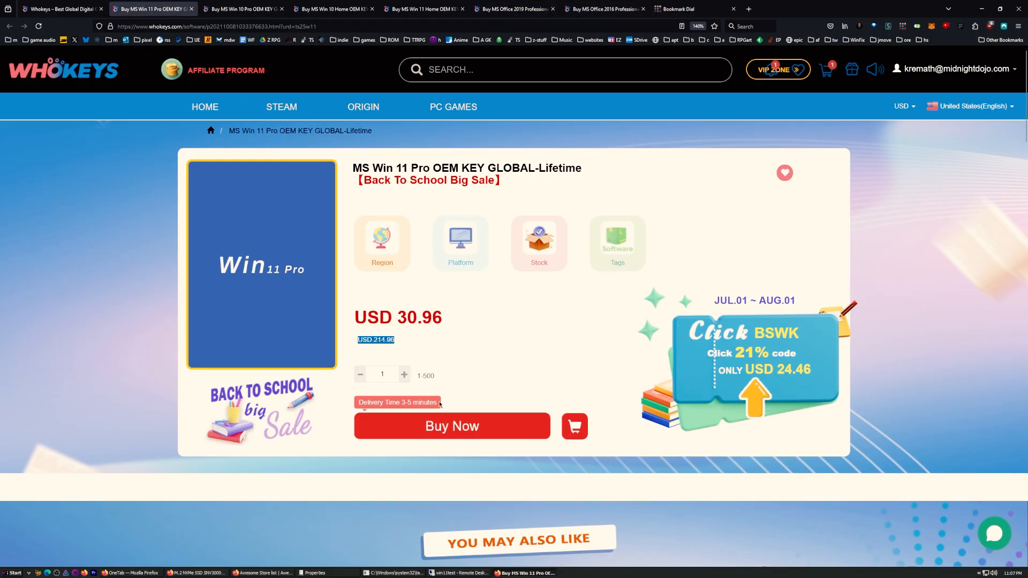
pyautogui.moveTo(452, 425)
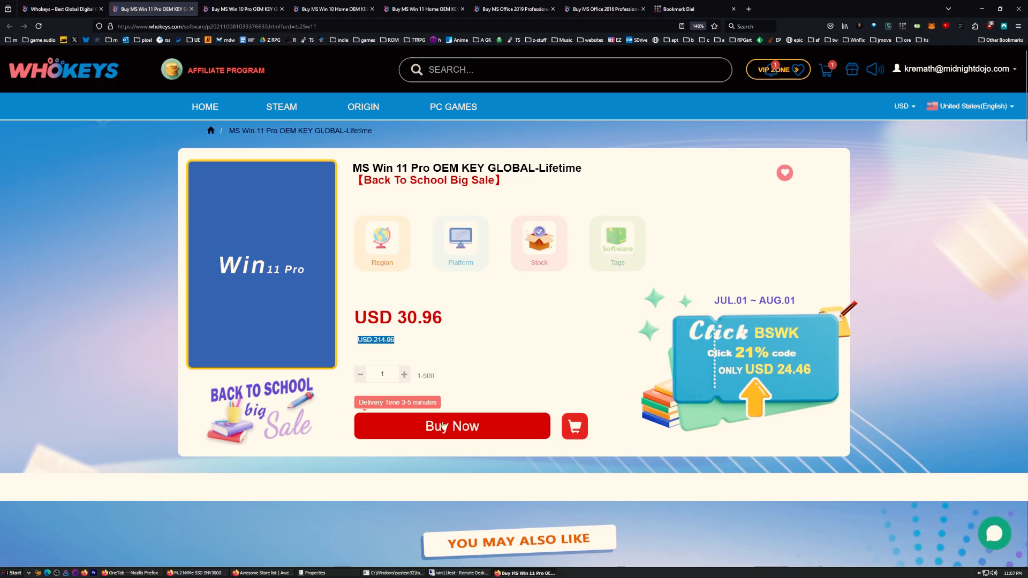
pyautogui.click(451, 425)
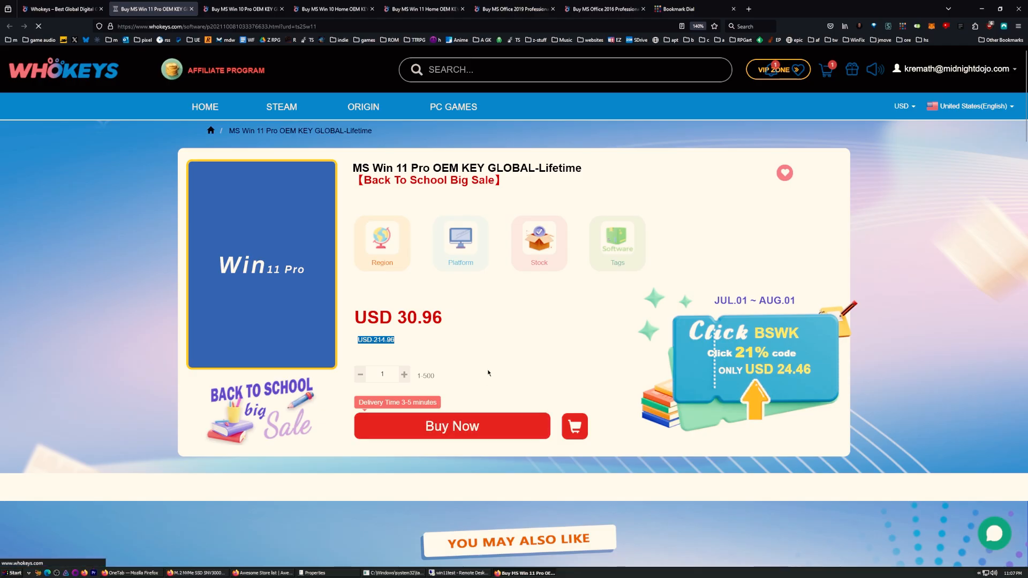
# Step: Review the checkout, then retrieve the Windows 10 Pro key from the account's past orders
pyautogui.click(451, 425)
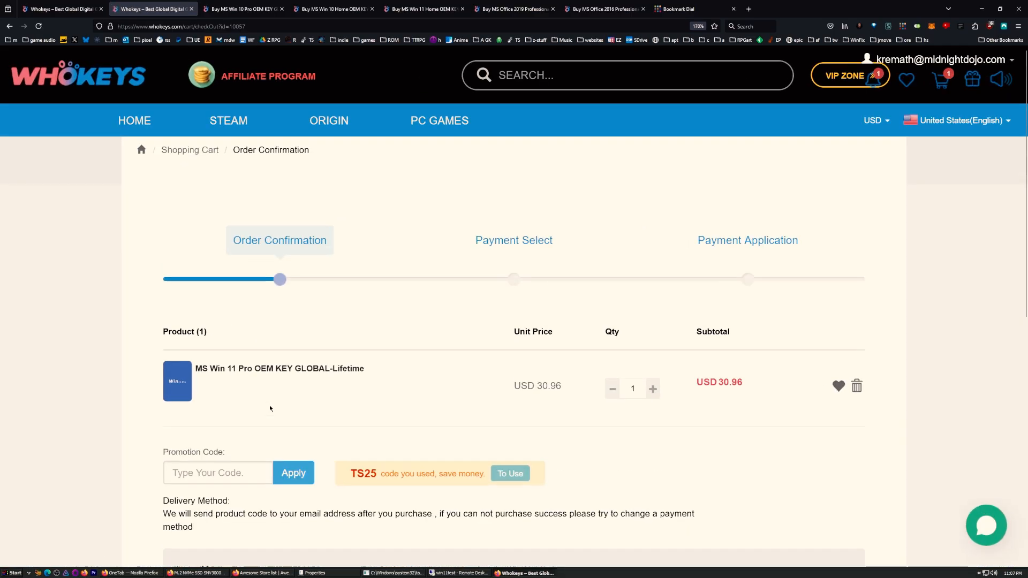
pyautogui.scroll(-3)
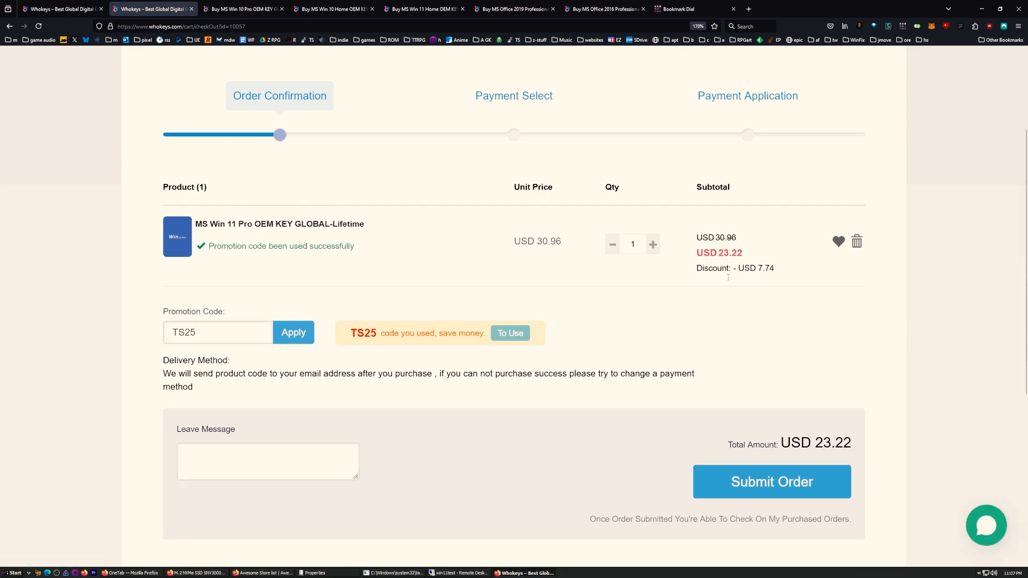
pyautogui.moveTo(719, 463)
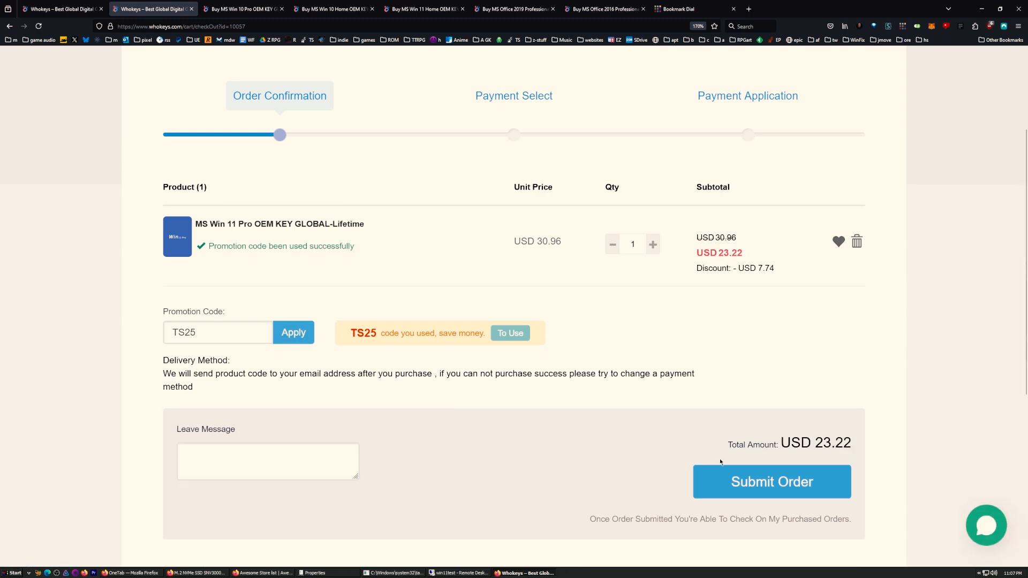
pyautogui.scroll(3)
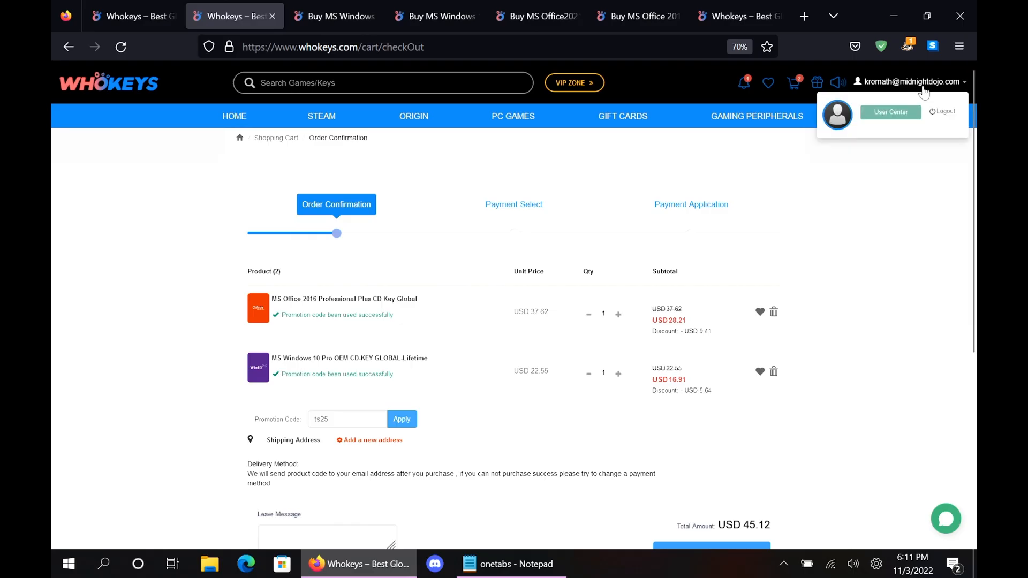
pyautogui.click(890, 112)
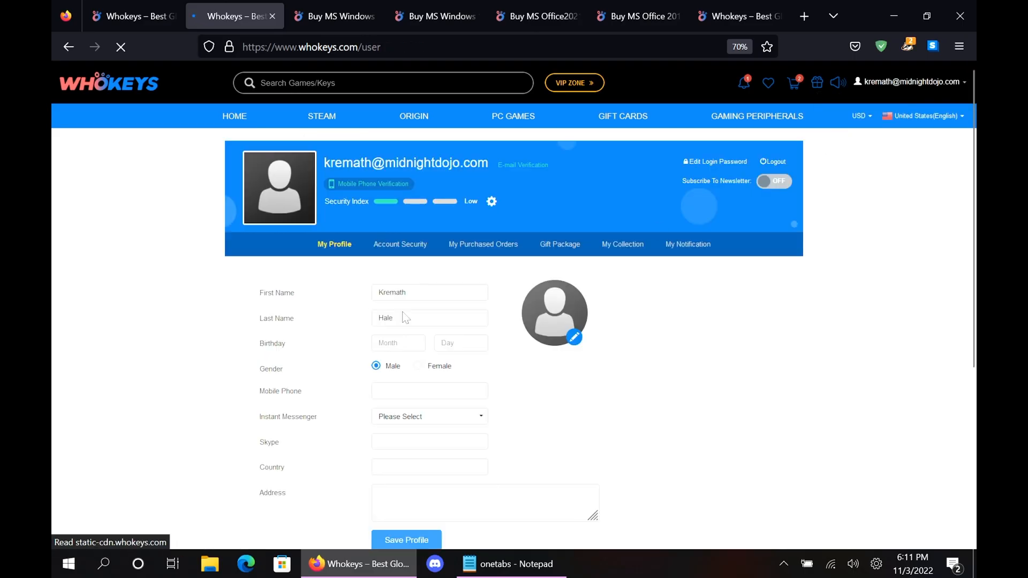
pyautogui.click(483, 244)
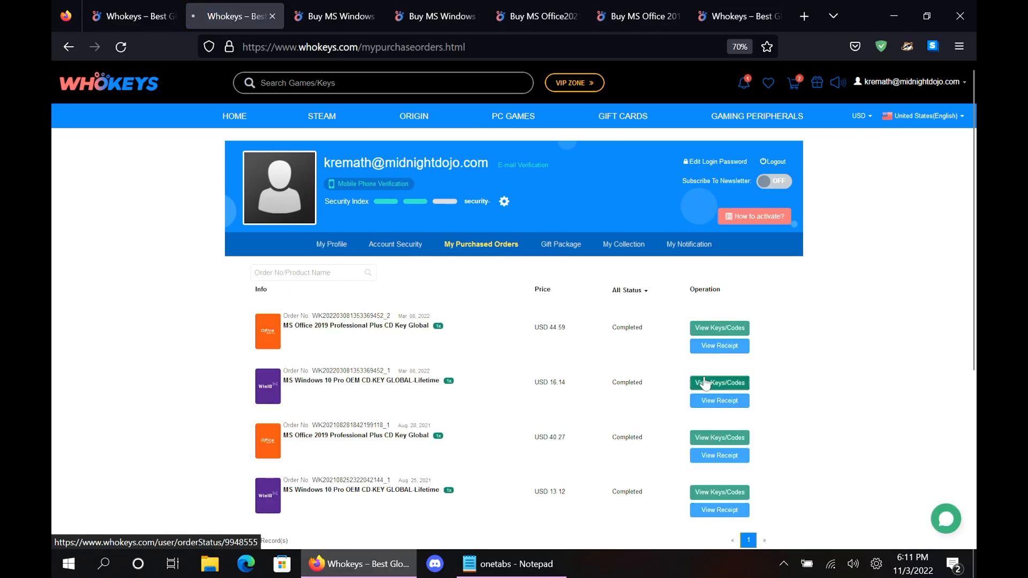
pyautogui.click(718, 383)
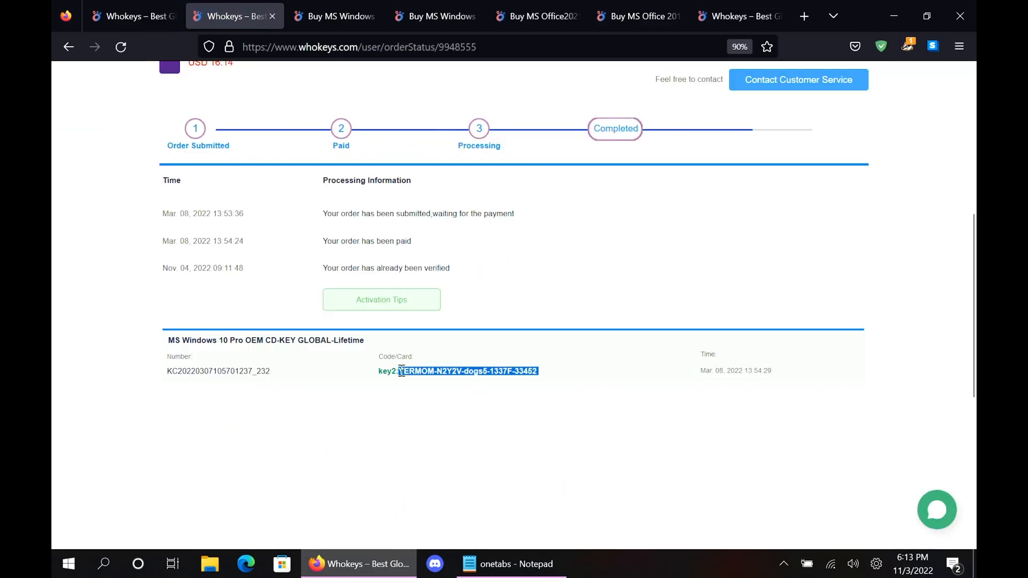
# Step: Activate Windows with the product key in Activation settings and dismiss the confirmation
pyautogui.write('activation settings')
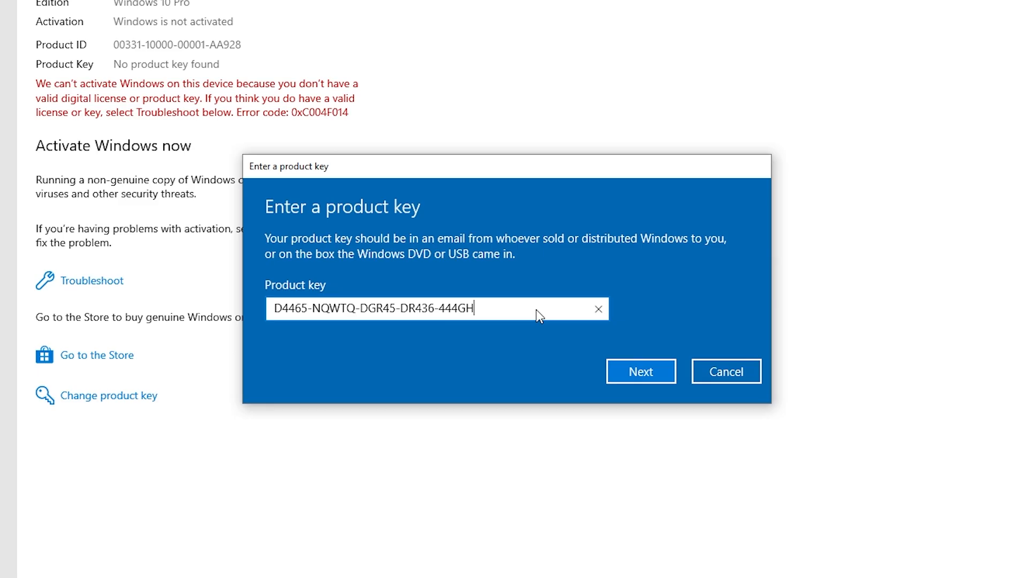
pyautogui.click(641, 372)
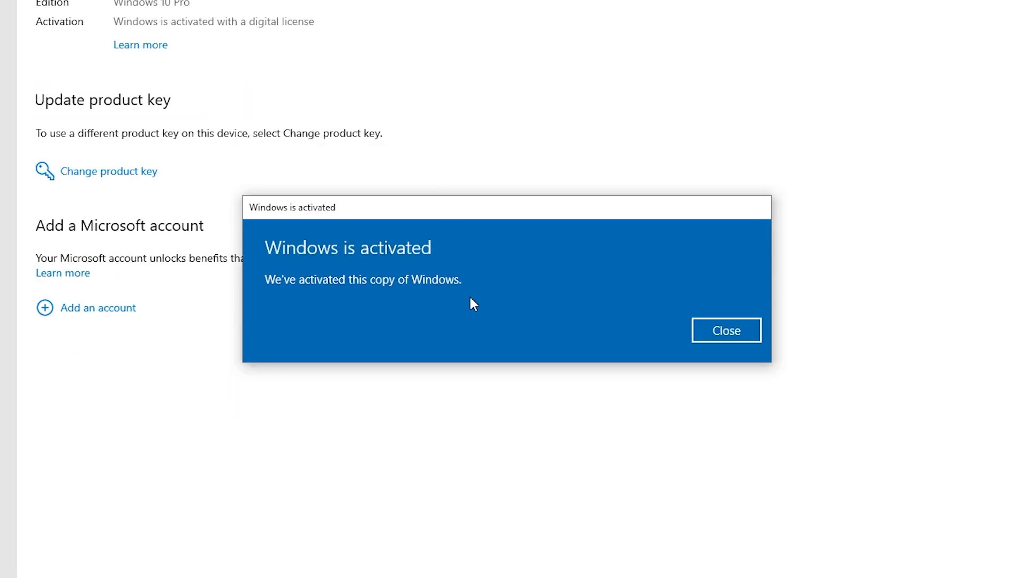
pyautogui.click(724, 331)
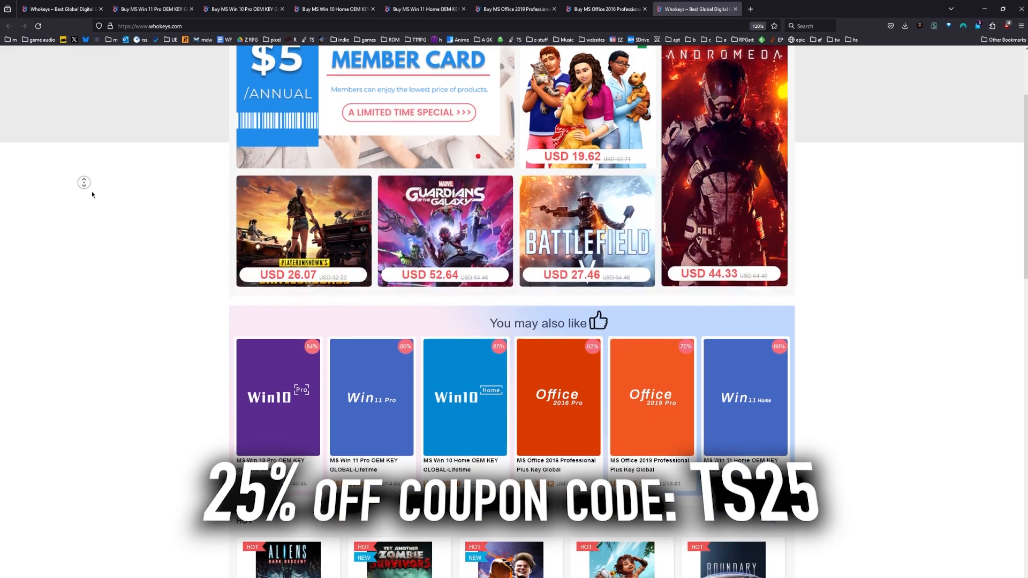
pyautogui.scroll(-3)
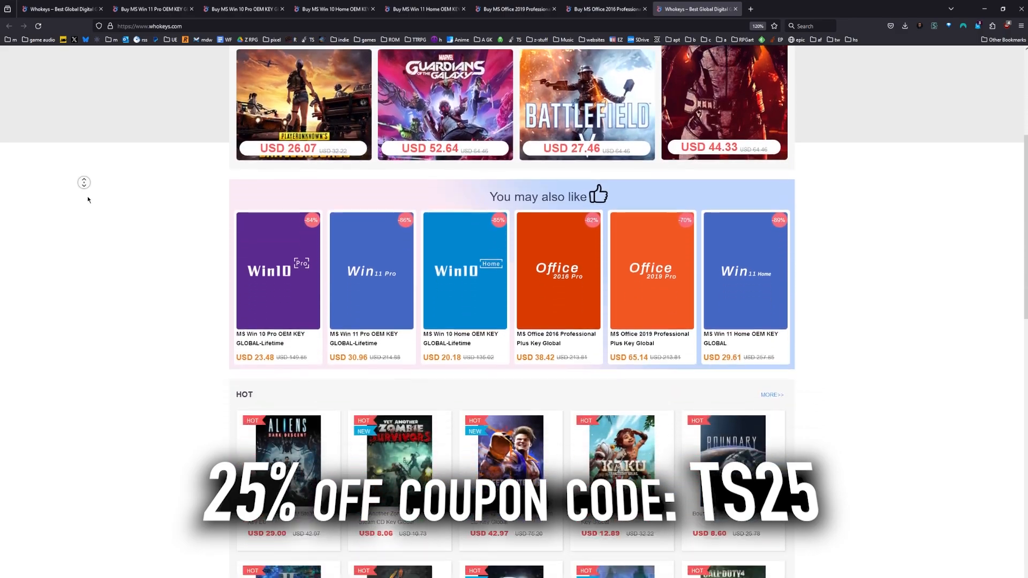
pyautogui.scroll(-3)
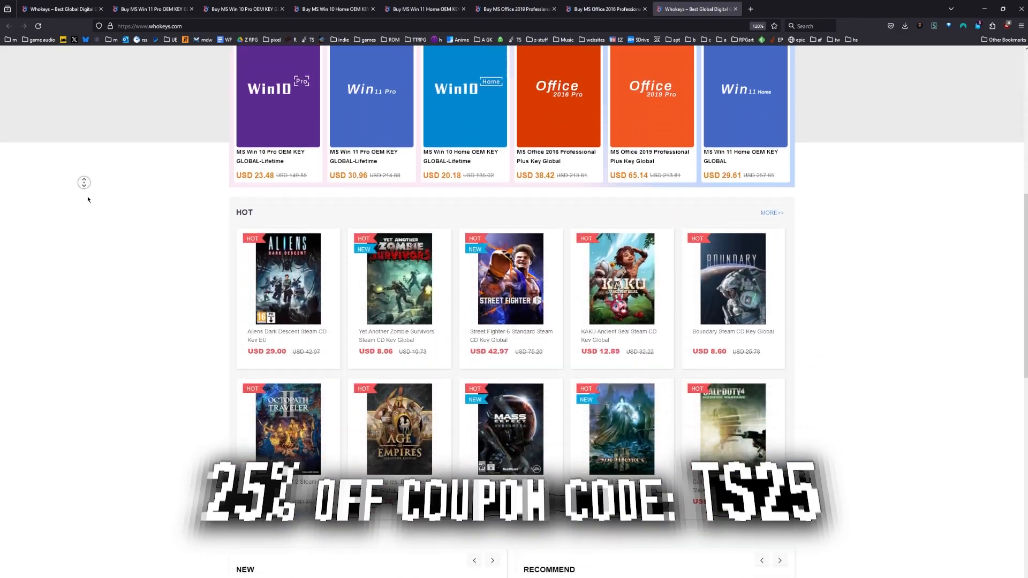
pyautogui.scroll(-3)
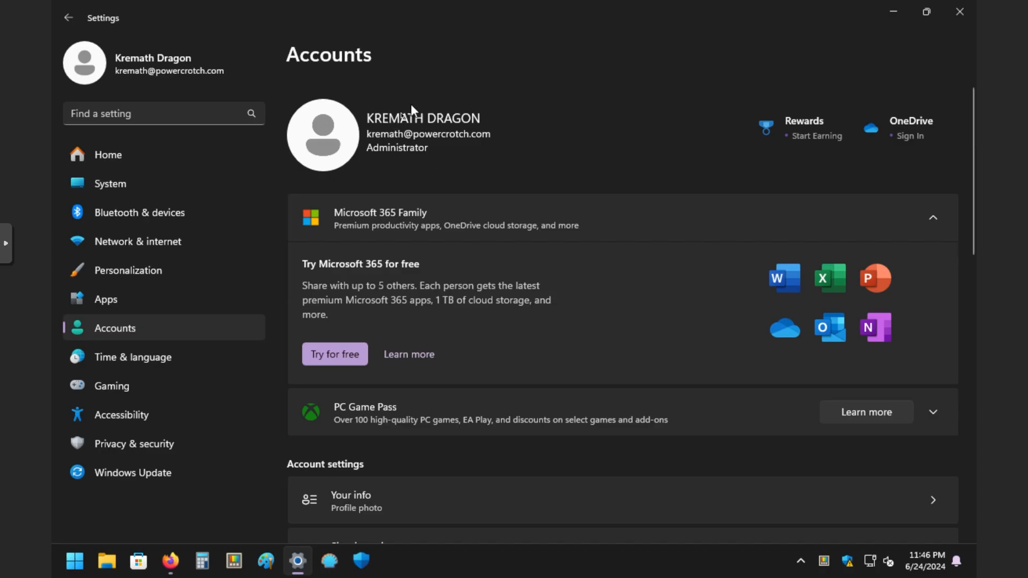
# Step: Scroll through the Accounts pages for Your info and Sign-in options
pyautogui.scroll(-3)
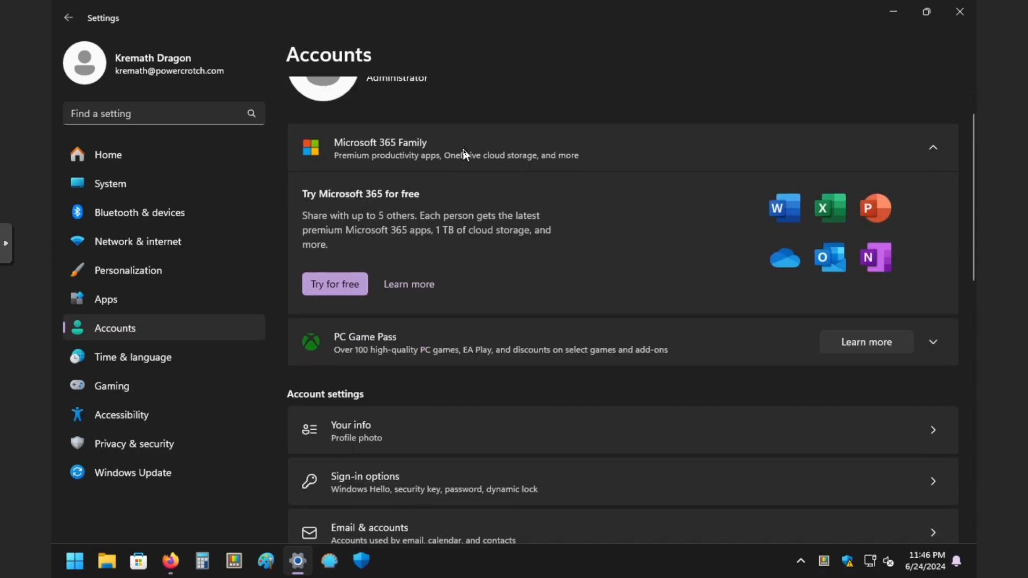
pyautogui.scroll(3)
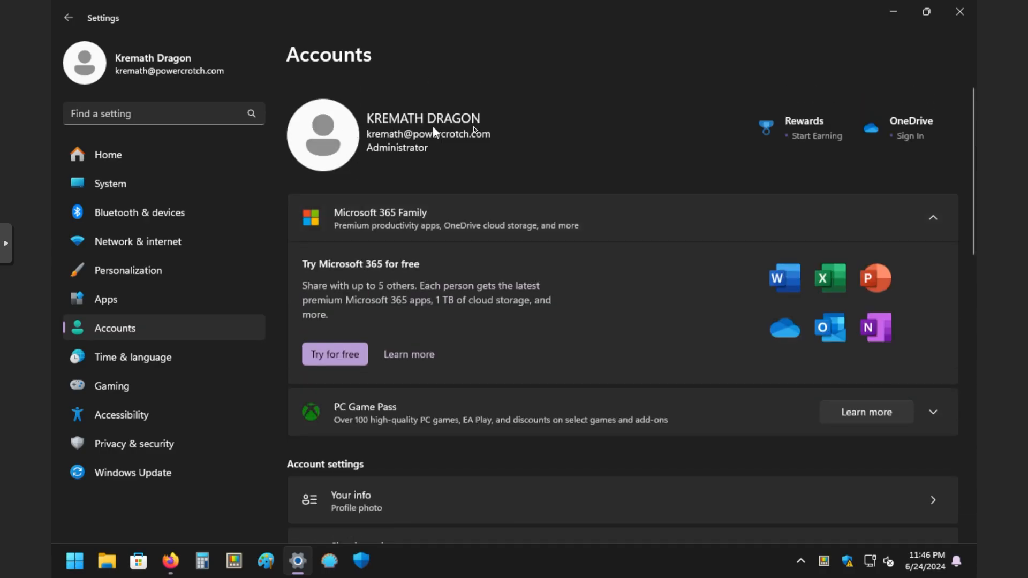
pyautogui.moveTo(437, 174)
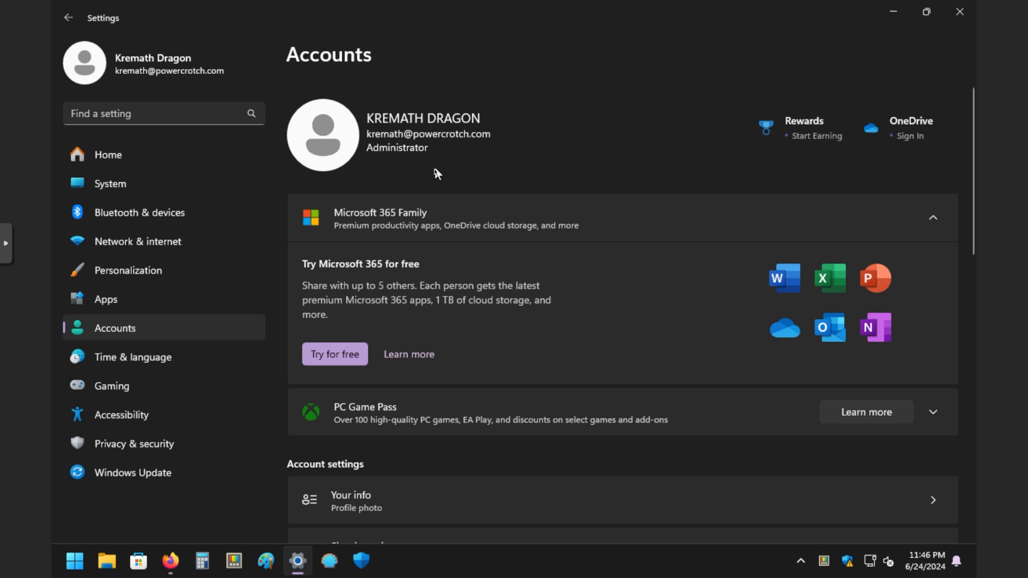
pyautogui.scroll(-3)
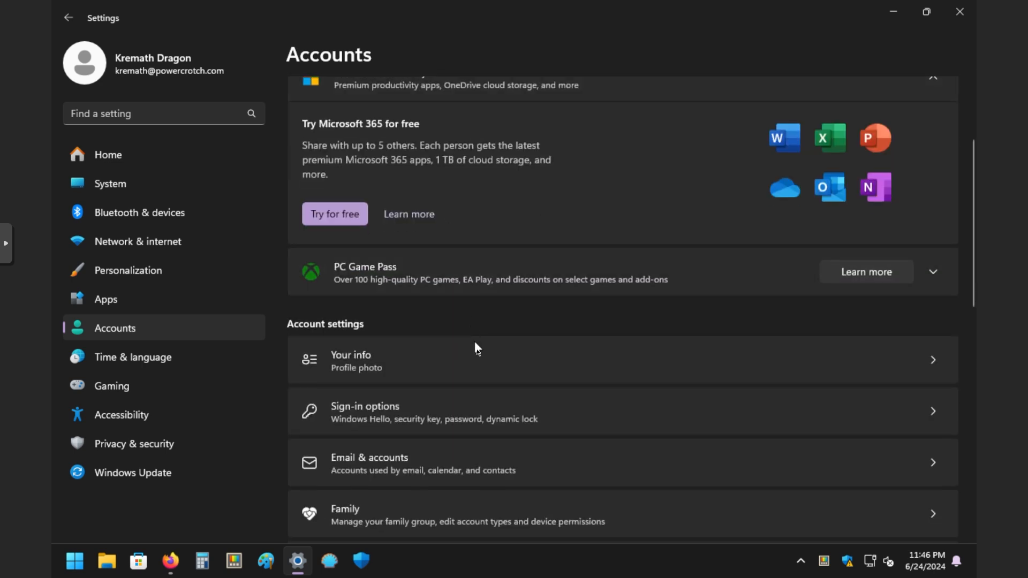
pyautogui.scroll(-3)
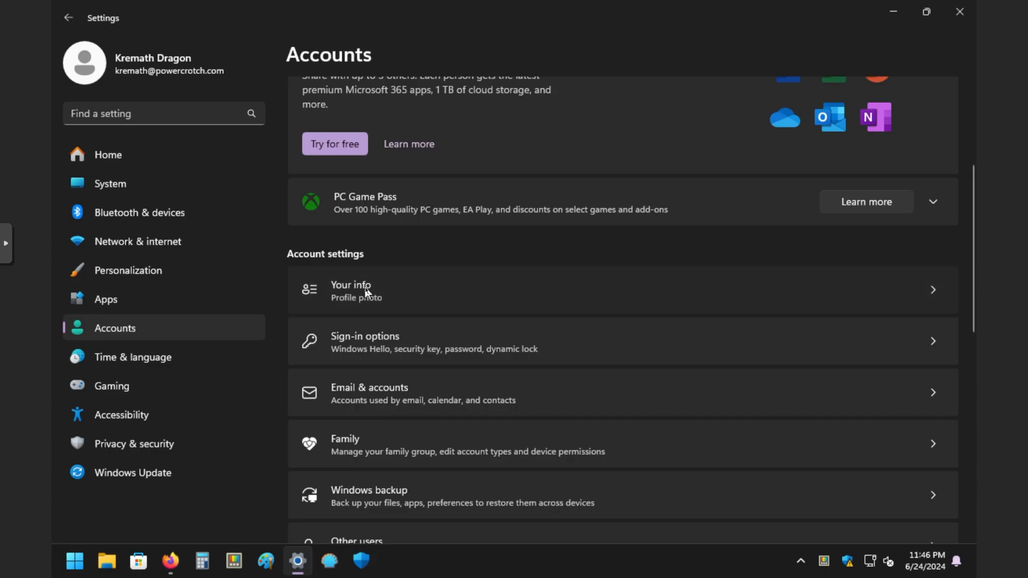
pyautogui.moveTo(391, 286)
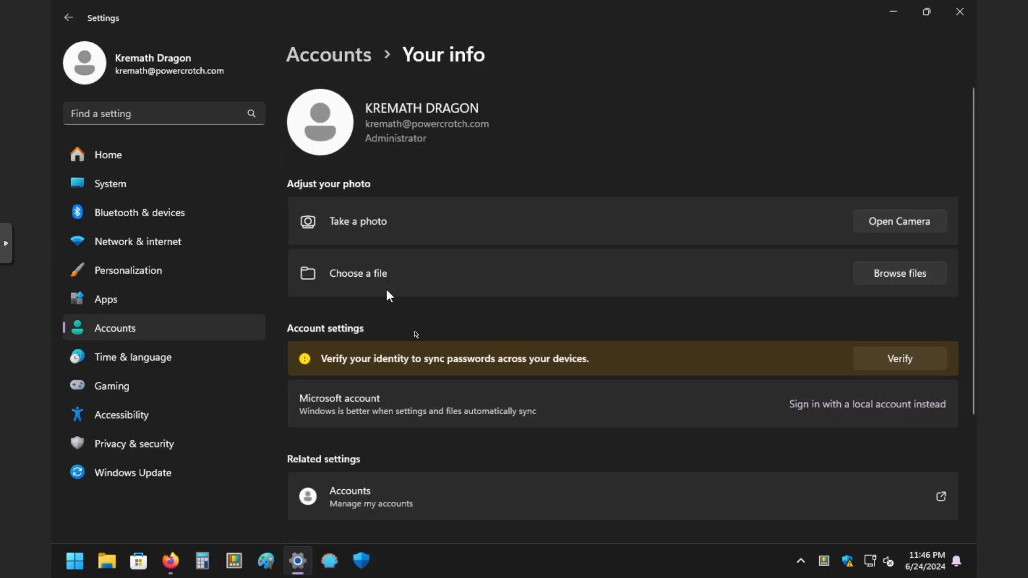
pyautogui.scroll(-3)
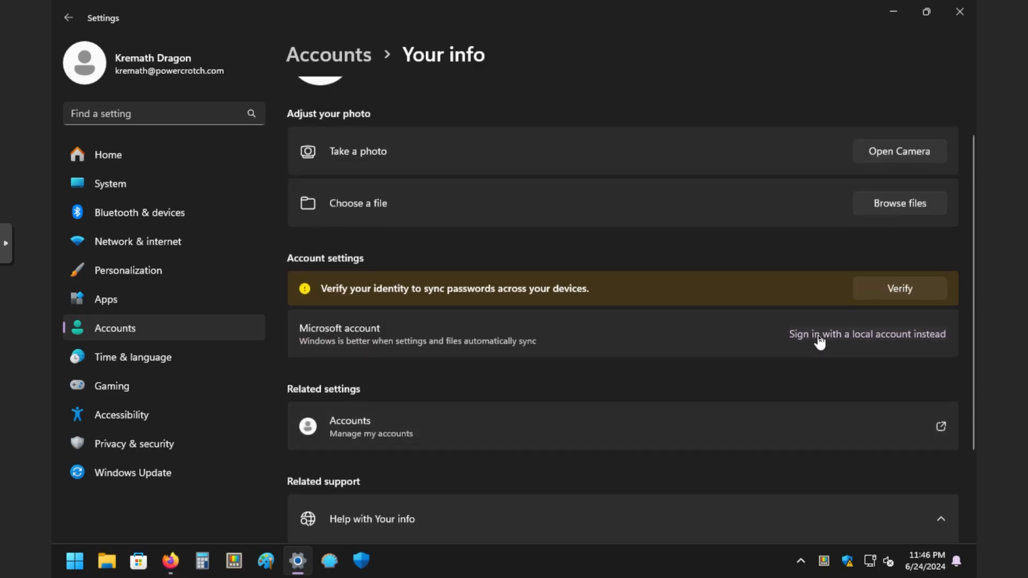
pyautogui.moveTo(864, 349)
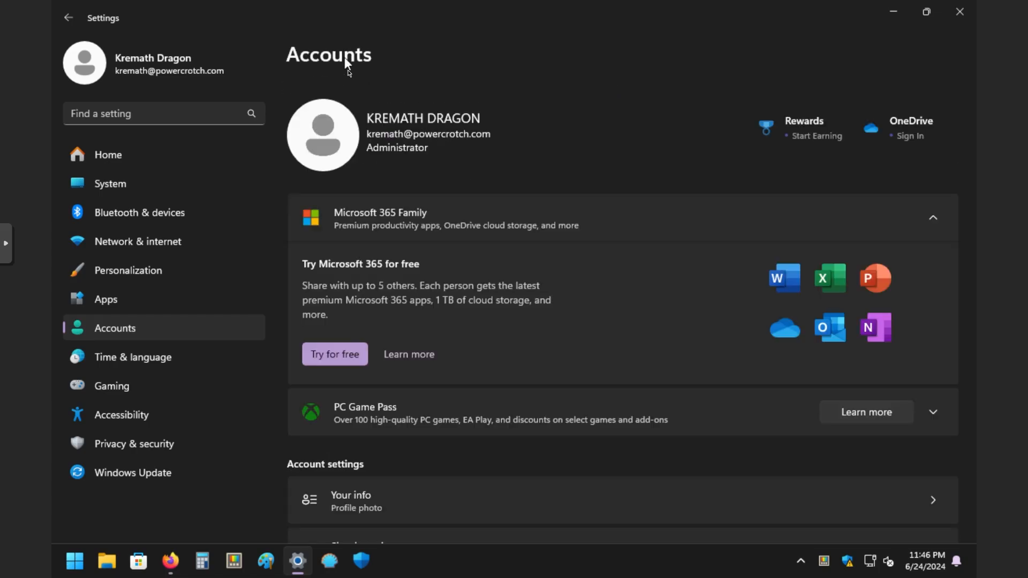
pyautogui.scroll(-3)
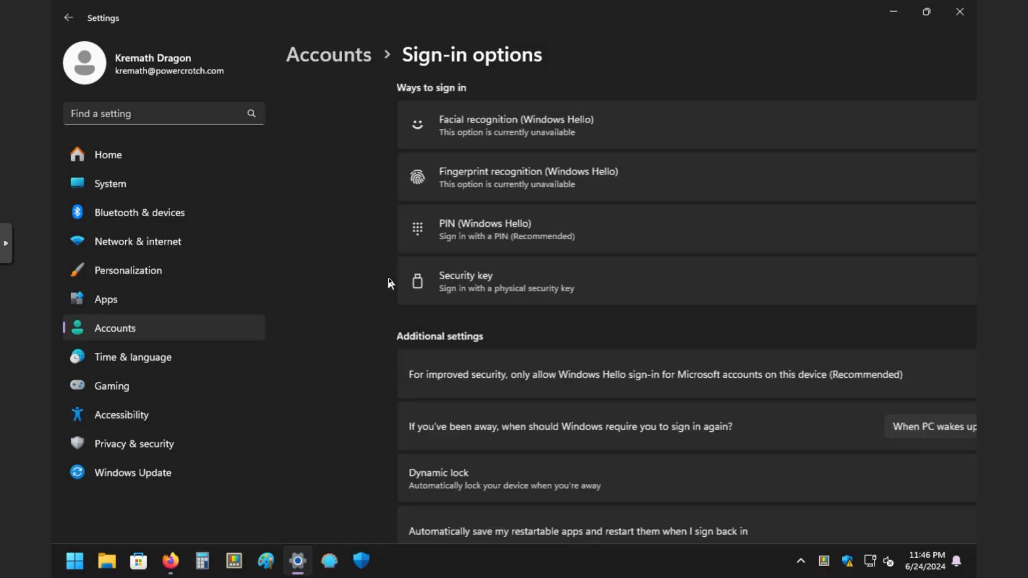
pyautogui.scroll(-3)
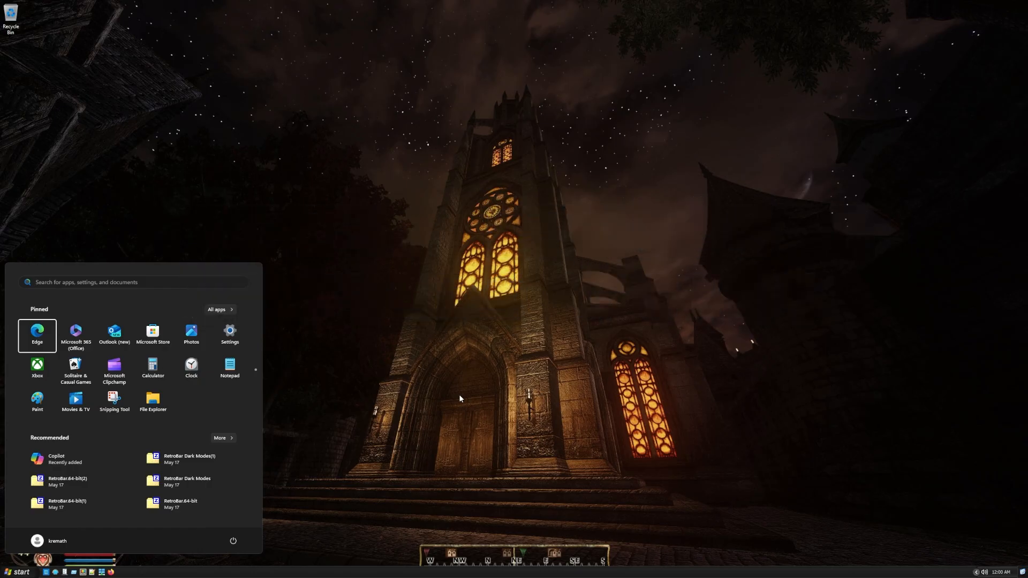
# Step: Turn on system protection for the C: drive and accept the settings
pyautogui.write('registry Editor')
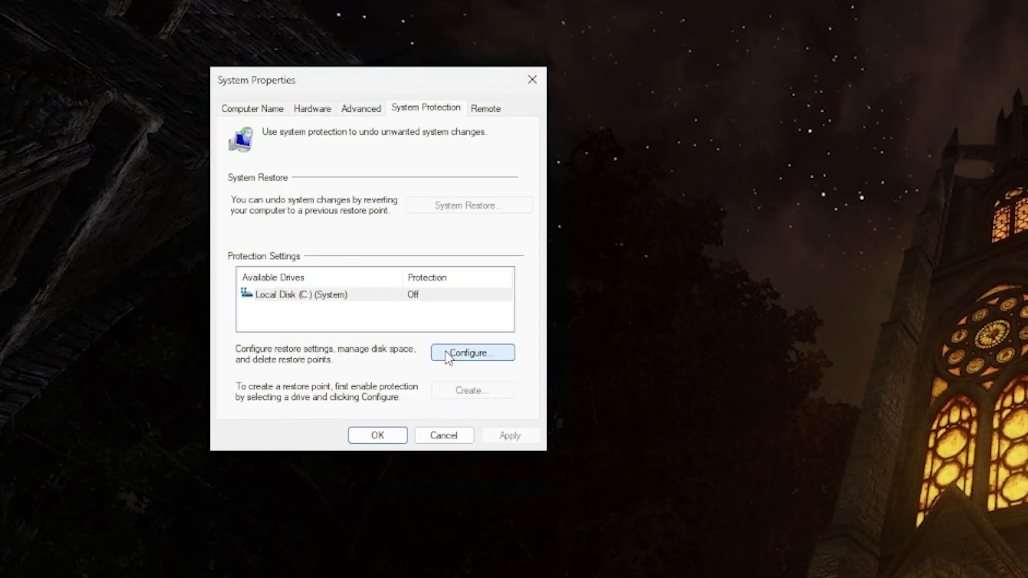
pyautogui.click(471, 352)
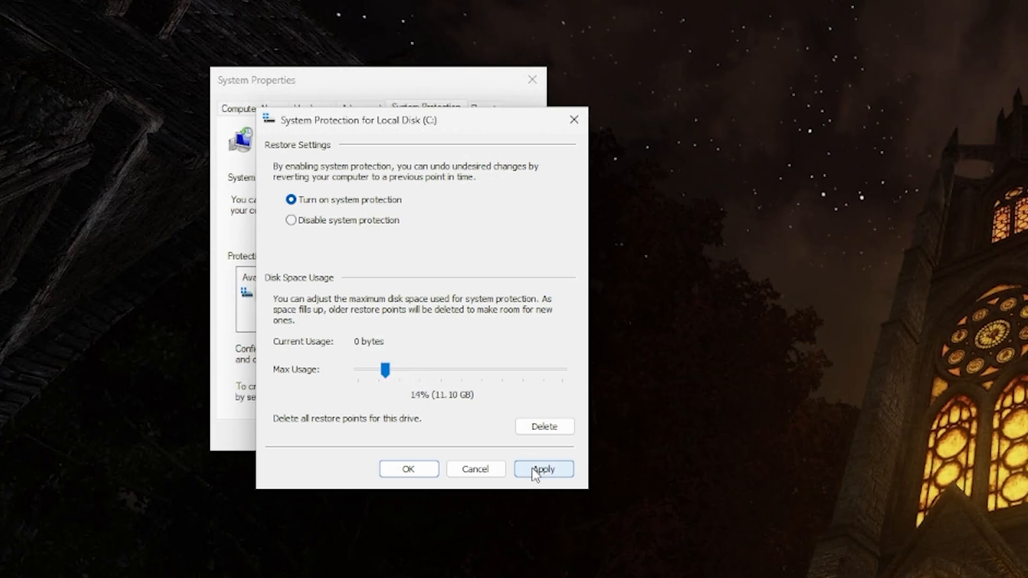
pyautogui.click(542, 469)
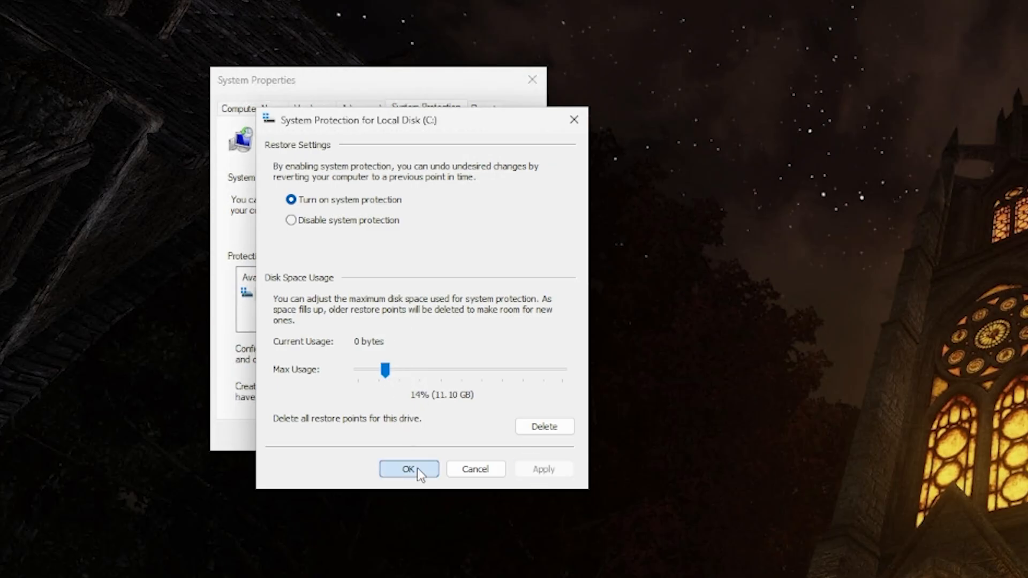
pyautogui.click(408, 469)
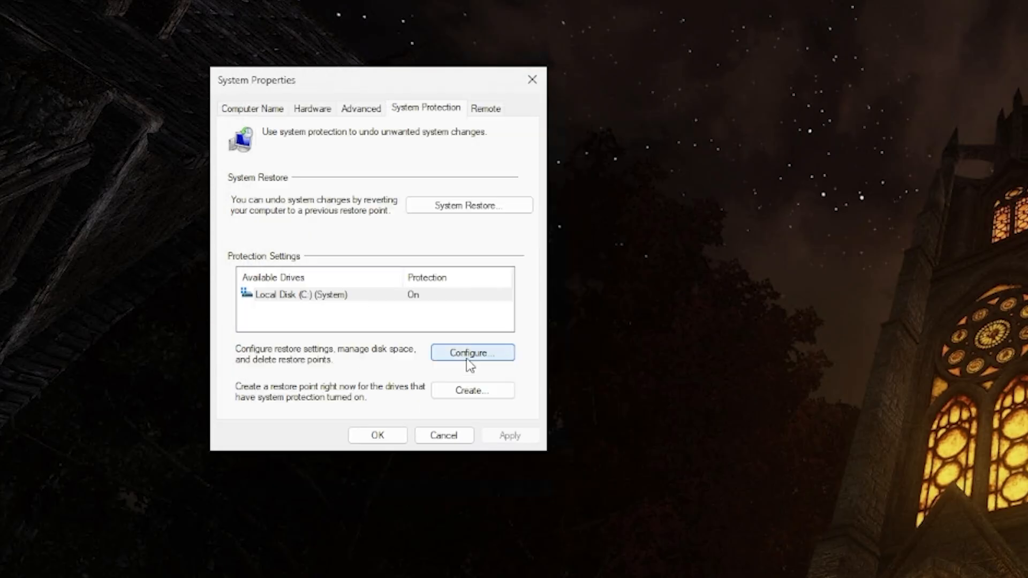
# Step: Create a restore point described as 'before'
pyautogui.click(471, 390)
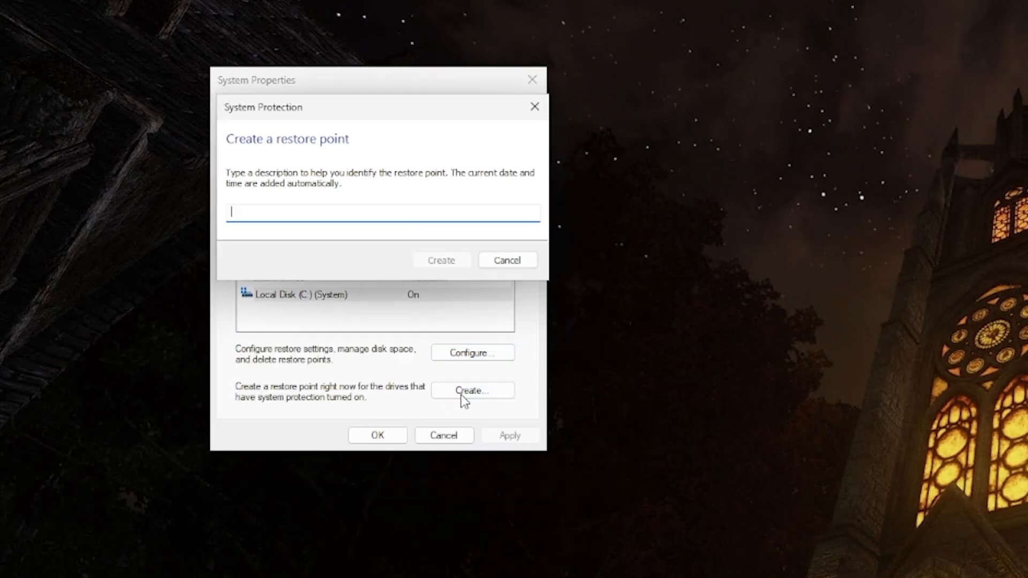
pyautogui.moveTo(328, 208)
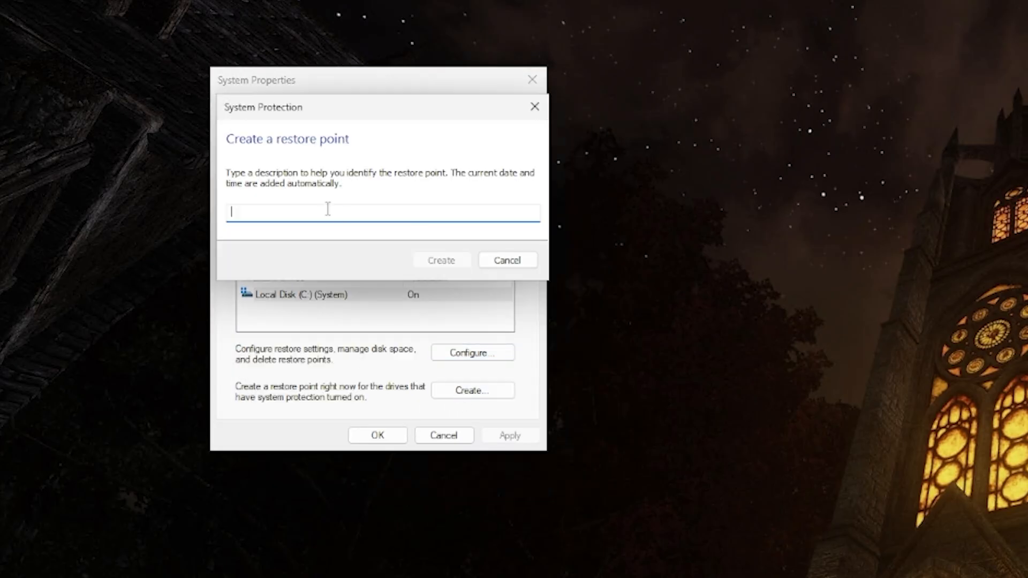
pyautogui.write('beforelockdown')
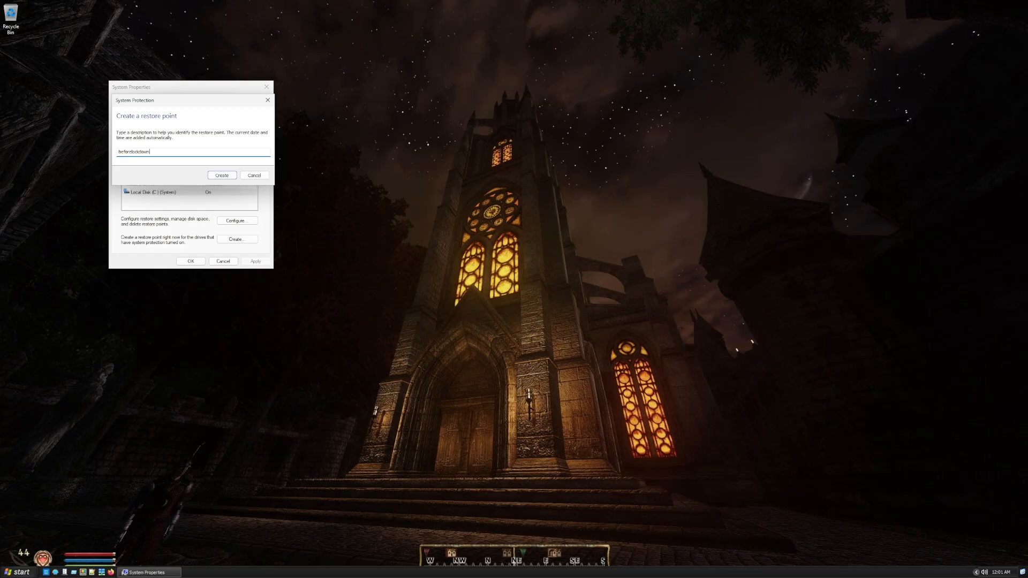
pyautogui.click(221, 174)
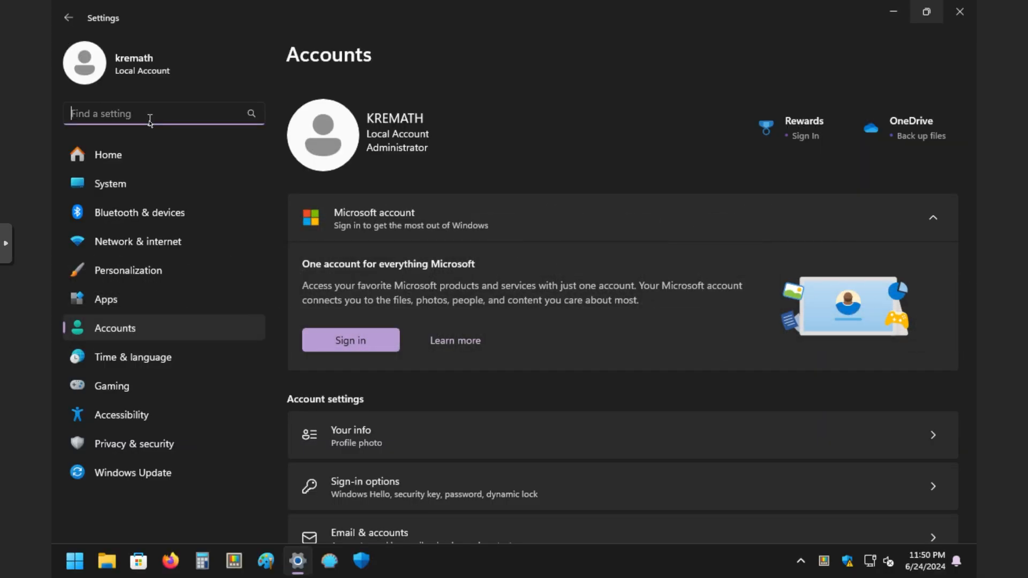
# Step: Switch off app launch tracking, language list access and device activity history
pyautogui.write('advertising')
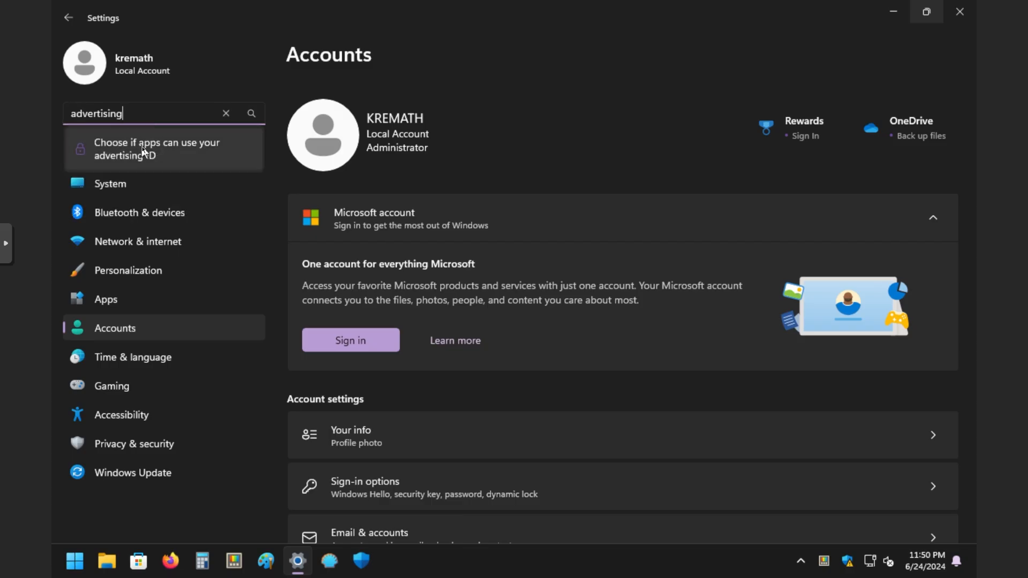
pyautogui.click(156, 149)
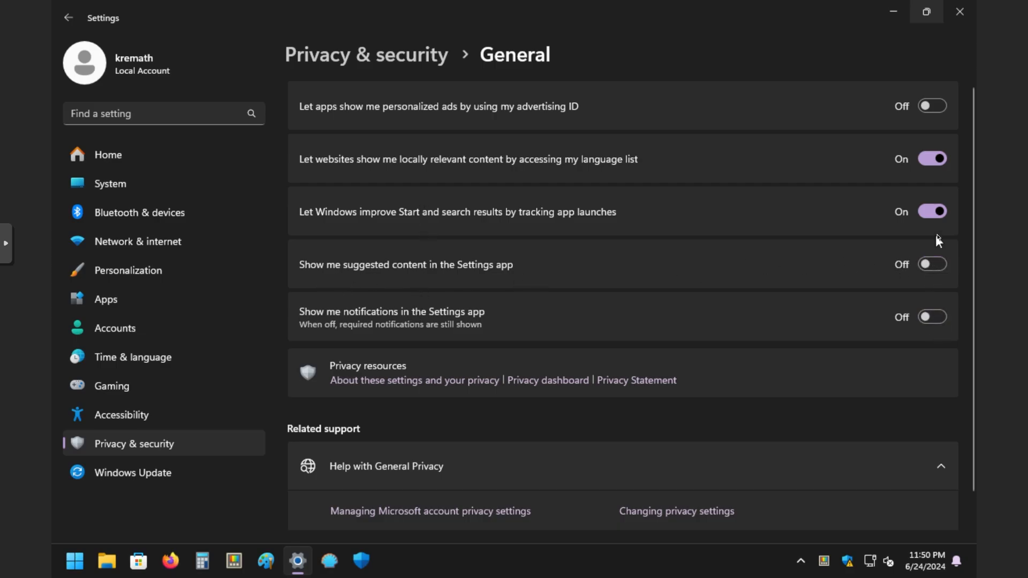
pyautogui.click(930, 211)
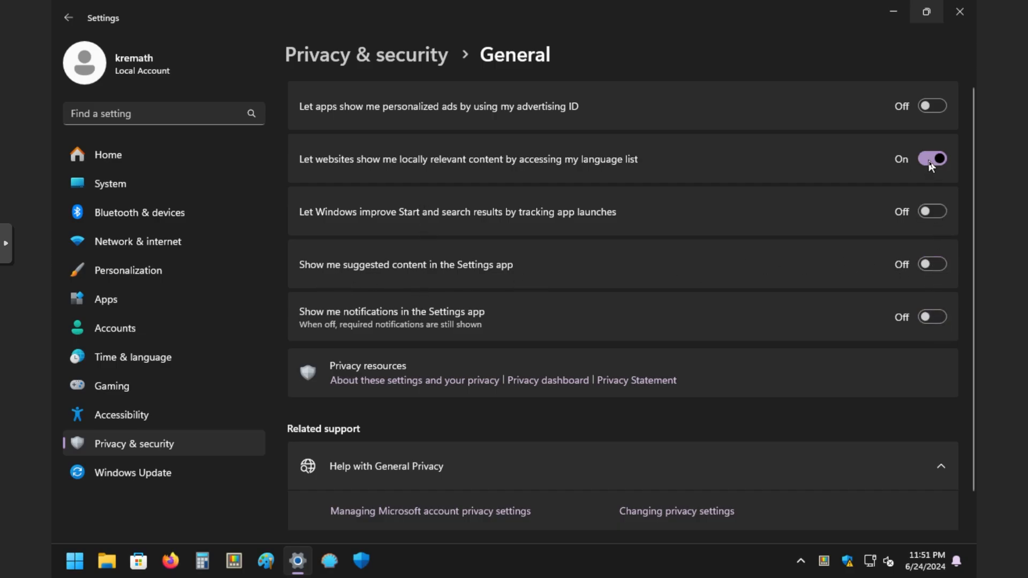
pyautogui.click(930, 158)
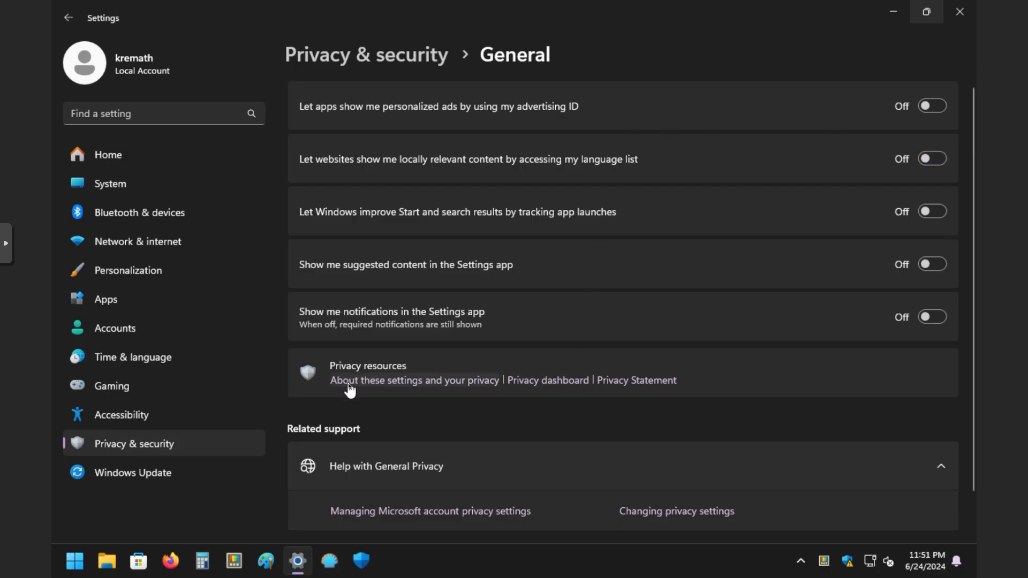
pyautogui.click(134, 443)
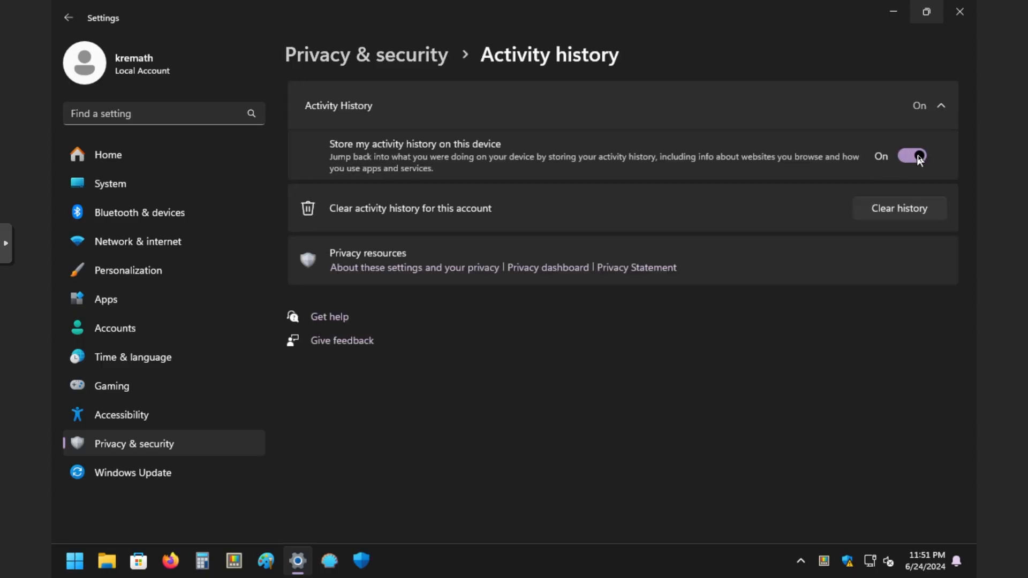
pyautogui.click(899, 208)
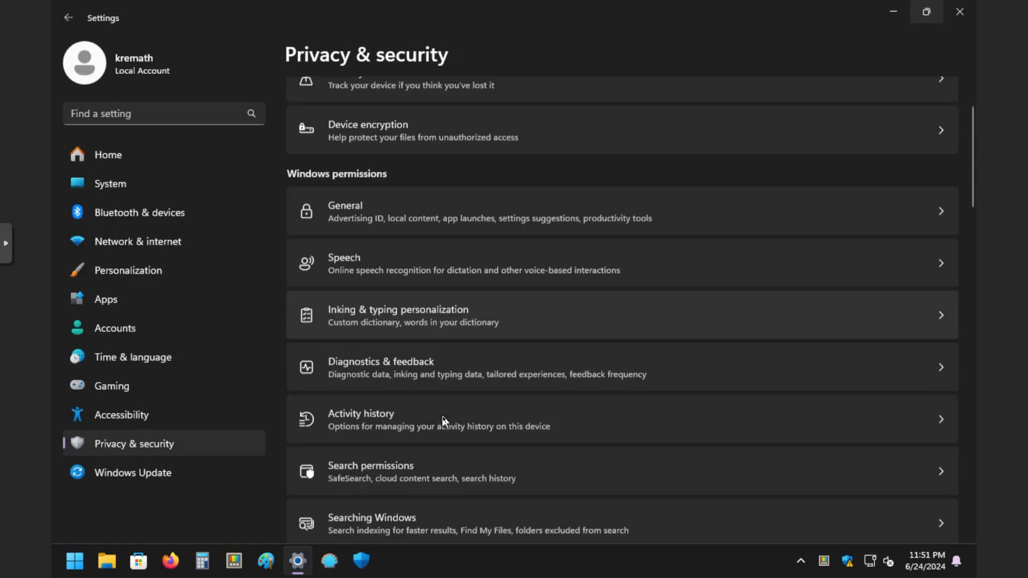
# Step: Switch off Microsoft account cloud content search and search highlights in Search permissions
pyautogui.scroll(-3)
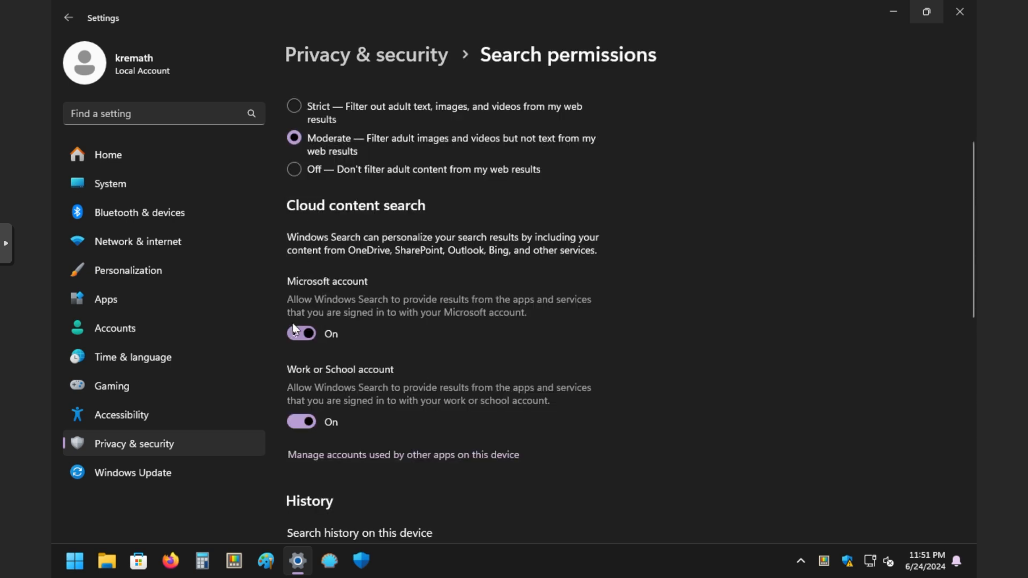
pyautogui.moveTo(423, 308)
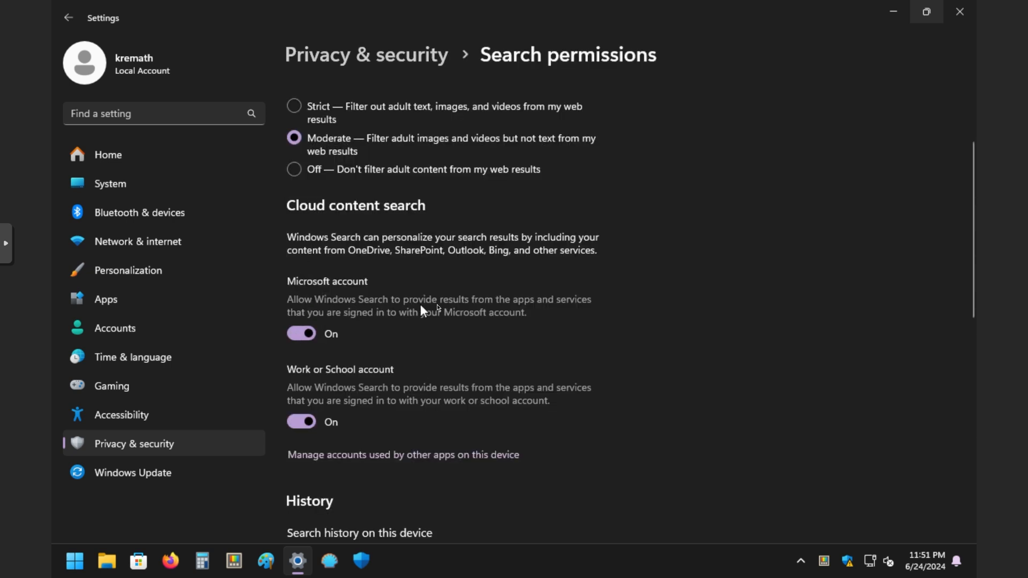
pyautogui.click(301, 333)
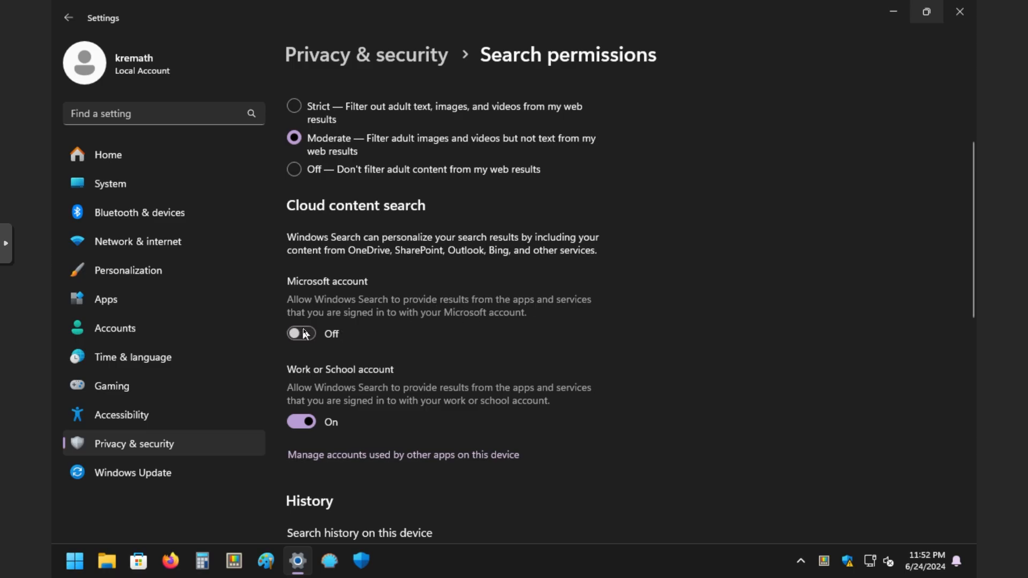
pyautogui.scroll(-3)
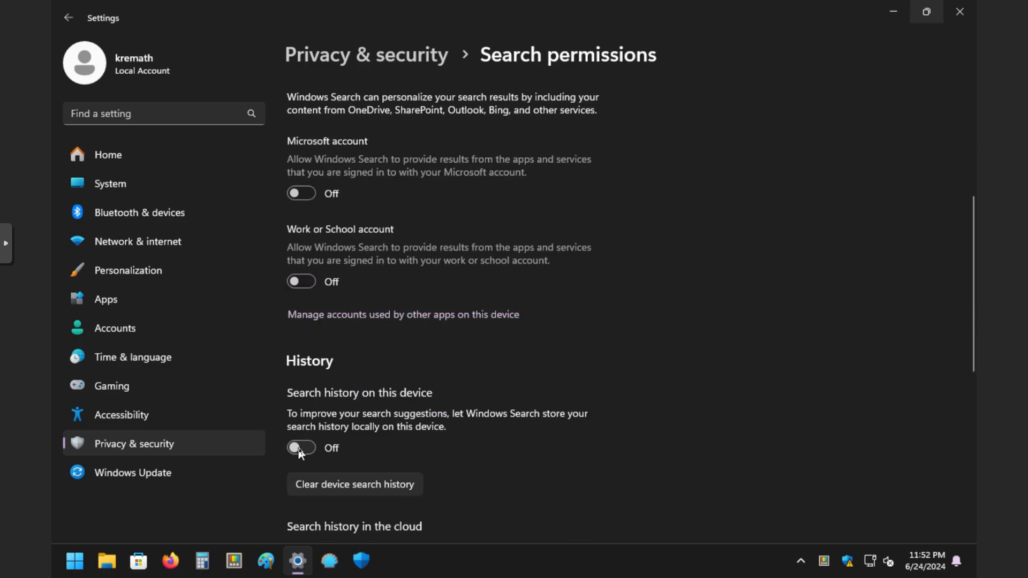
pyautogui.scroll(-3)
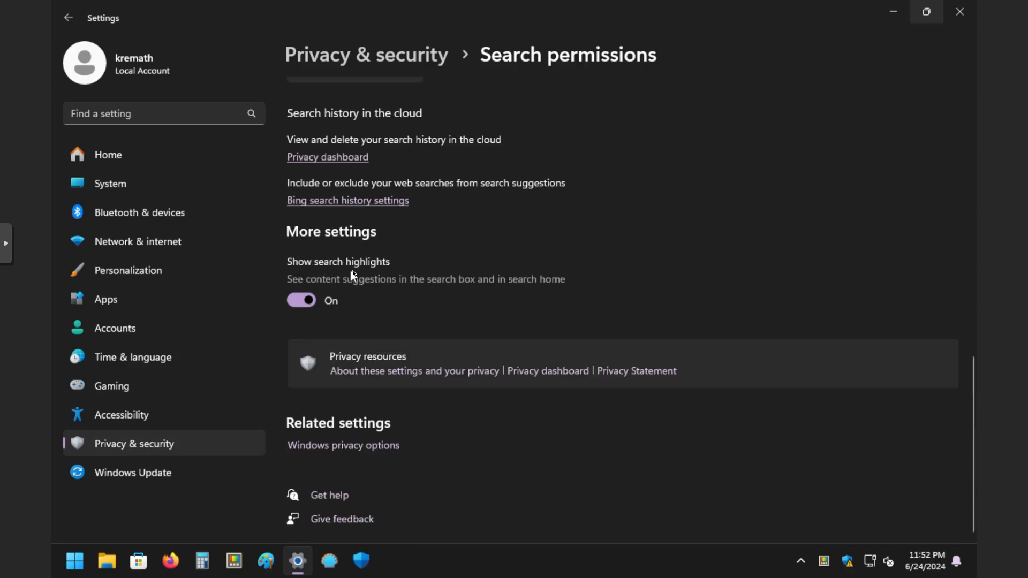
pyautogui.click(299, 300)
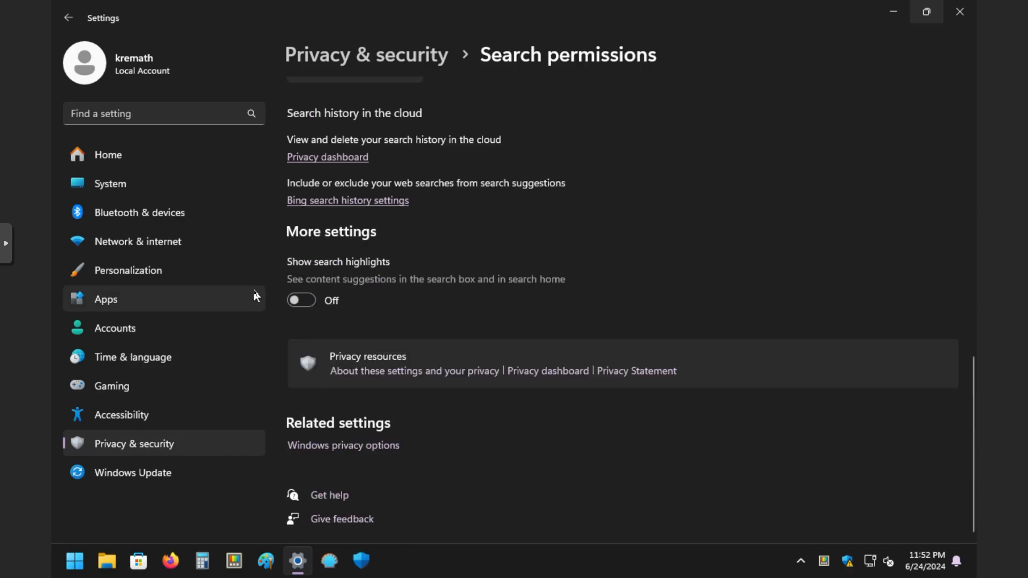
pyautogui.click(74, 561)
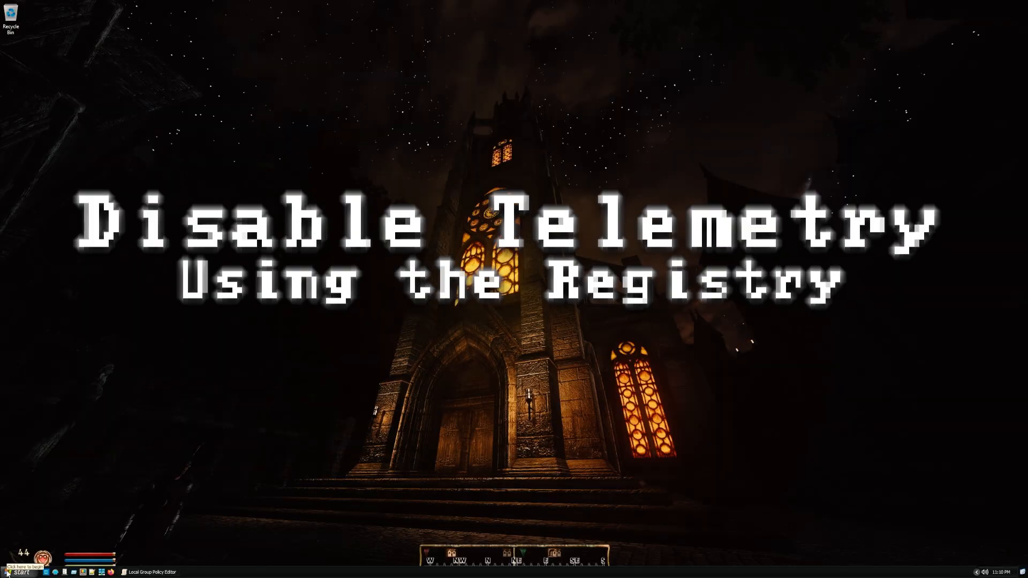
# Step: Search Start for regedit and launch Registry Editor with UAC approval
pyautogui.click(16, 572)
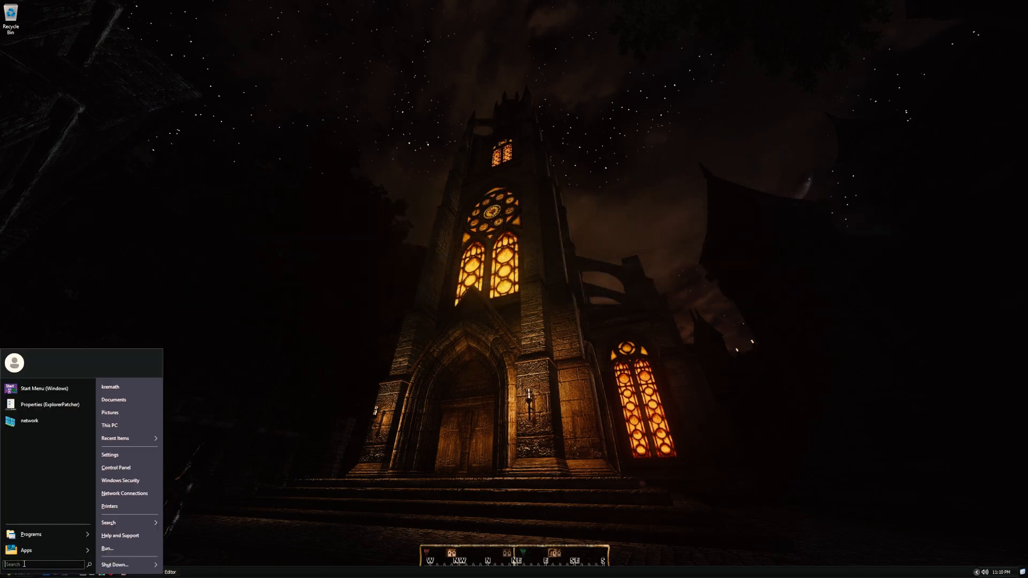
pyautogui.click(9, 570)
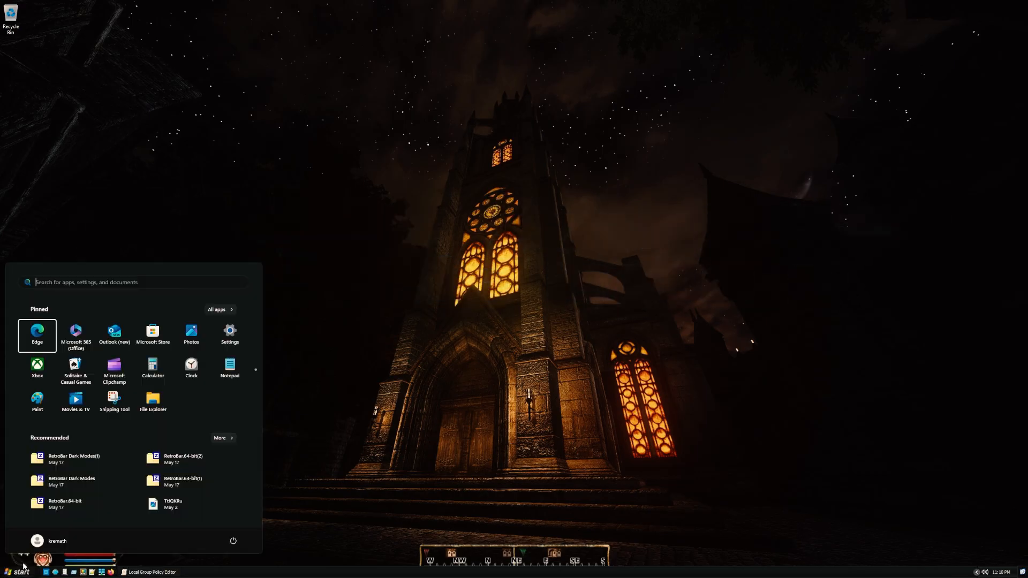
pyautogui.click(98, 282)
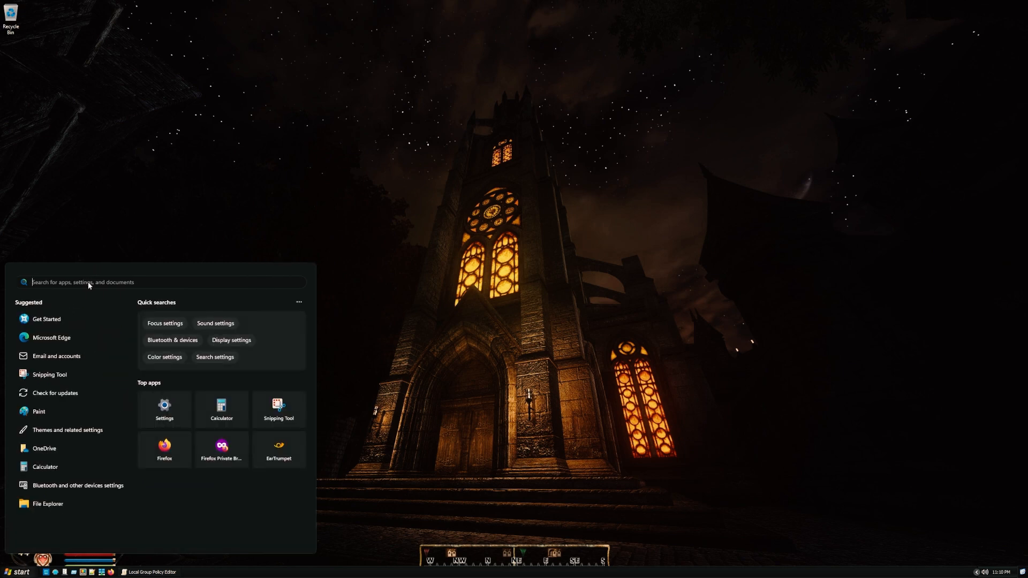
pyautogui.write('regedit')
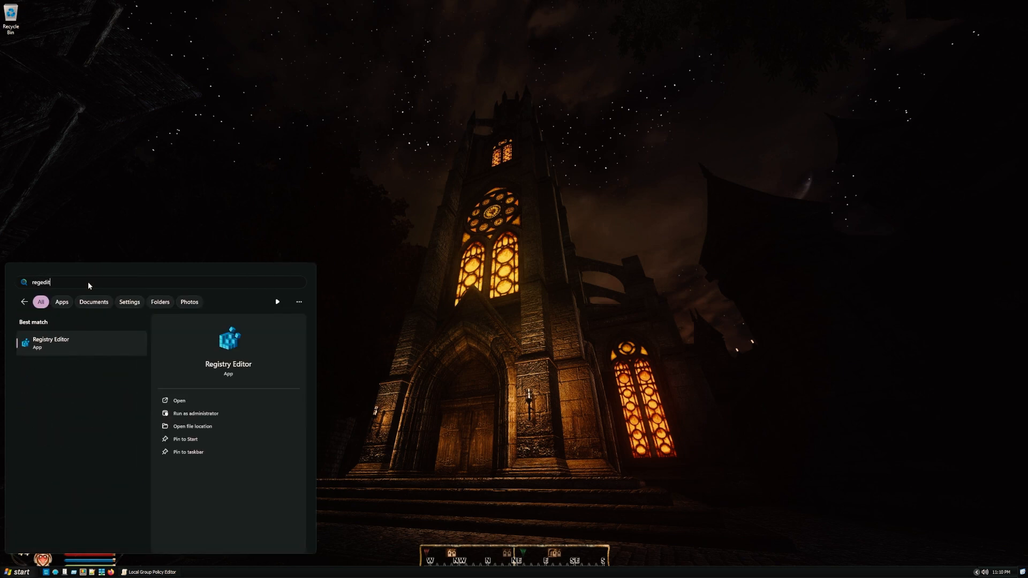
pyautogui.click(195, 413)
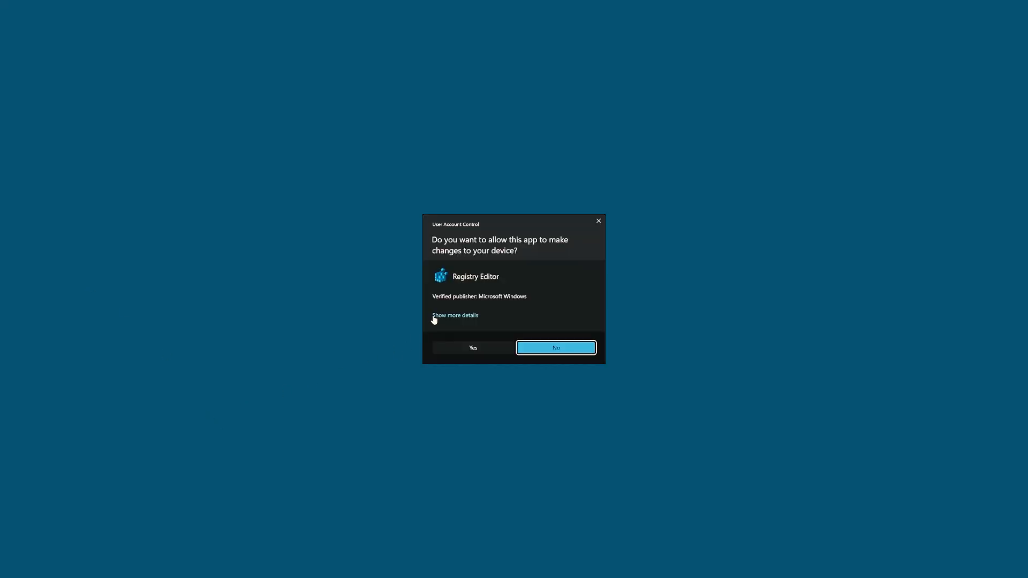
pyautogui.click(473, 346)
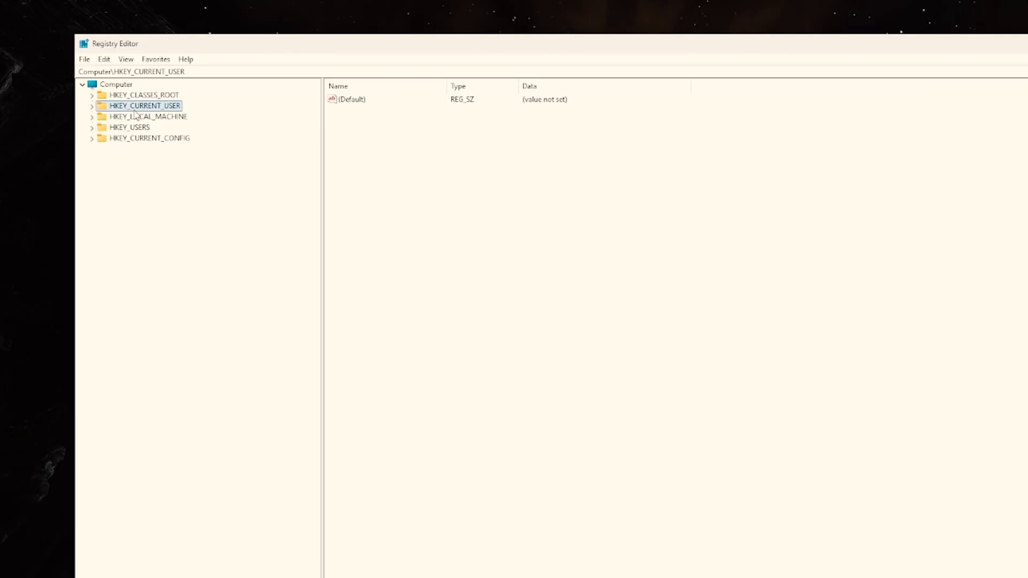
pyautogui.moveTo(135, 138)
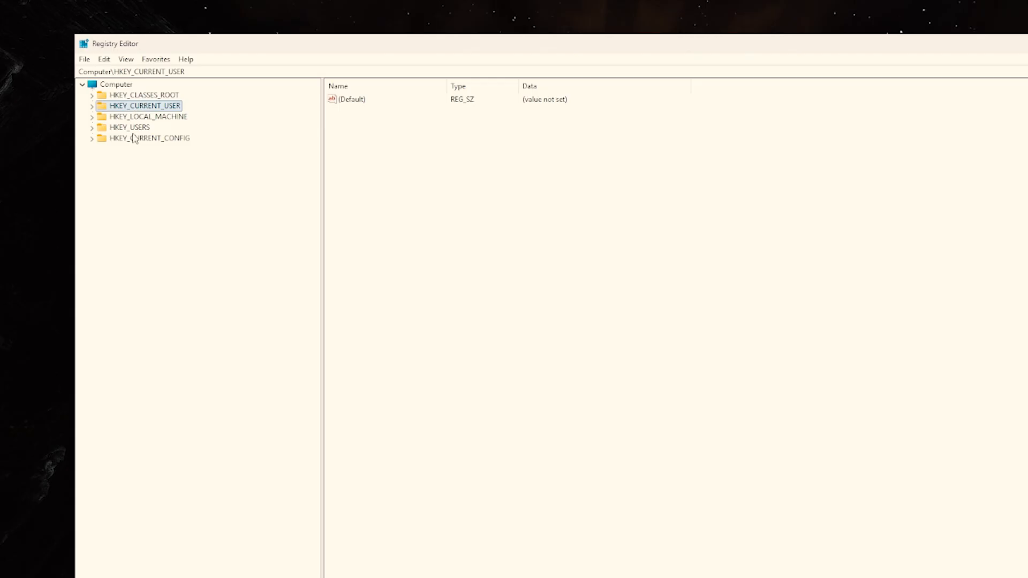
pyautogui.moveTo(164, 108)
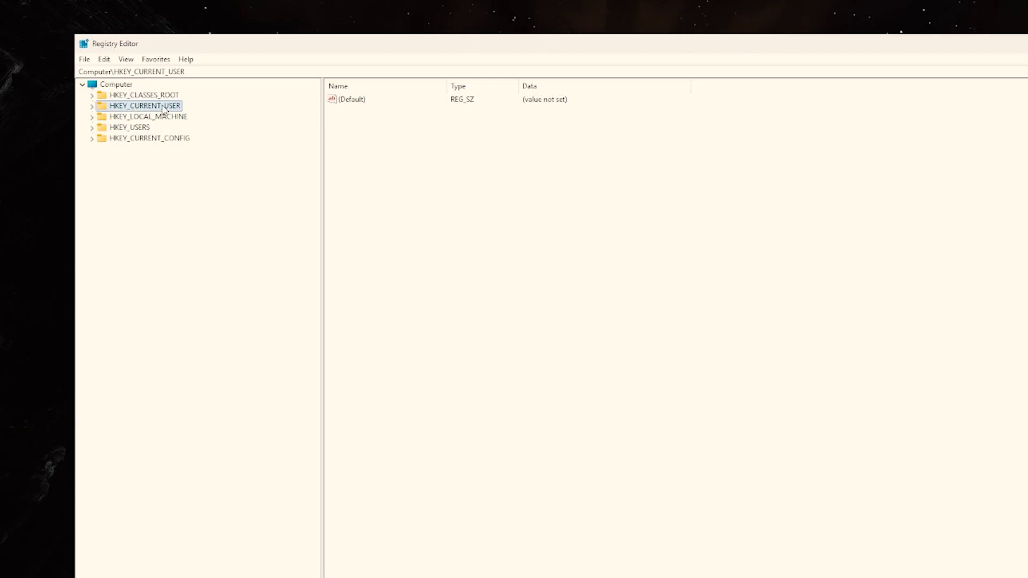
# Step: Navigate to HKLM\SOFTWARE\Policies\Microsoft\Windows\DataCollection
pyautogui.click(148, 116)
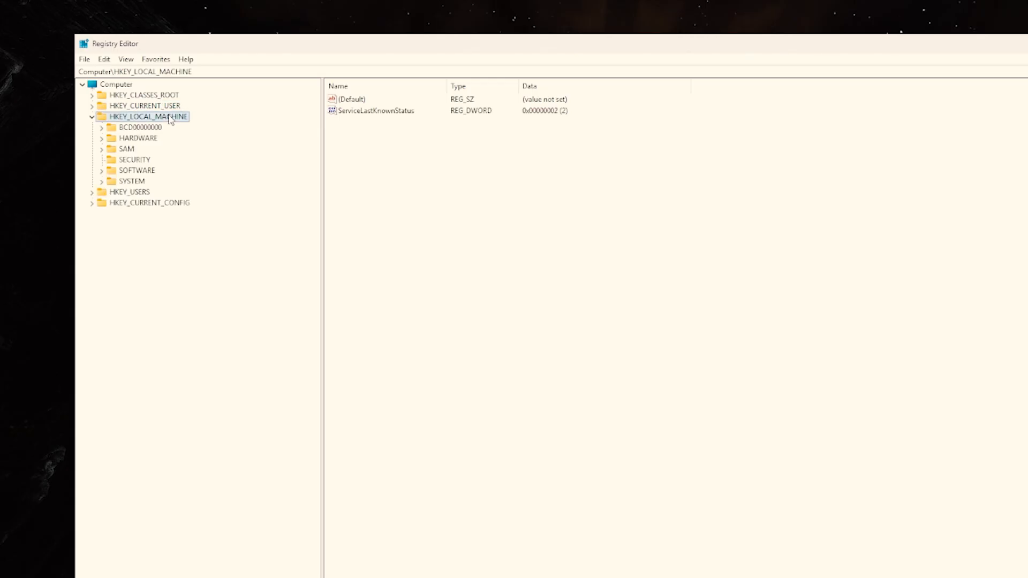
pyautogui.click(138, 171)
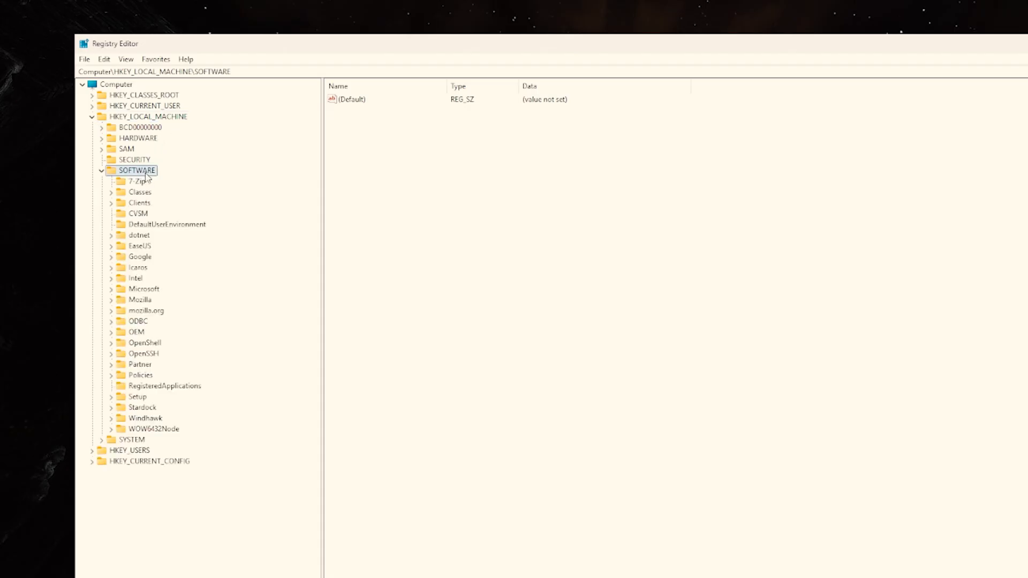
pyautogui.moveTo(135, 273)
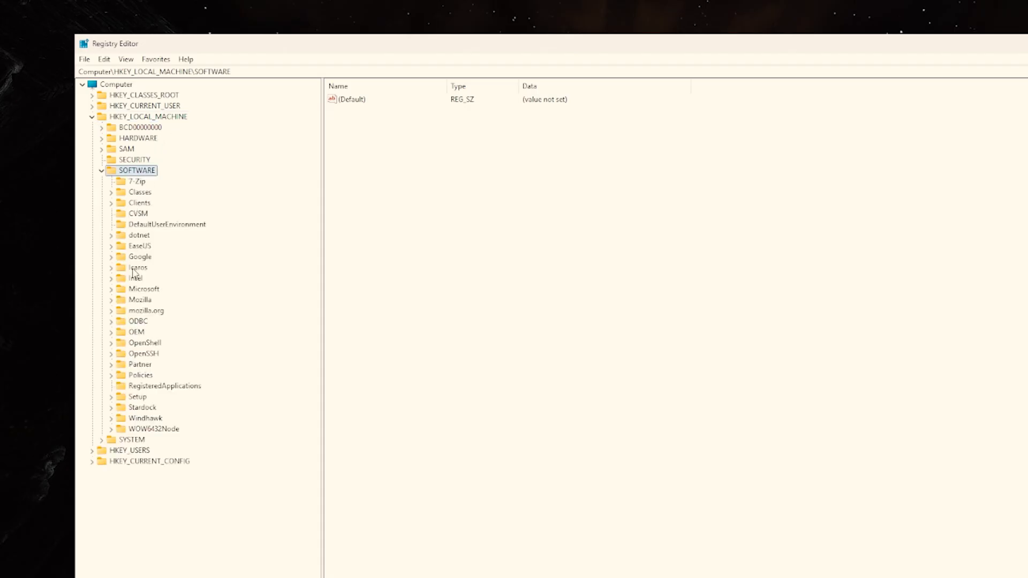
pyautogui.click(141, 375)
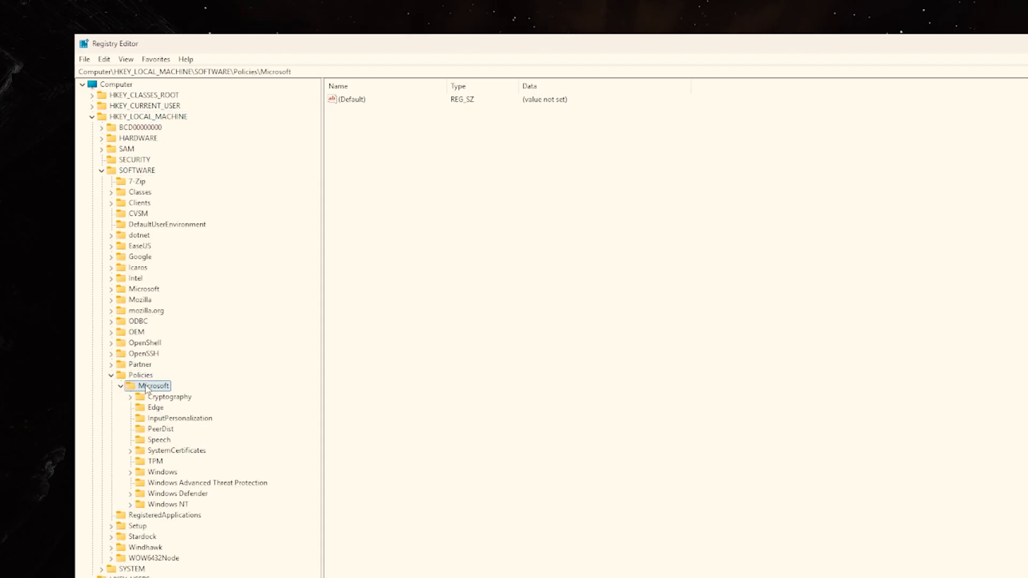
pyautogui.click(131, 472)
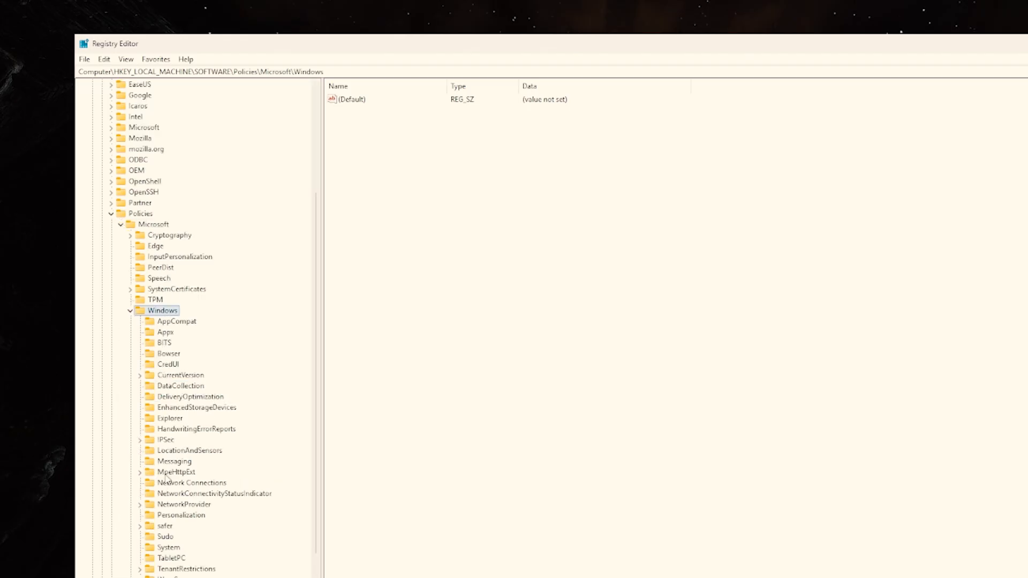
pyautogui.click(179, 385)
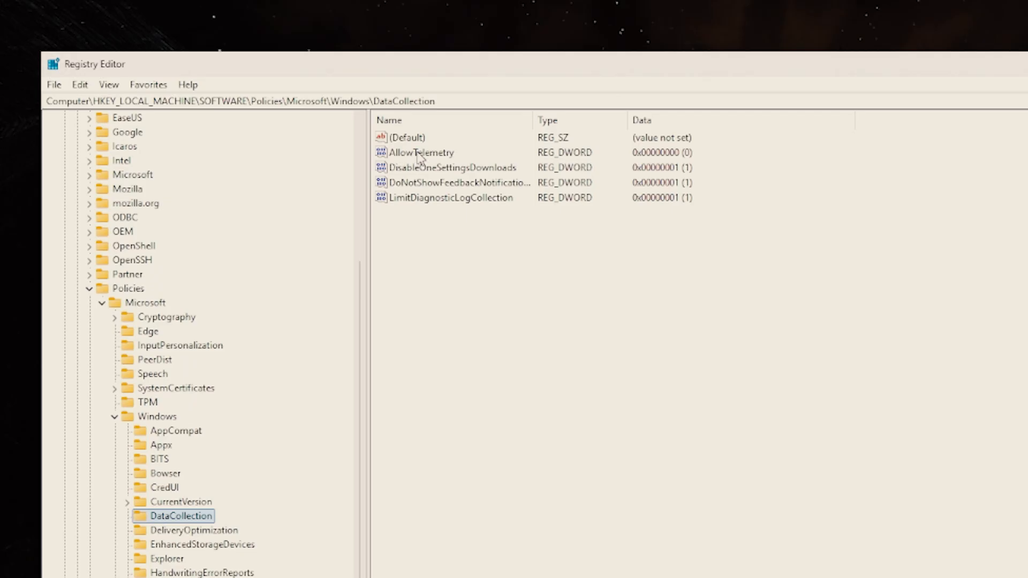
# Step: Add a DWORD (32-bit) AllowTelemetry value and set its data to 0
pyautogui.doubleClick(421, 152)
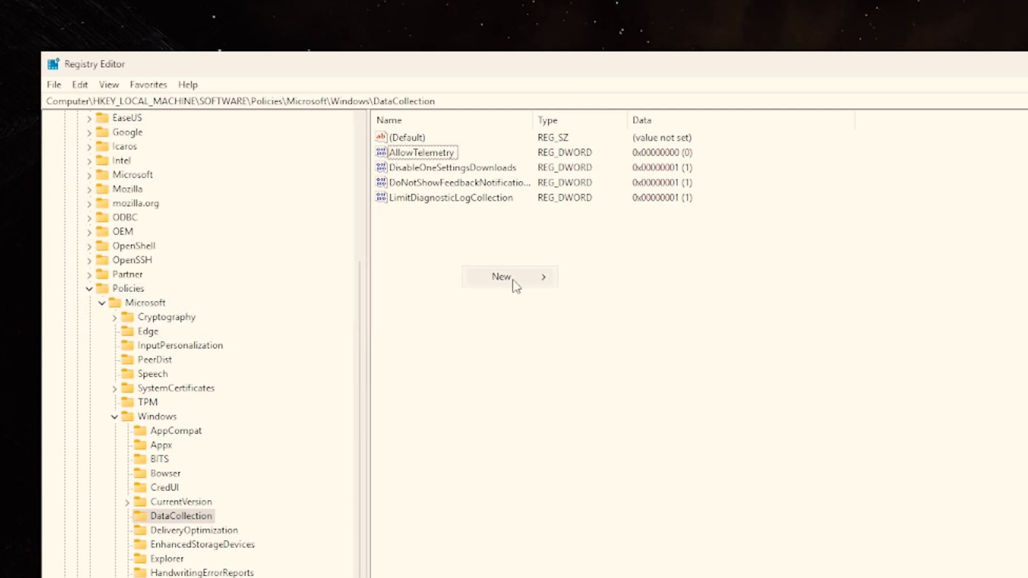
pyautogui.click(501, 276)
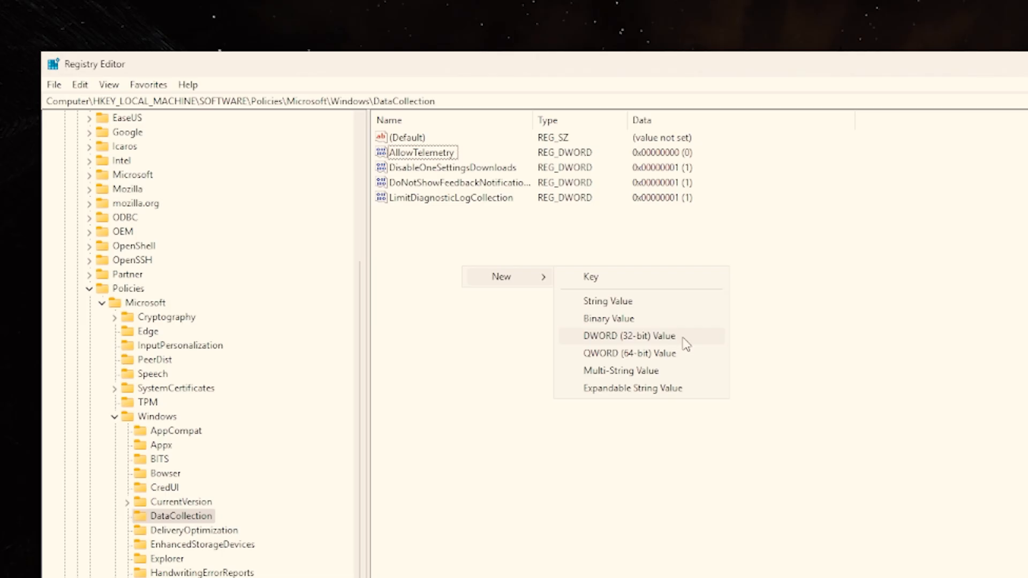
pyautogui.click(627, 335)
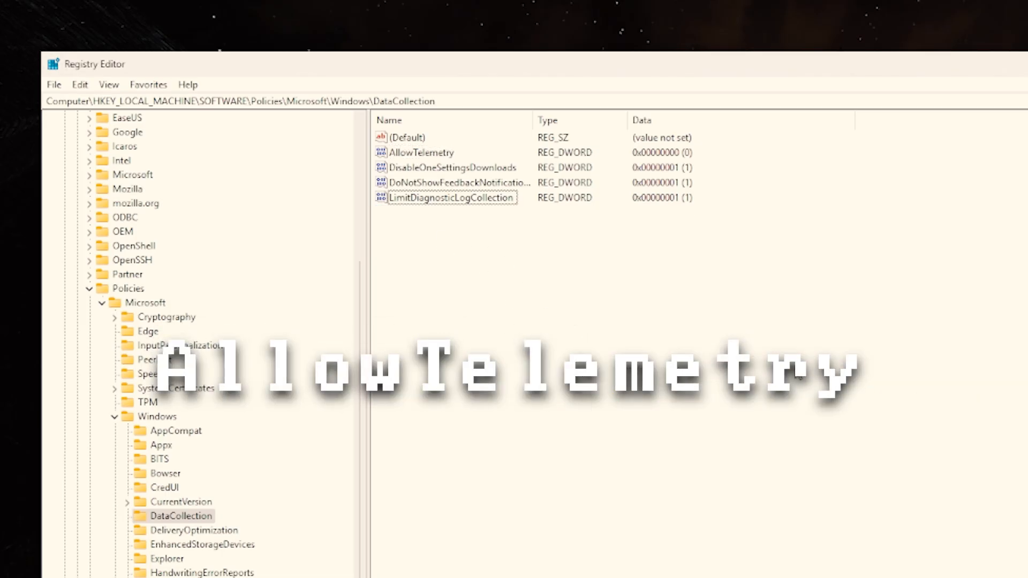
pyautogui.doubleClick(420, 153)
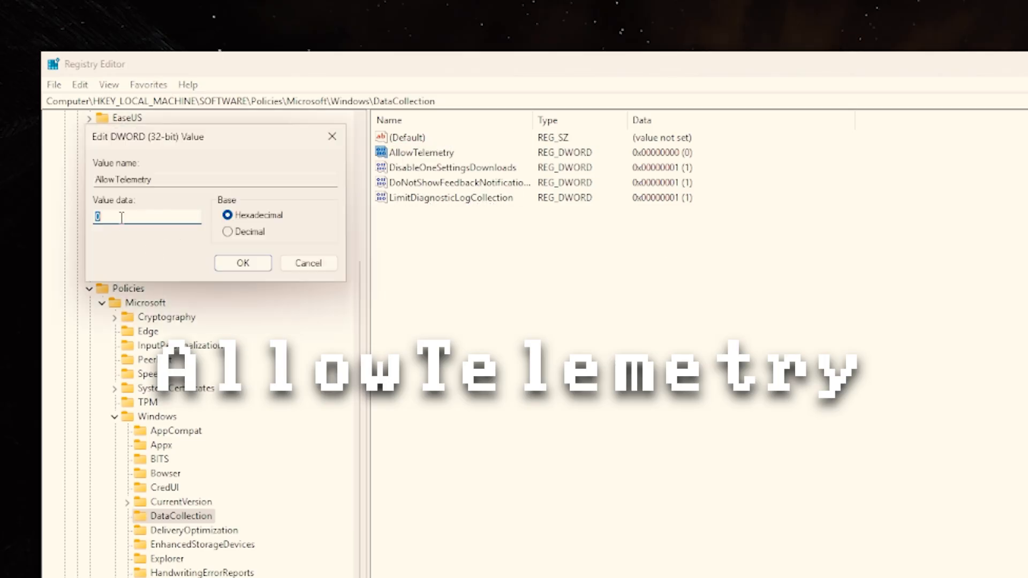
pyautogui.click(243, 263)
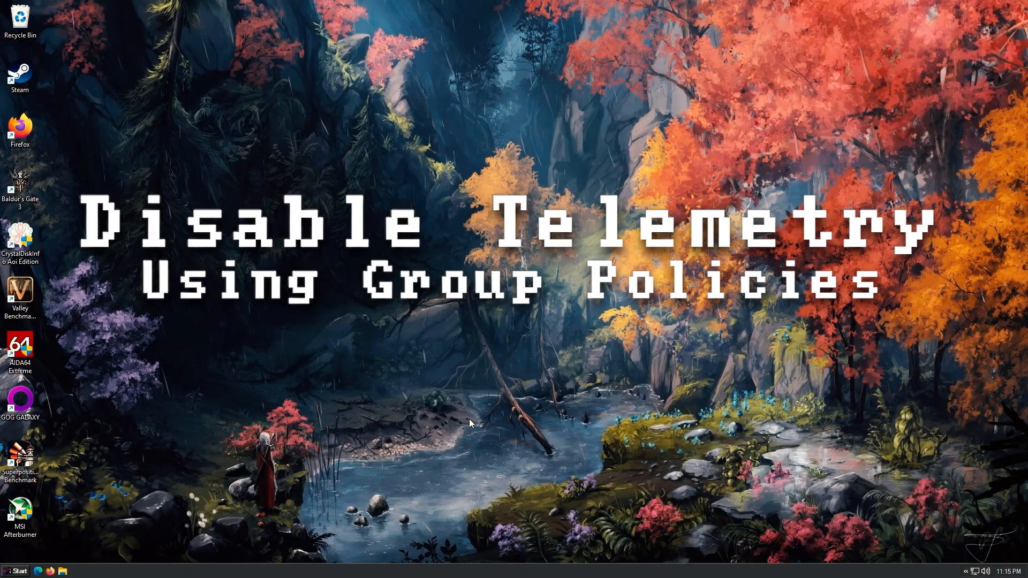
pyautogui.click(14, 571)
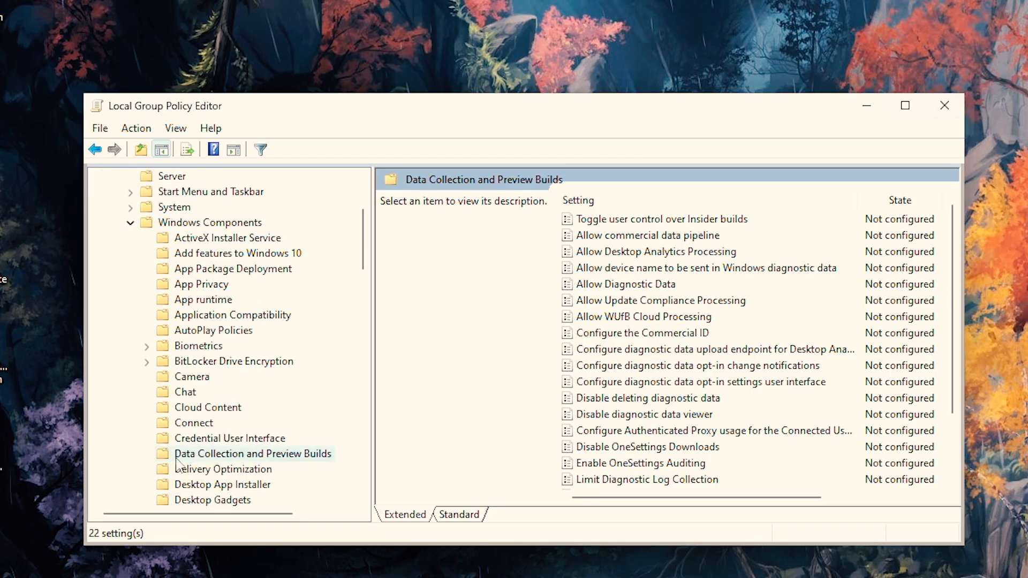
pyautogui.moveTo(280, 460)
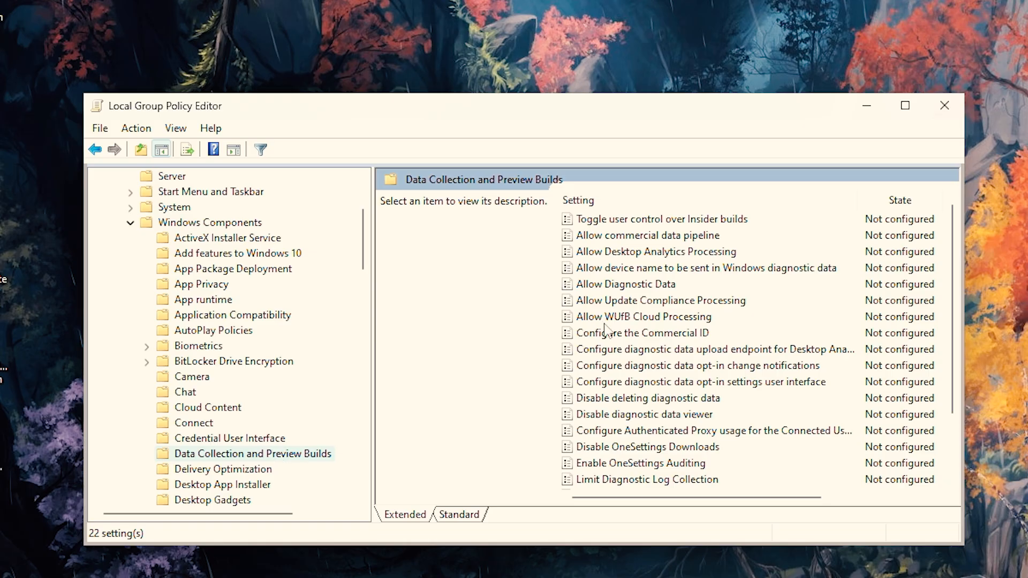
# Step: Set the Desktop Analytics browsing data collection policy to Disabled
pyautogui.click(711, 480)
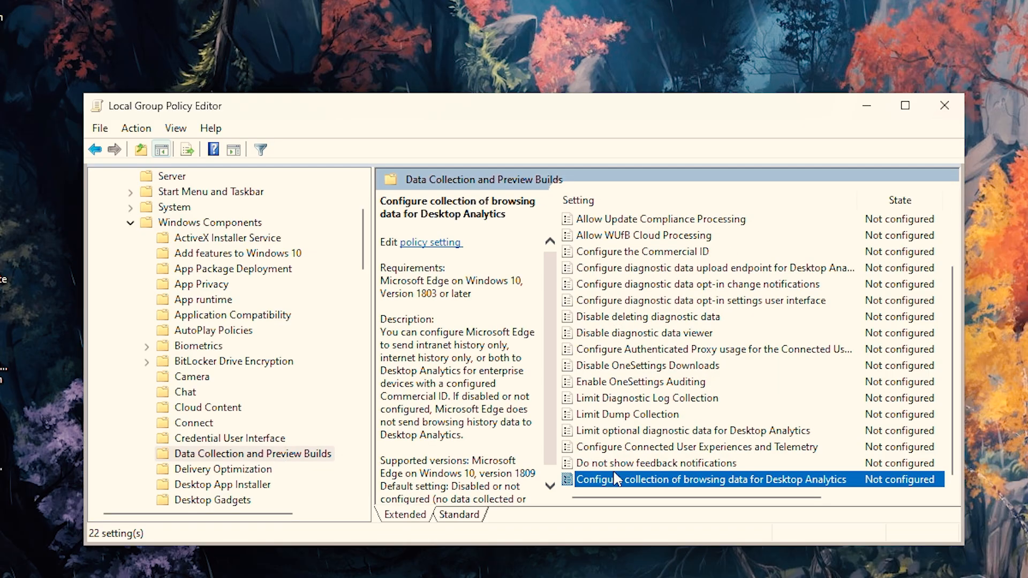
pyautogui.moveTo(653, 486)
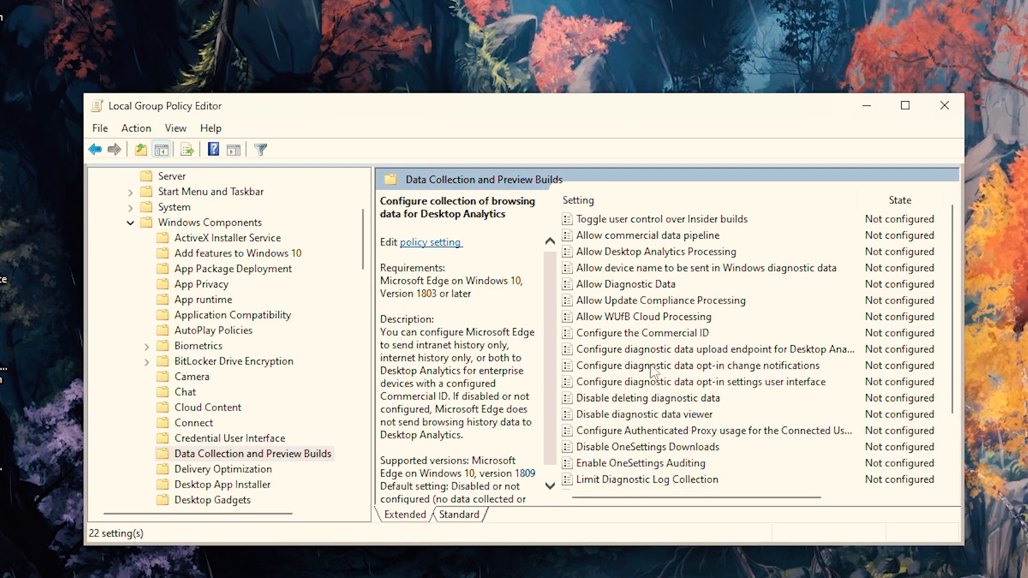
pyautogui.moveTo(629, 338)
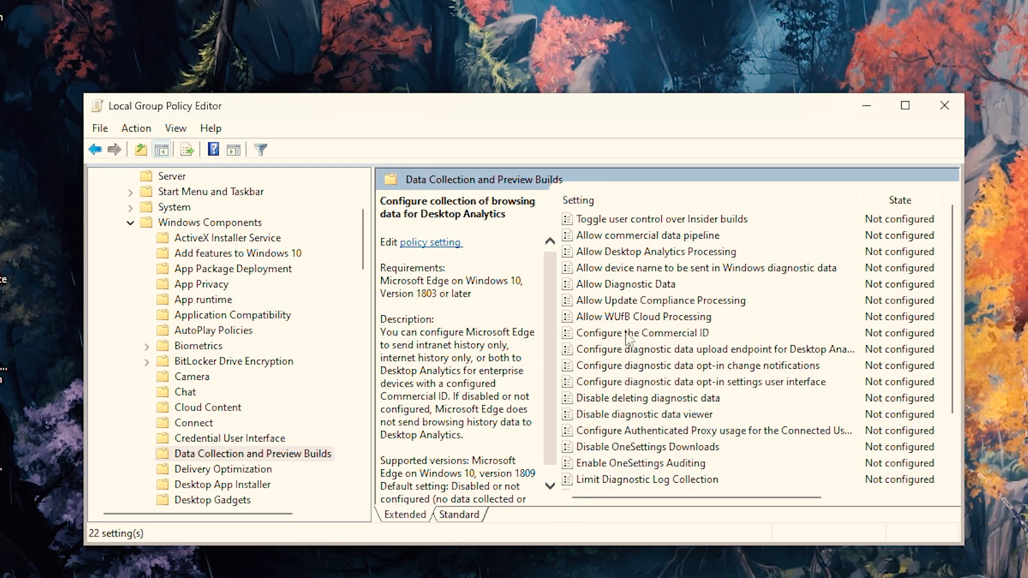
pyautogui.moveTo(606, 276)
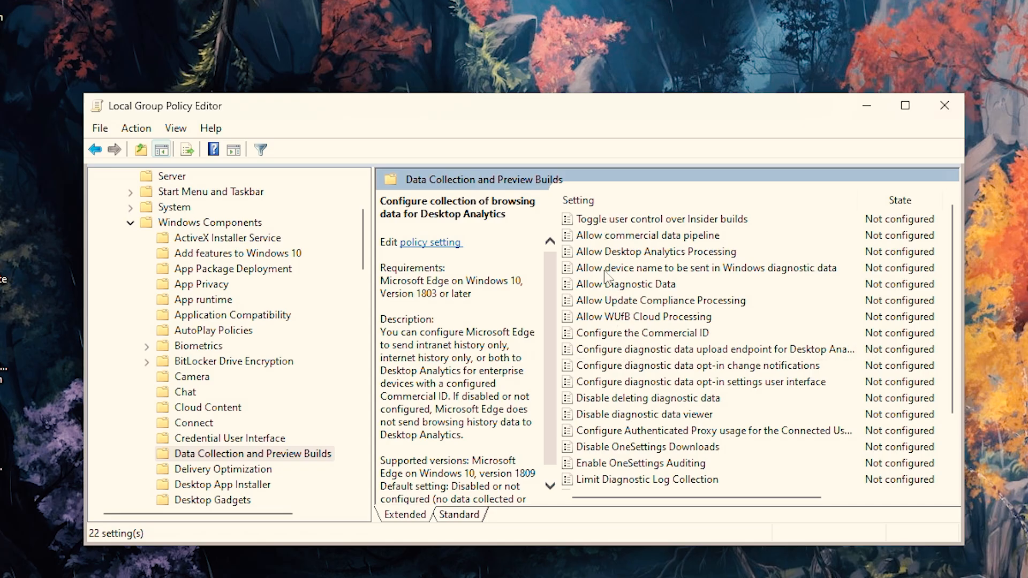
pyautogui.moveTo(616, 247)
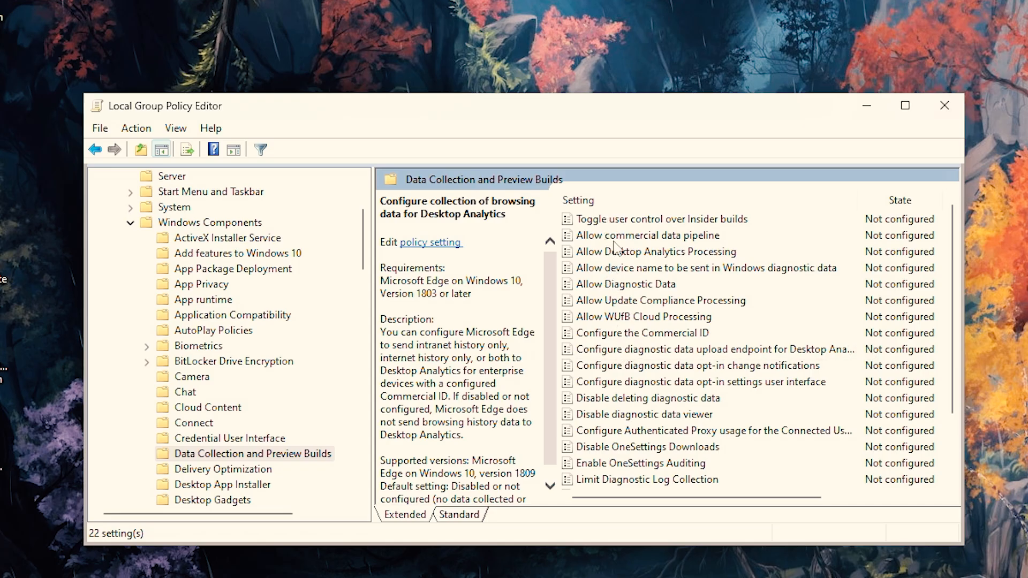
pyautogui.moveTo(623, 327)
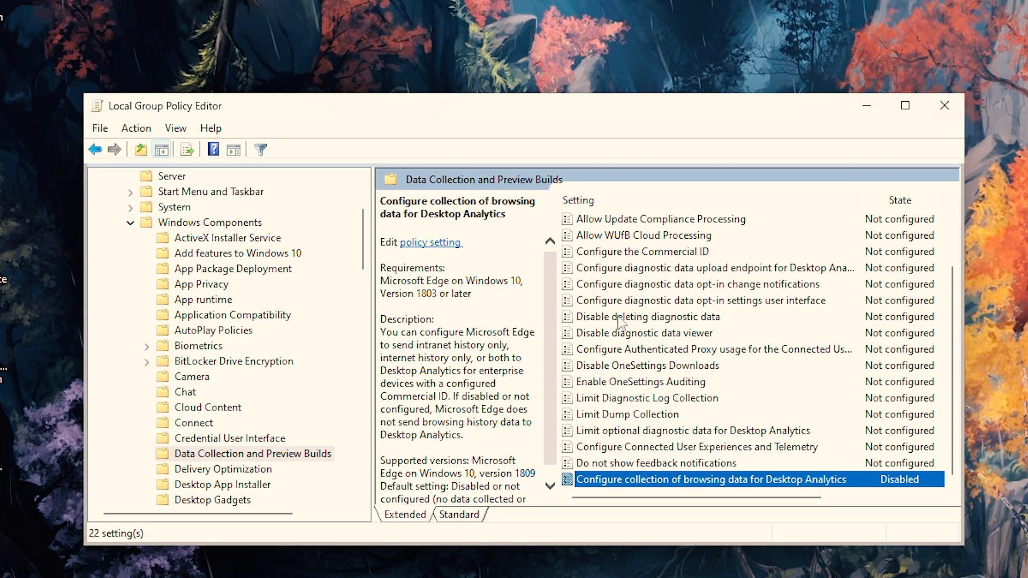
pyautogui.scroll(3)
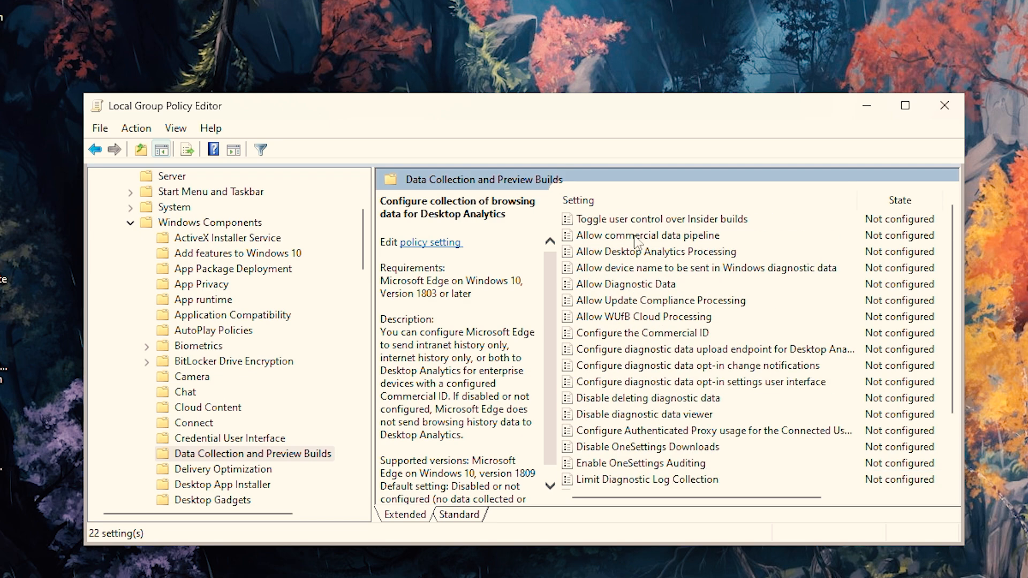
pyautogui.moveTo(628, 278)
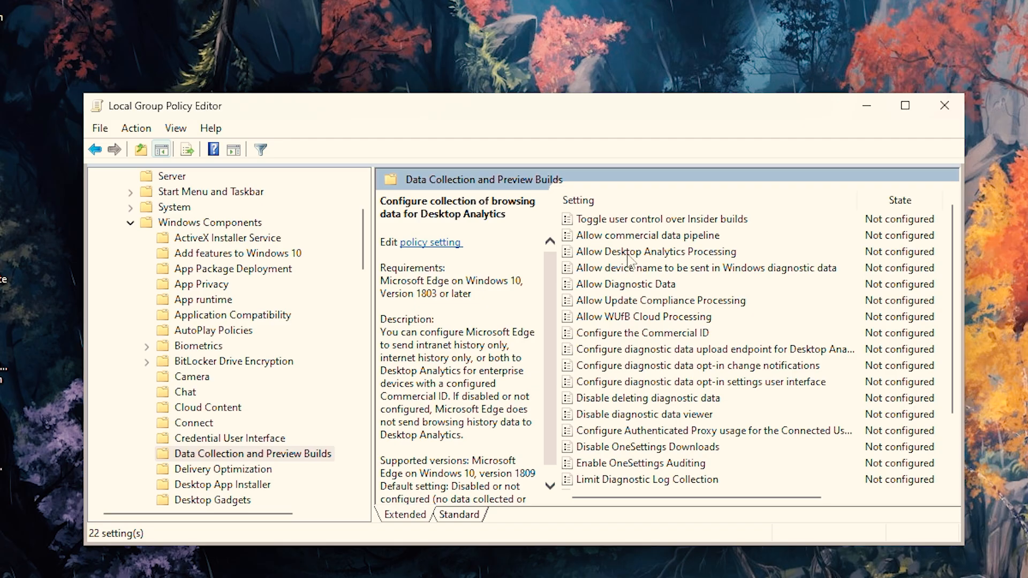
pyautogui.moveTo(944, 104)
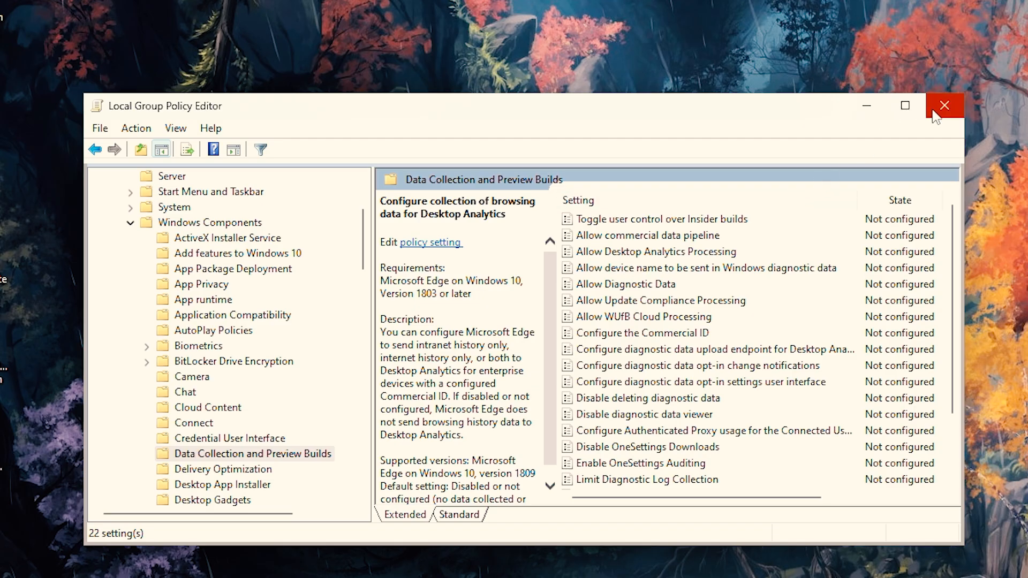
pyautogui.moveTo(944, 105)
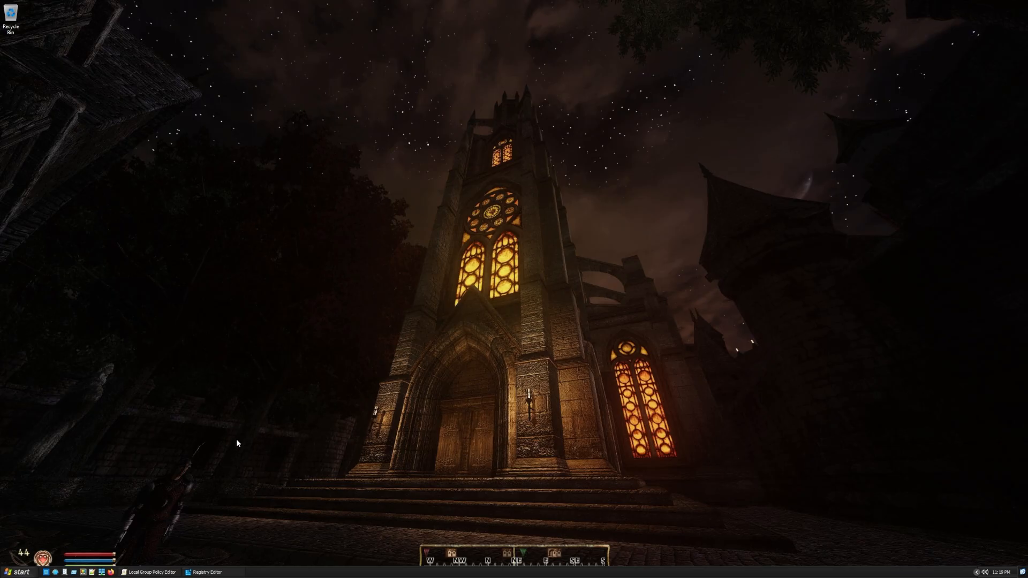
# Step: Set Connected User Experiences and Telemetry startup type to Disabled, apply, and close Services
pyautogui.press('Win+r')
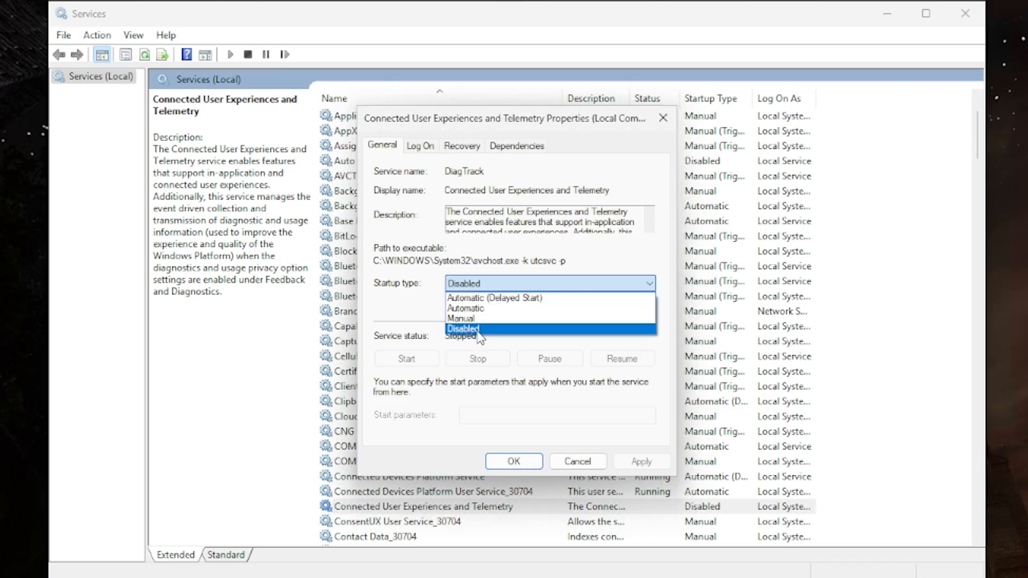
pyautogui.click(462, 328)
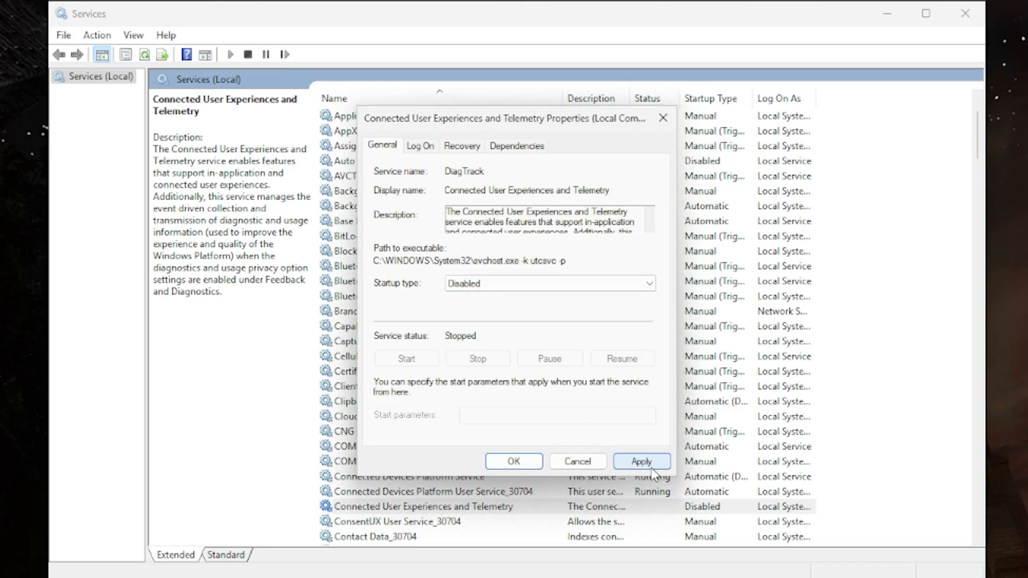
pyautogui.click(641, 461)
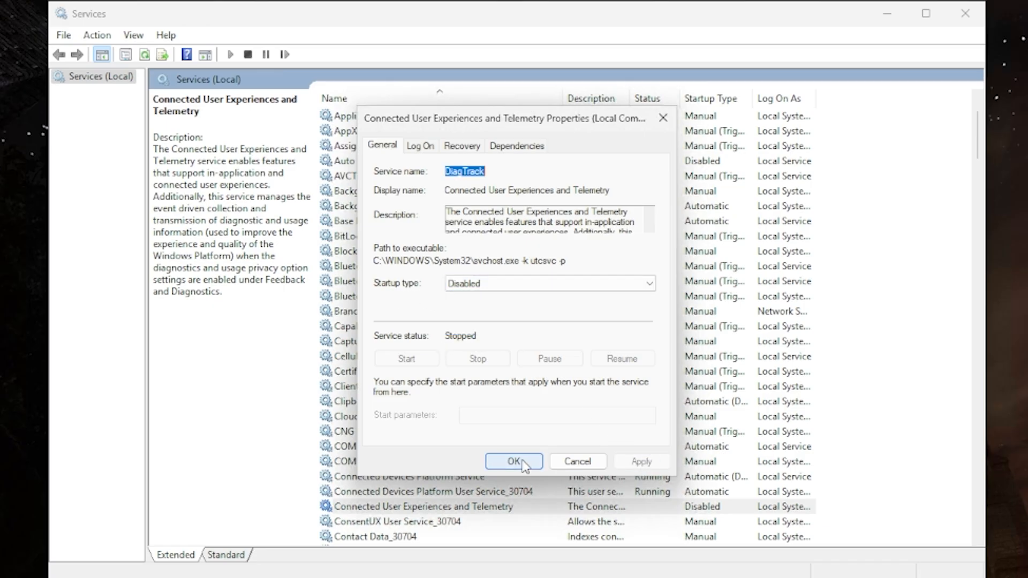
pyautogui.moveTo(462, 278)
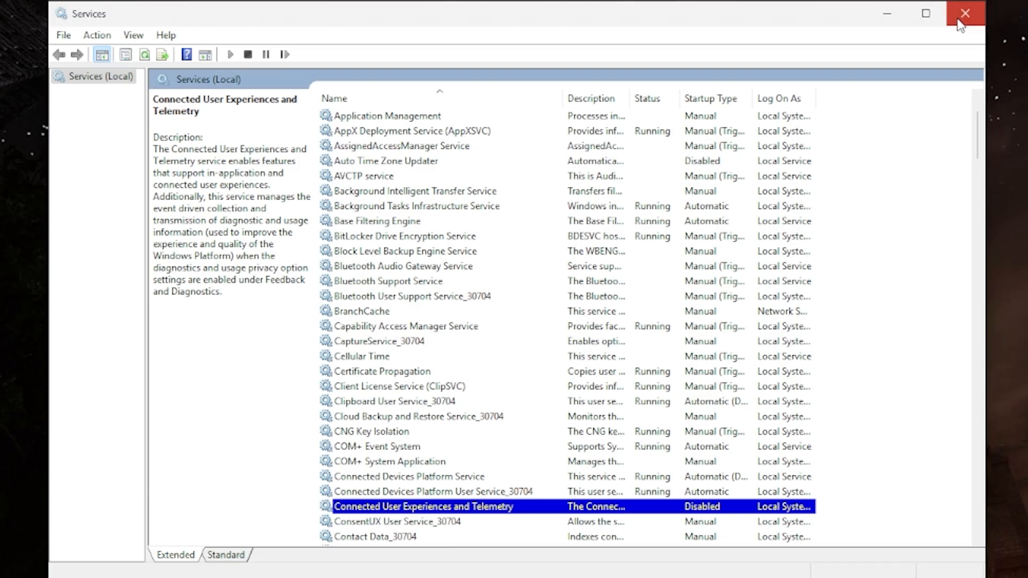
pyautogui.click(963, 13)
pyautogui.write('sadgasdgsadg')
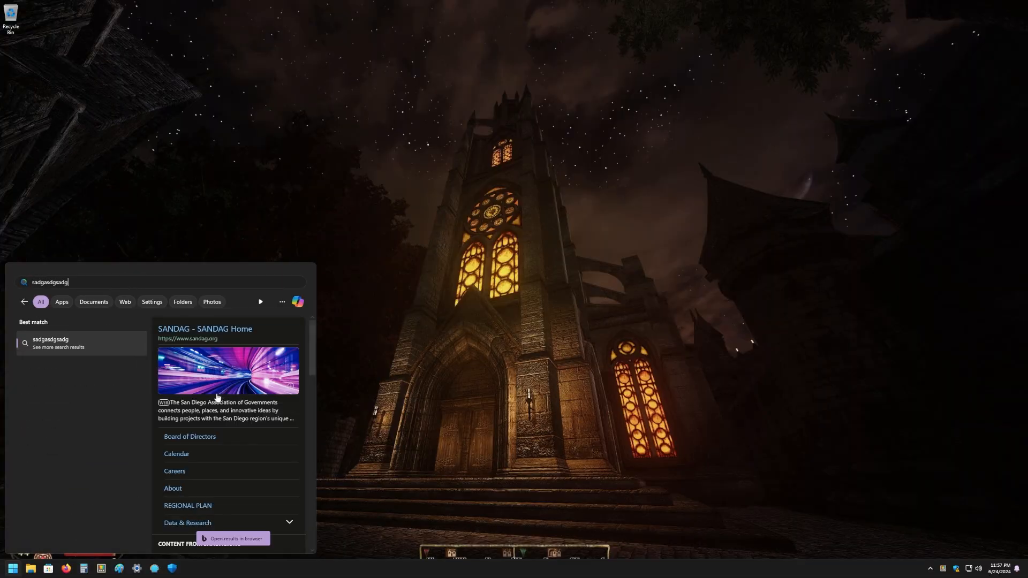
pyautogui.moveTo(222, 356)
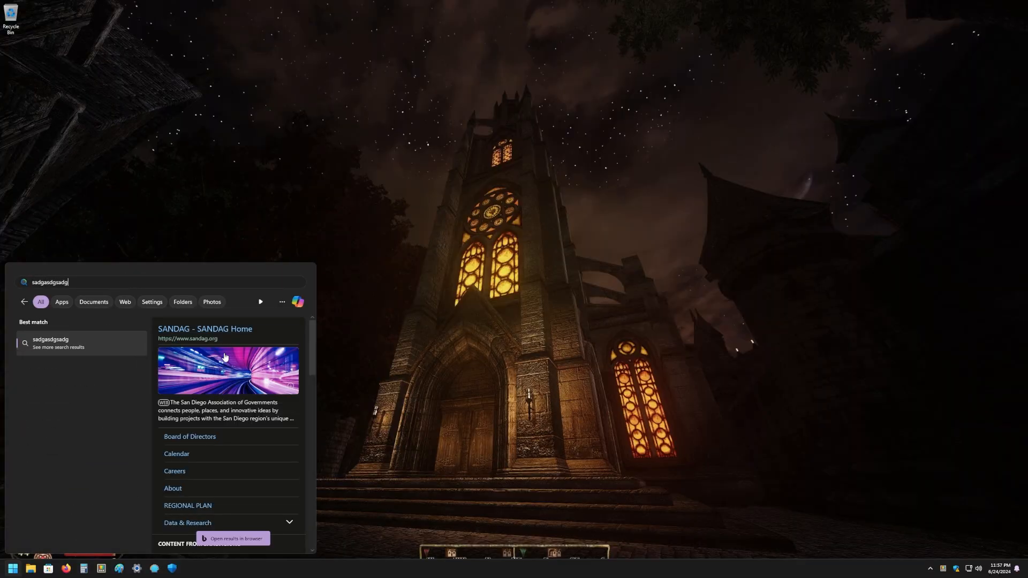
pyautogui.moveTo(102, 296)
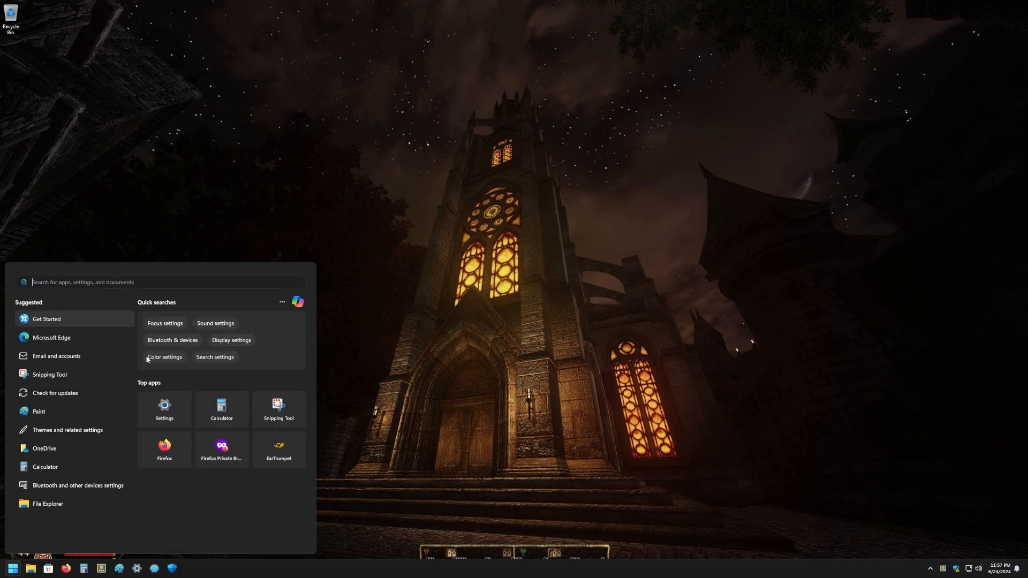
pyautogui.moveTo(128, 385)
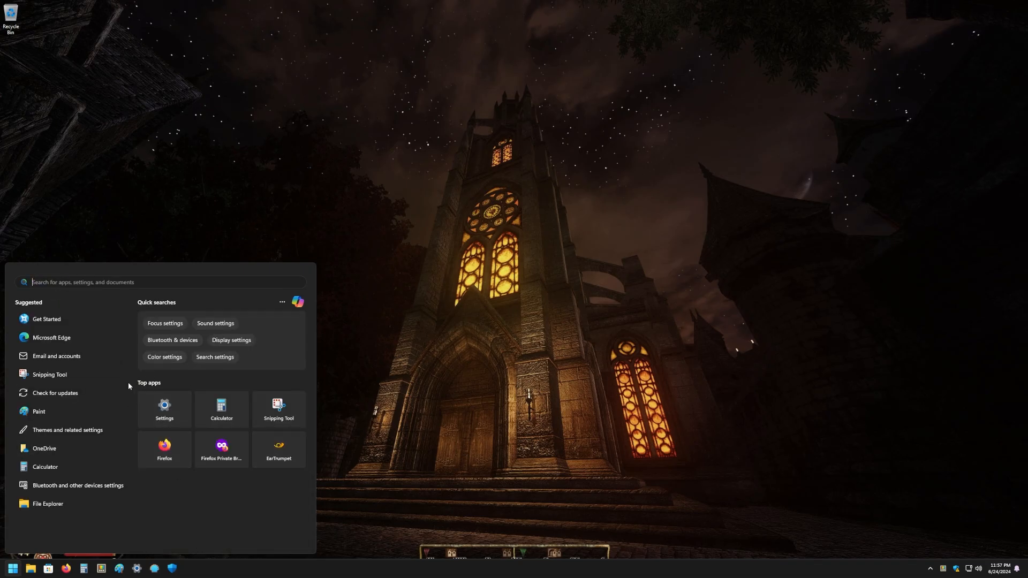
pyautogui.moveTo(389, 358)
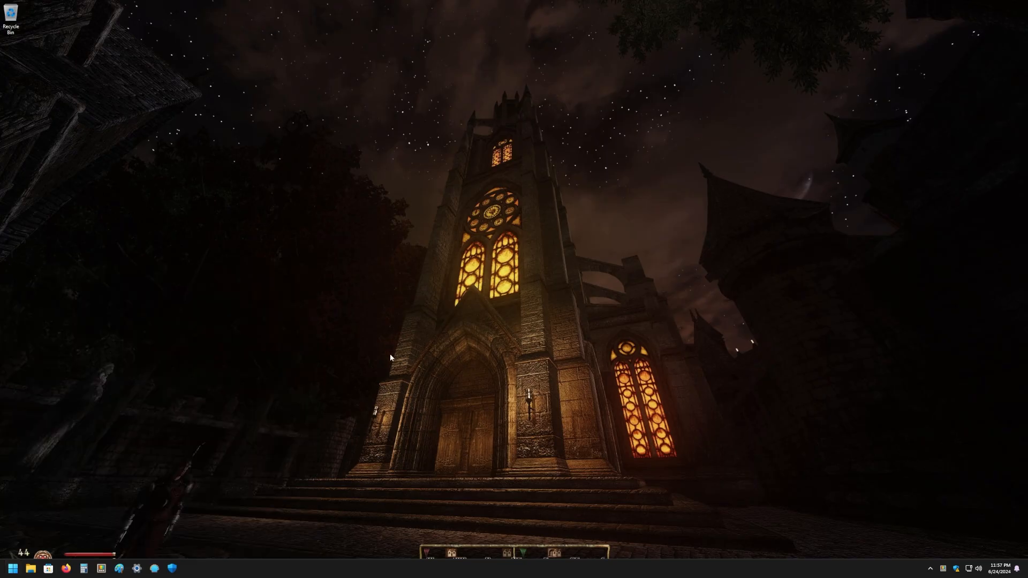
# Step: Bring up the classic Start menu from the taskbar corner
pyautogui.click(11, 567)
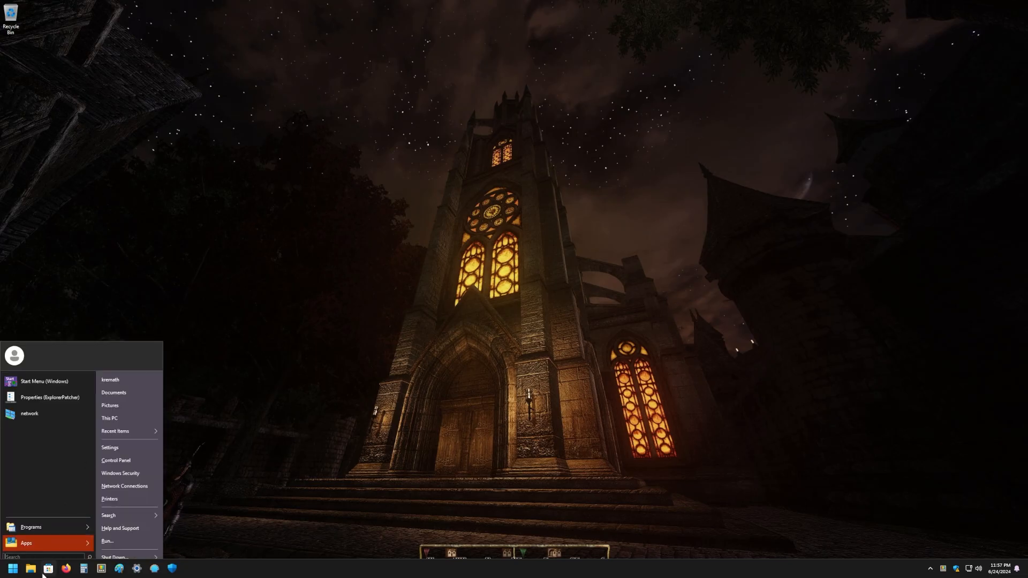
pyautogui.moveTo(47, 373)
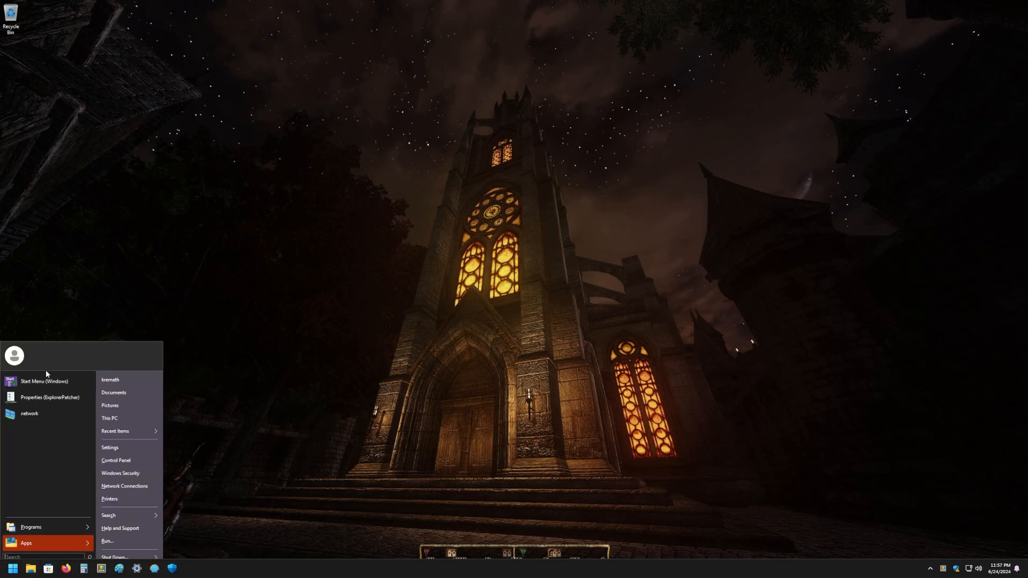
pyautogui.moveTo(59, 538)
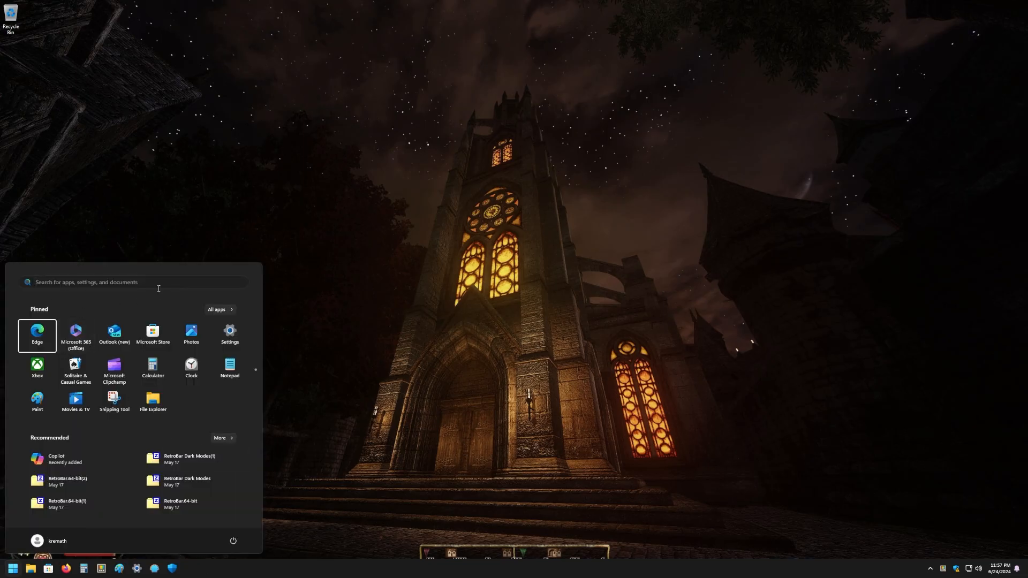
pyautogui.moveTo(113, 367)
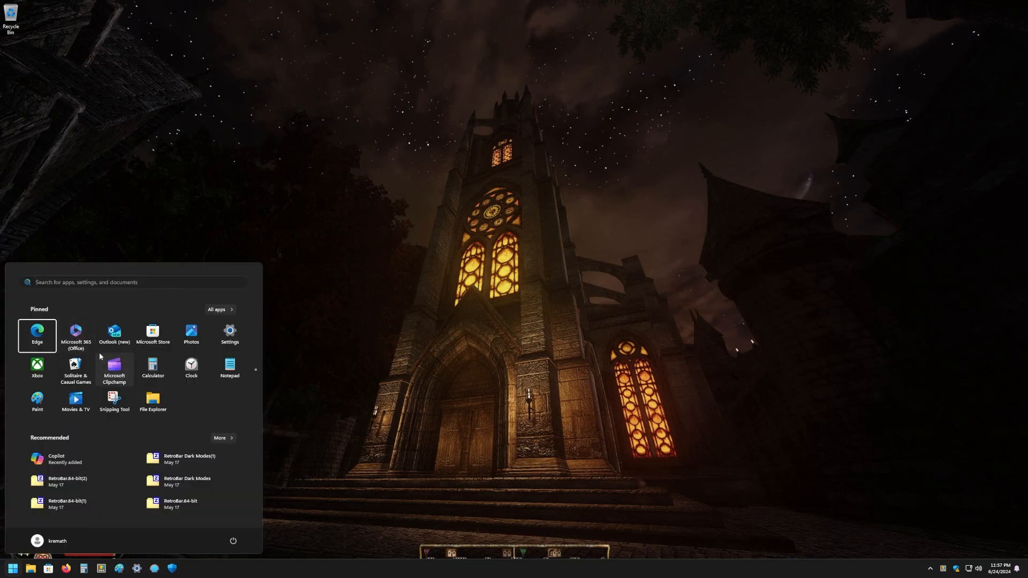
pyautogui.moveTo(121, 364)
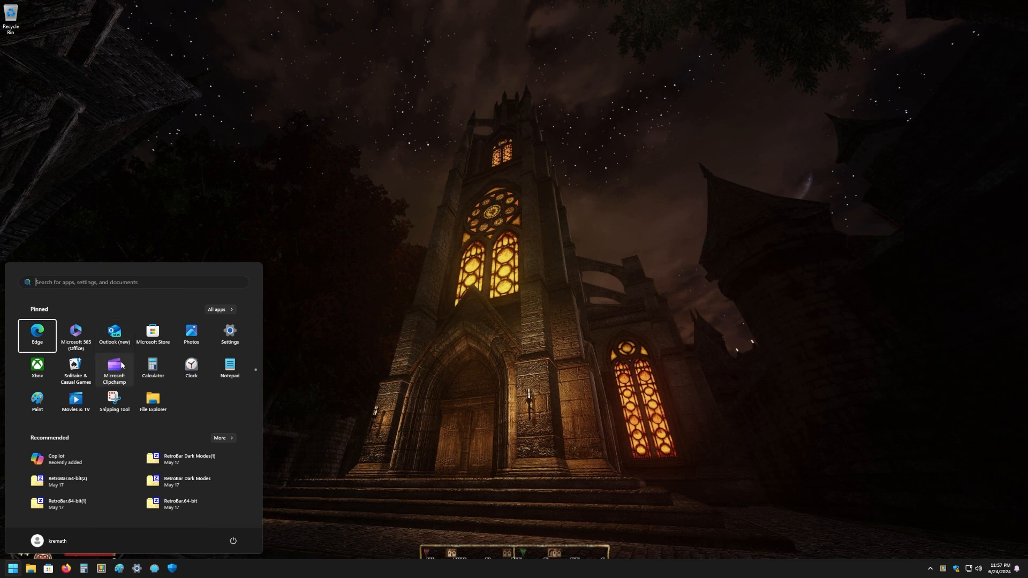
pyautogui.moveTo(126, 362)
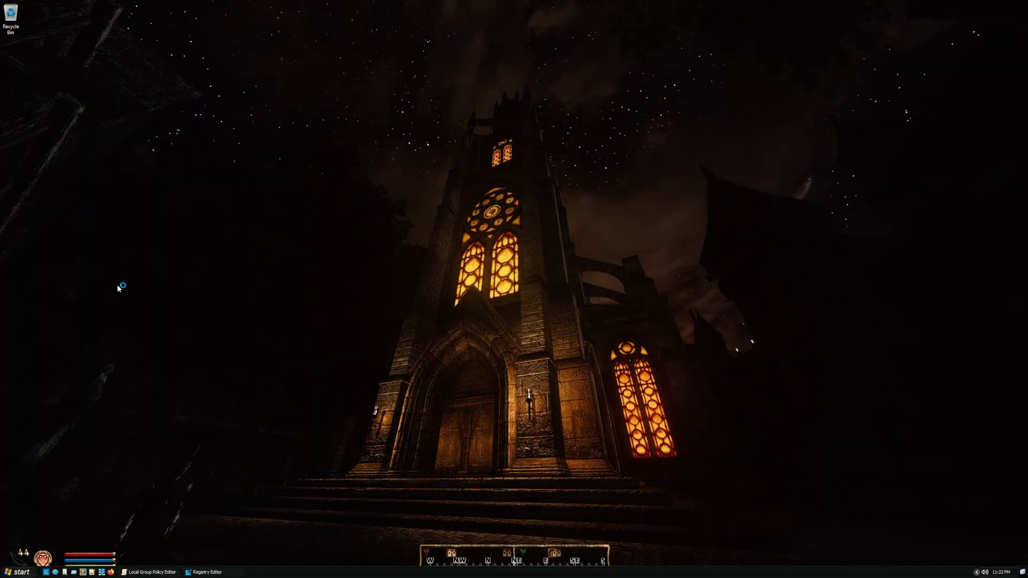
# Step: Navigate gpedit to Computer Configuration > Administrative Templates > Windows Components > Search
pyautogui.click(148, 571)
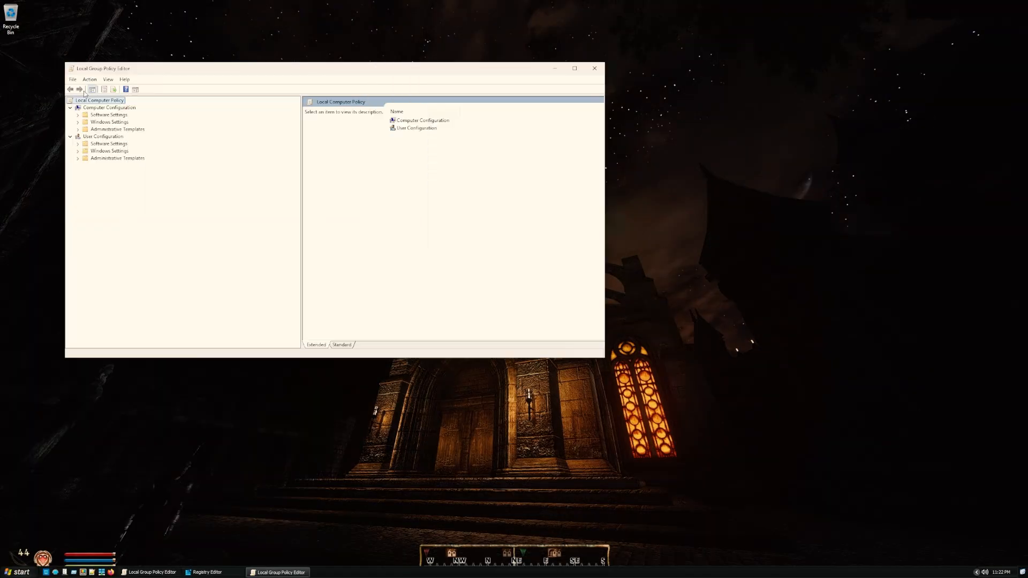
pyautogui.click(109, 107)
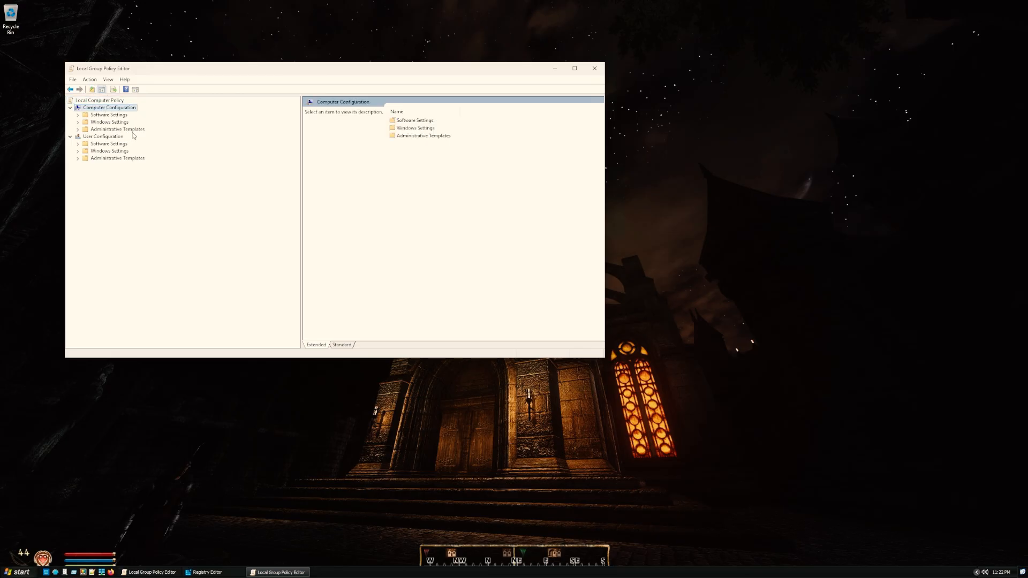
pyautogui.click(118, 128)
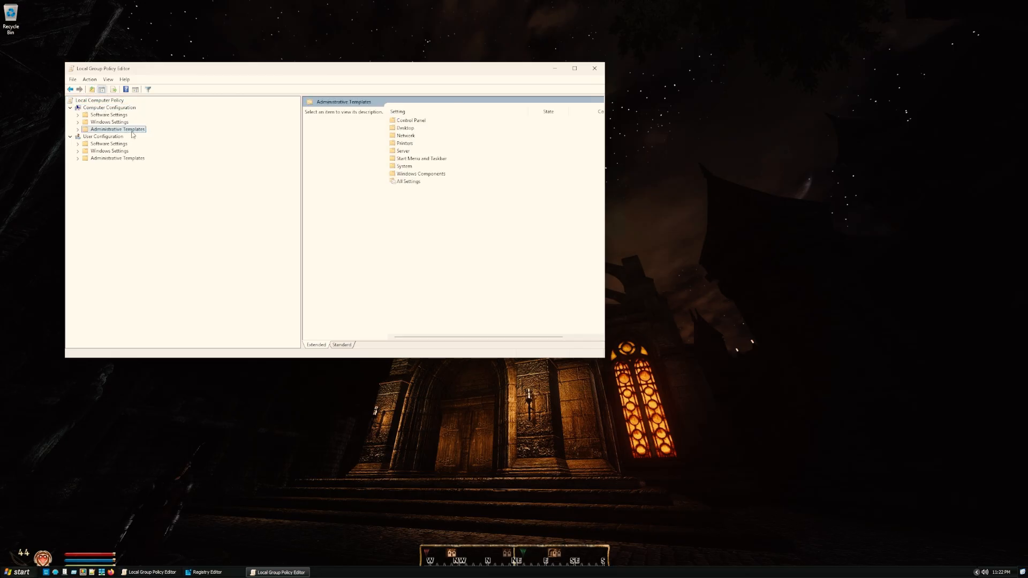
pyautogui.click(78, 129)
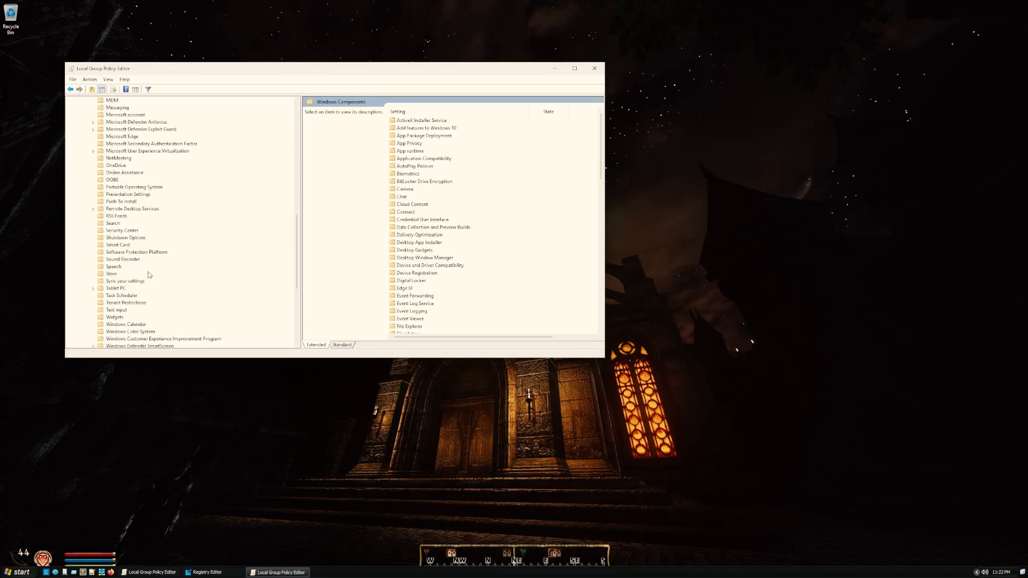
pyautogui.click(113, 222)
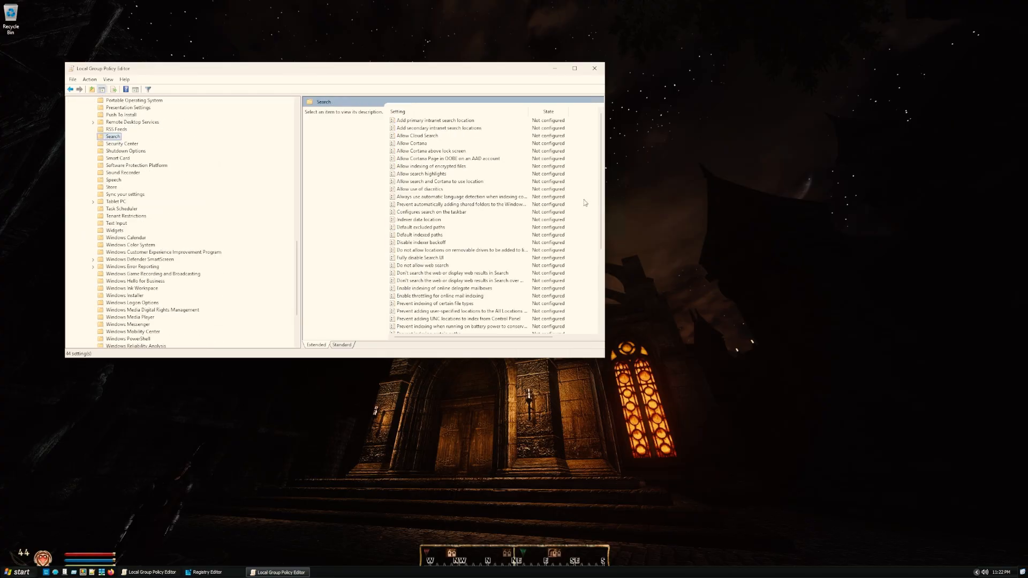
pyautogui.moveTo(411, 147)
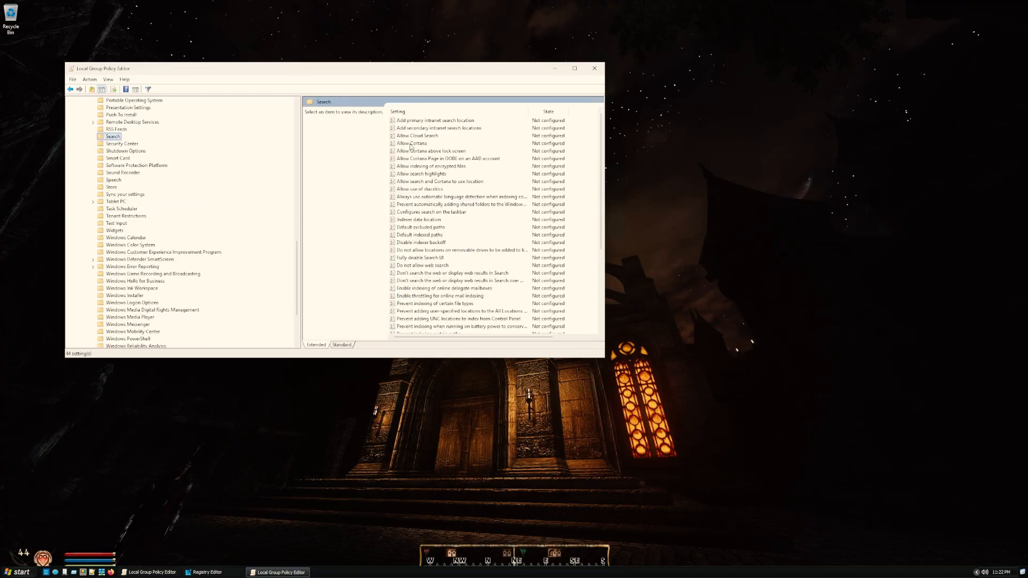
# Step: Set the Allow Cortana policy to Disabled
pyautogui.doubleClick(413, 142)
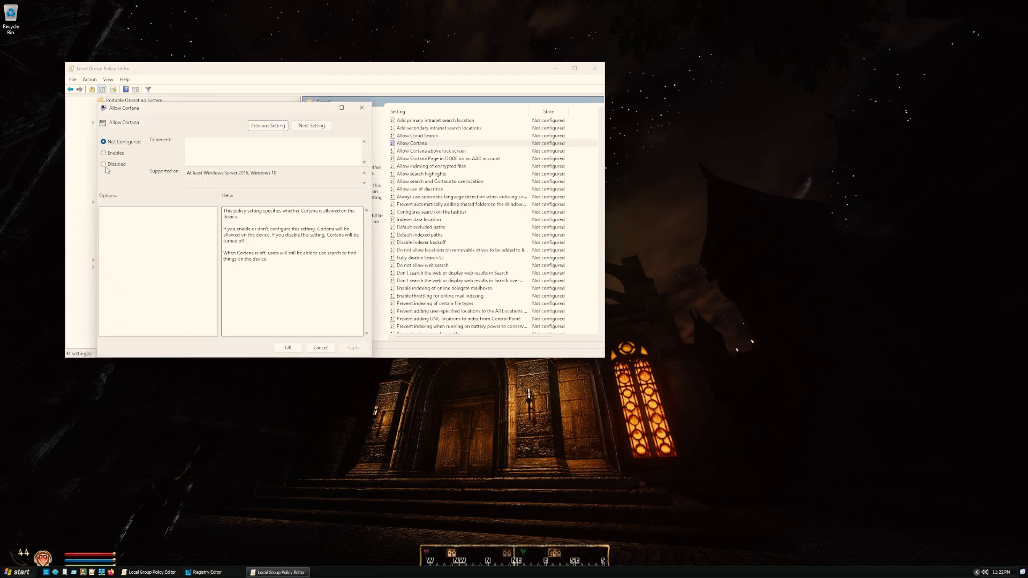
pyautogui.click(103, 164)
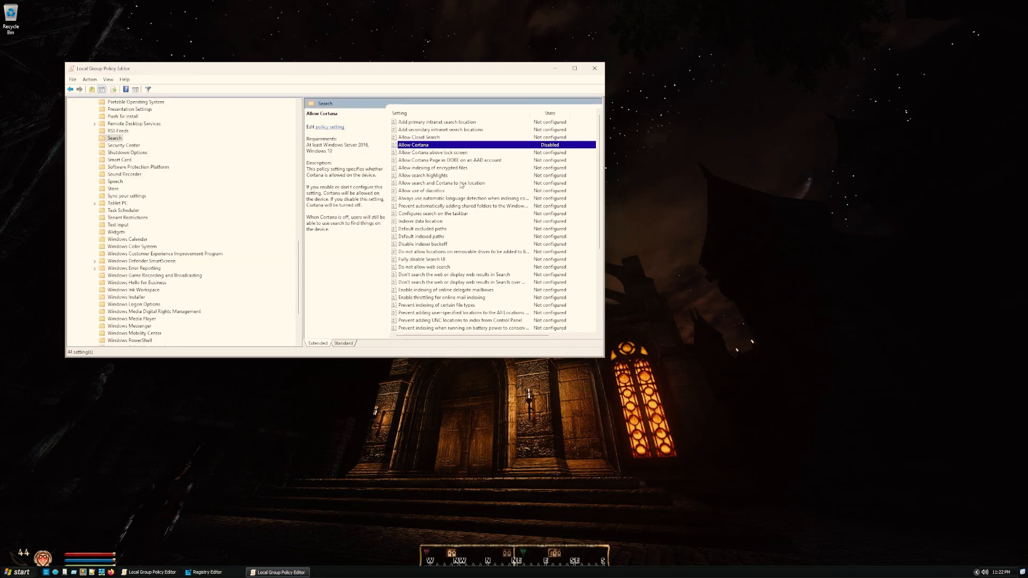
pyautogui.moveTo(467, 117)
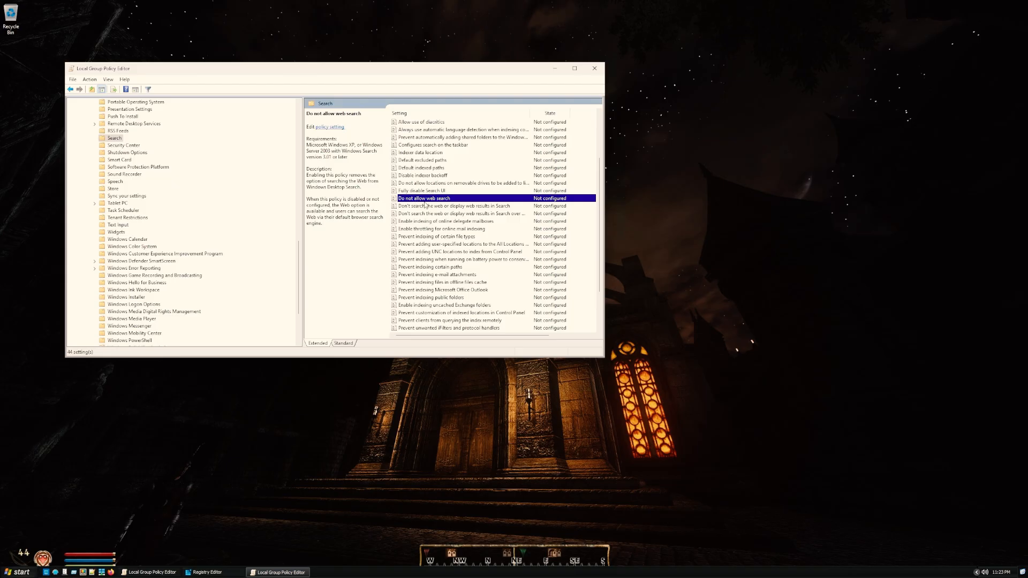
# Step: Set the Do not allow web search policy to Enabled and apply it
pyautogui.doubleClick(424, 198)
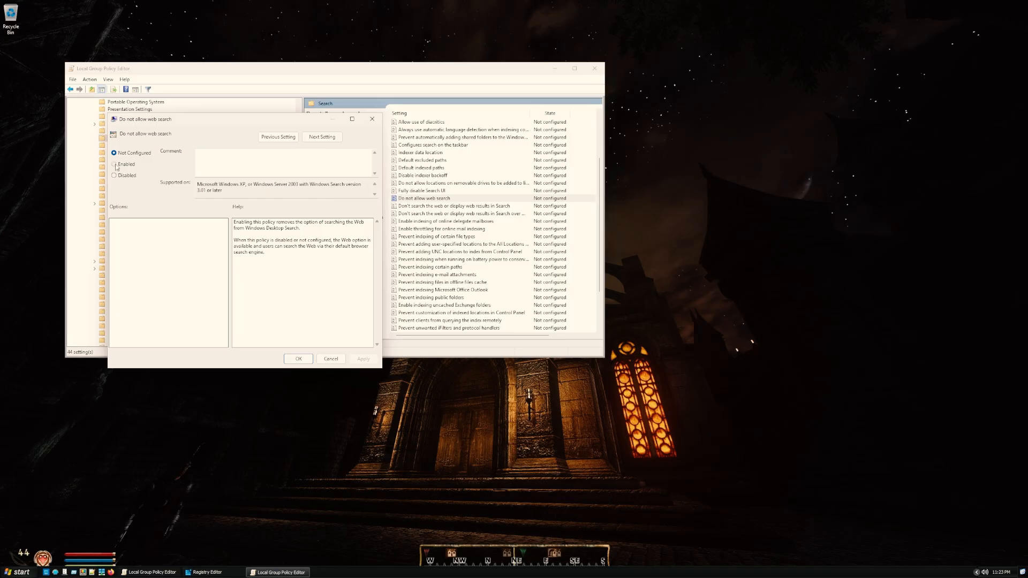
pyautogui.click(115, 164)
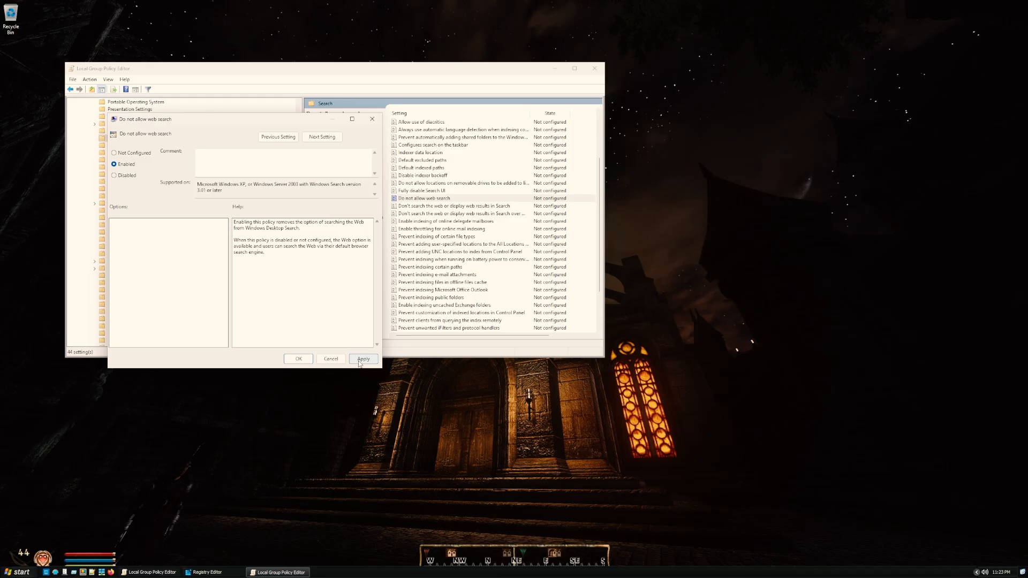
pyautogui.click(363, 359)
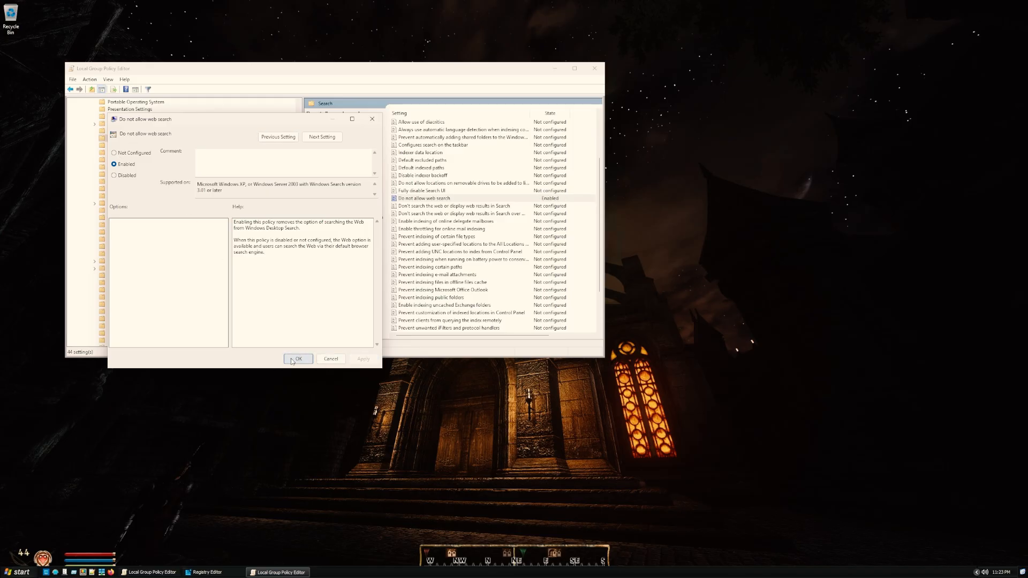
pyautogui.click(298, 359)
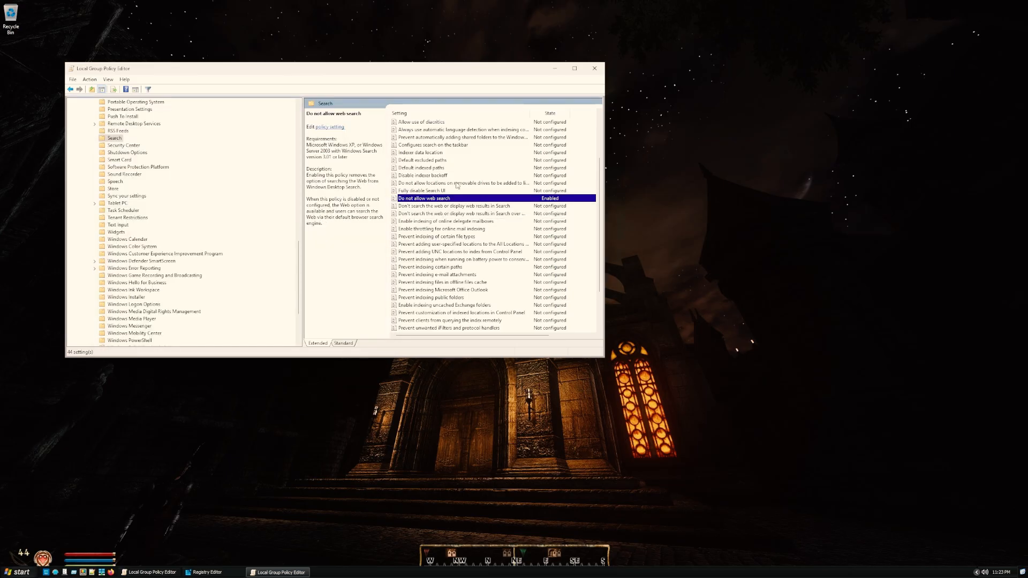
pyautogui.moveTo(594, 68)
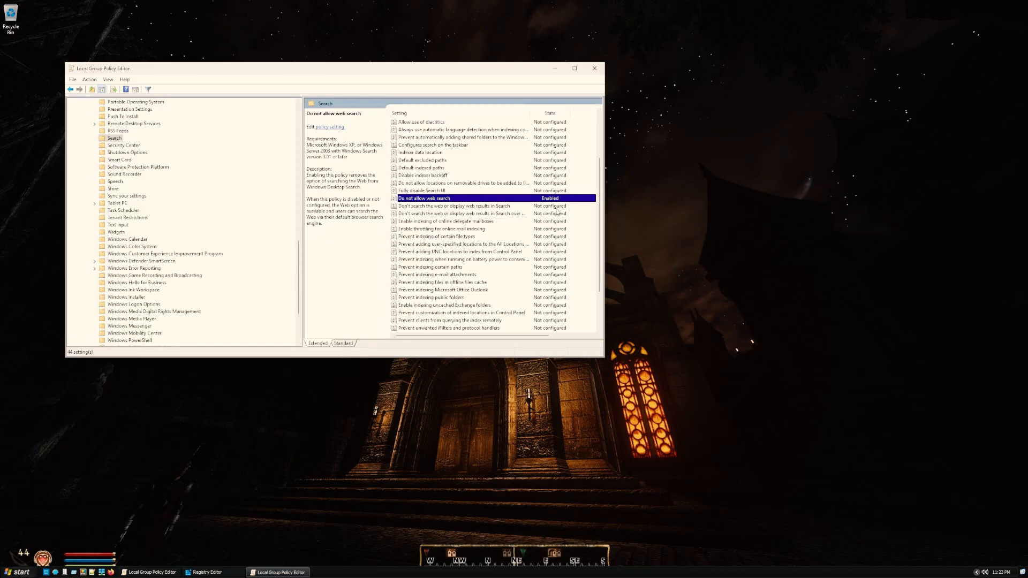
pyautogui.click(10, 569)
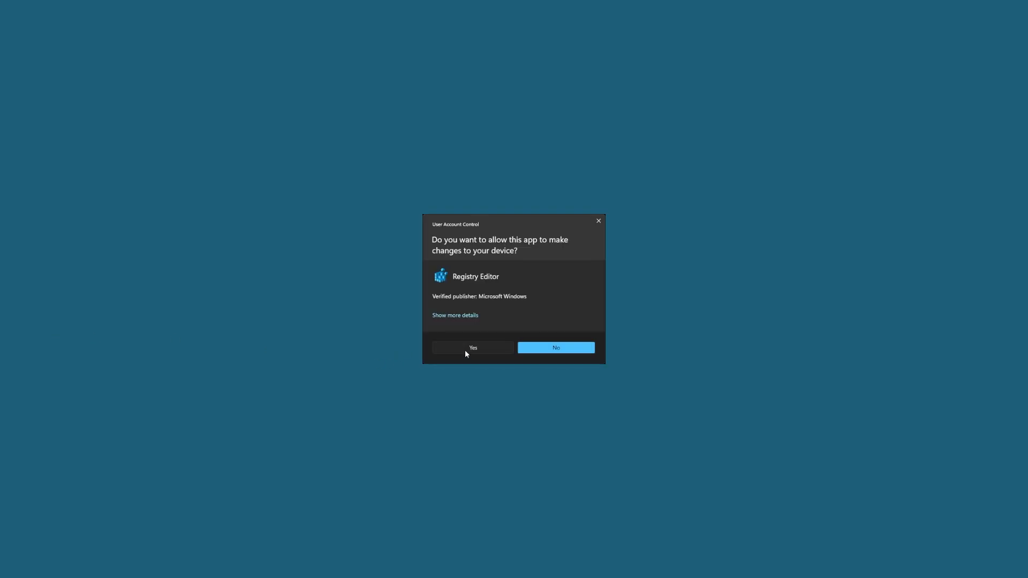
# Step: Run Registry Editor as admin and expand HKEY_CURRENT_USER down to the Policies\Microsoft key
pyautogui.click(472, 347)
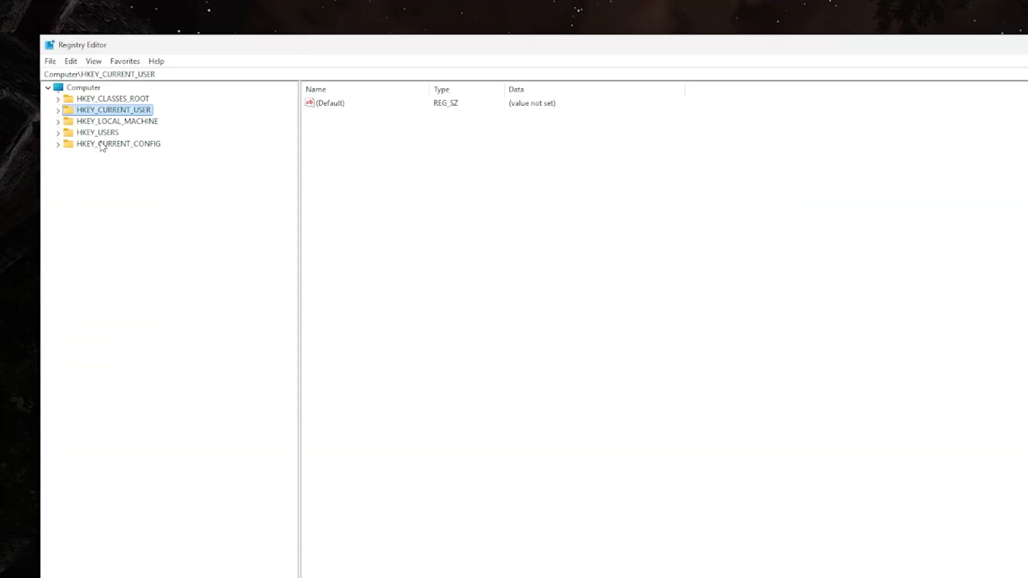
pyautogui.moveTo(76, 45); pyautogui.dragTo(147, 106)
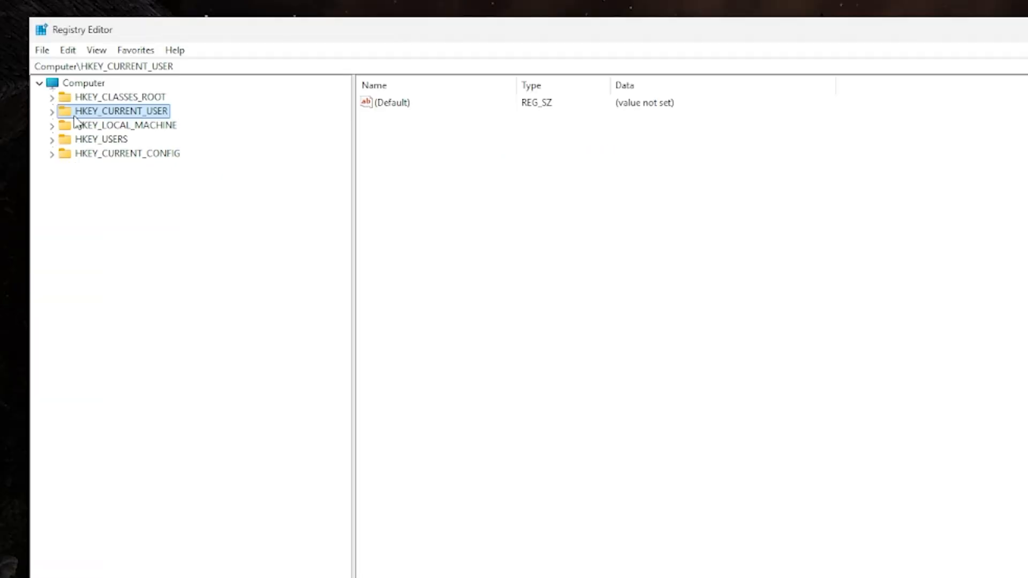
pyautogui.click(51, 110)
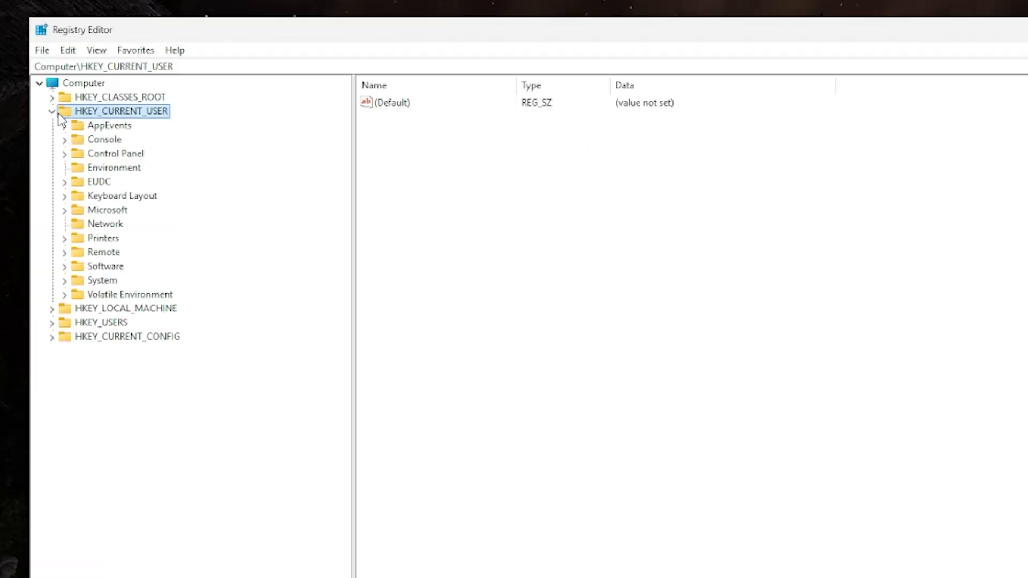
pyautogui.moveTo(78, 124)
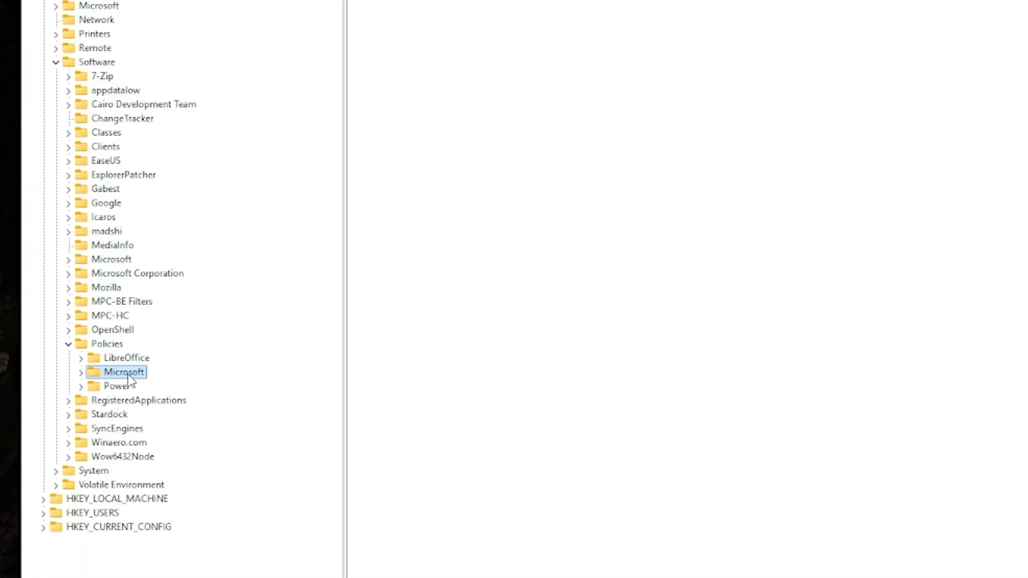
pyautogui.click(67, 372)
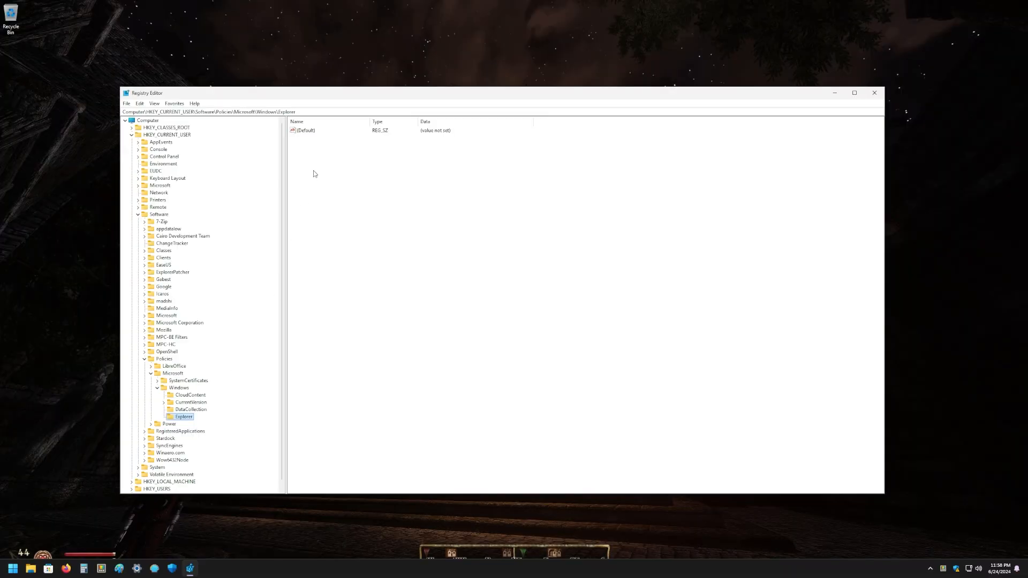
pyautogui.moveTo(318, 179)
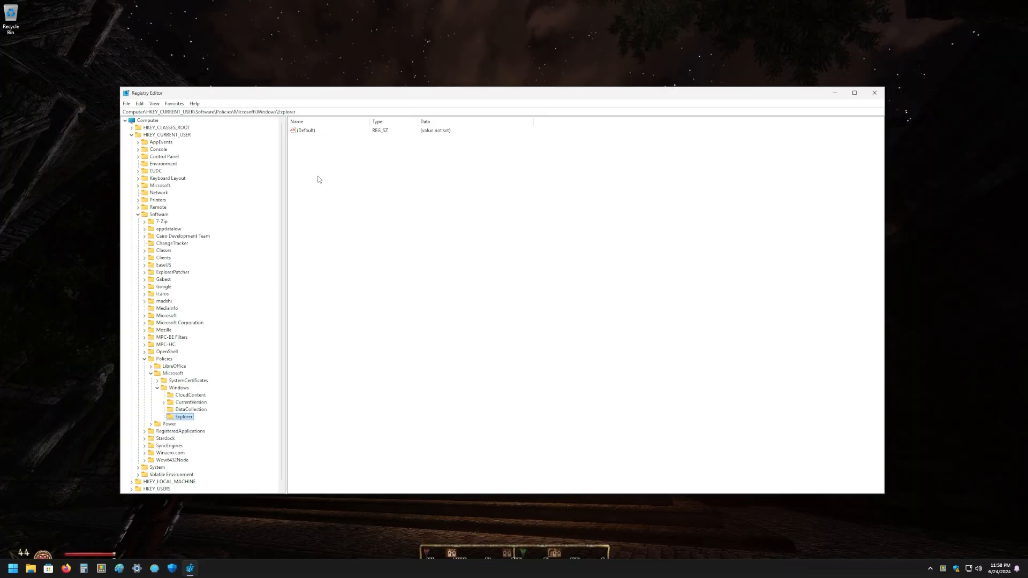
# Step: Create a new DWORD (32-bit) value named DisableSearchBoxSuggestions in the Explorer key
pyautogui.rightClick(318, 179)
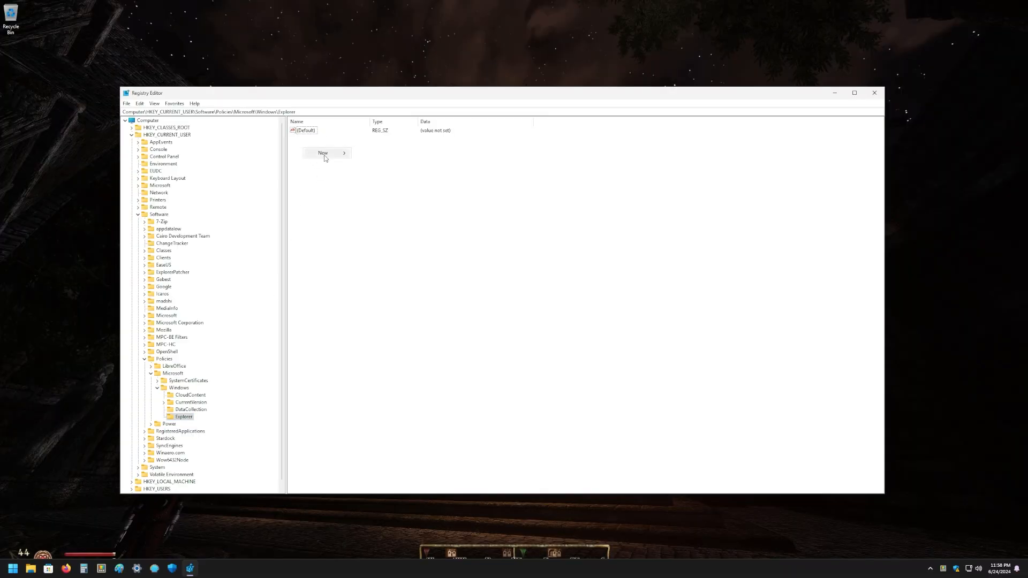
pyautogui.click(323, 153)
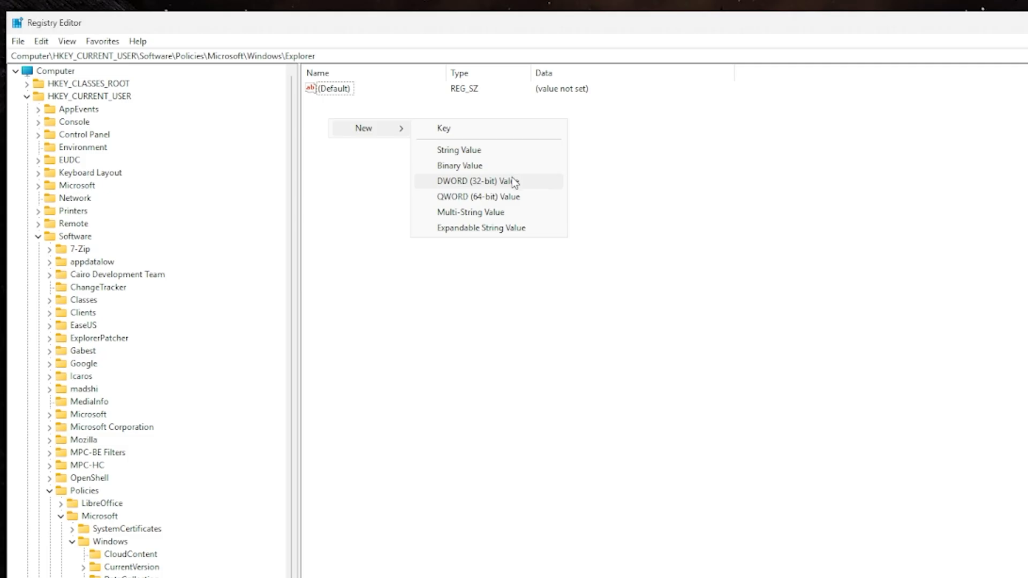
pyautogui.moveTo(512, 184)
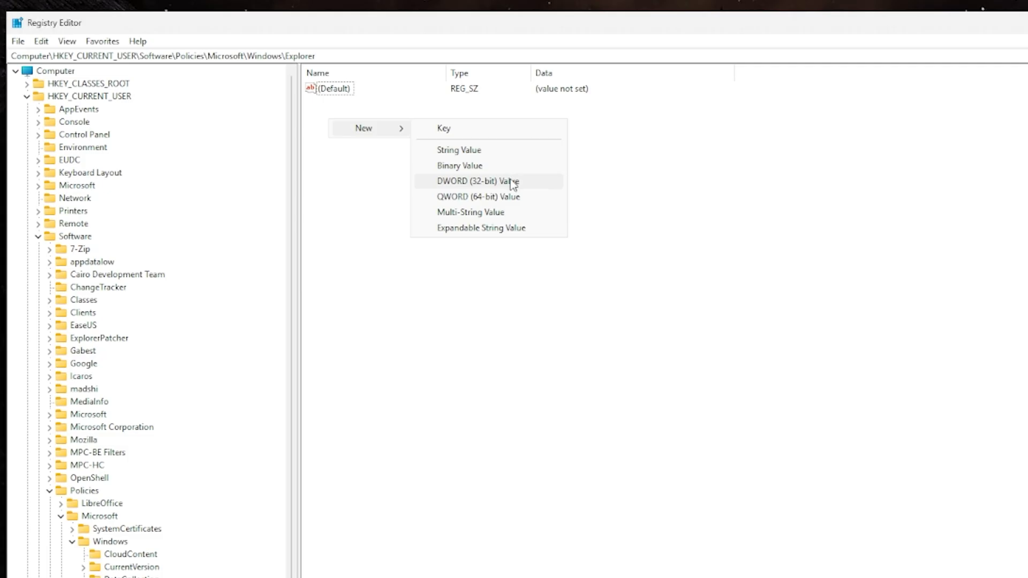
pyautogui.click(477, 181)
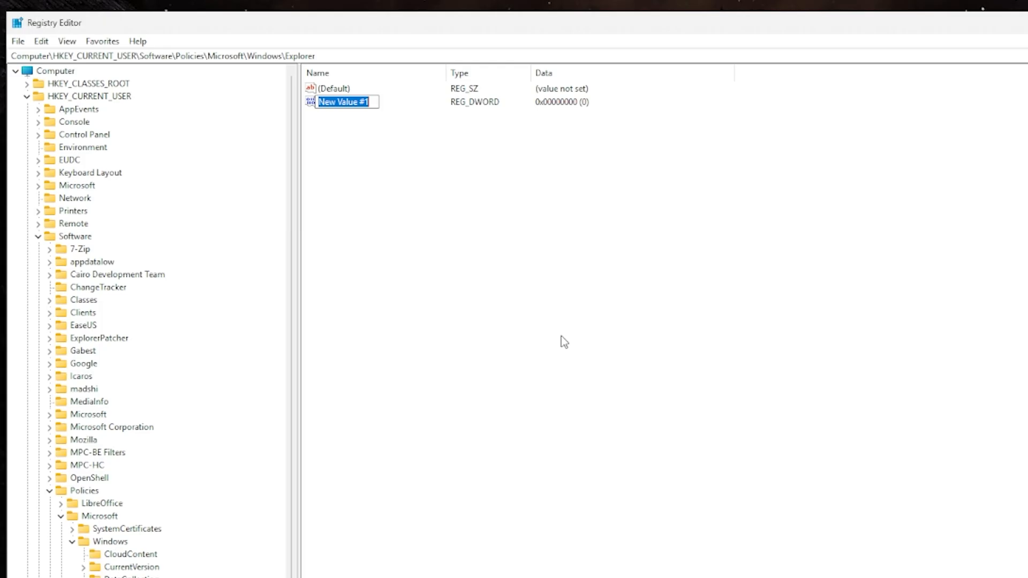
pyautogui.write('DisableSearchBoxSuggestions')
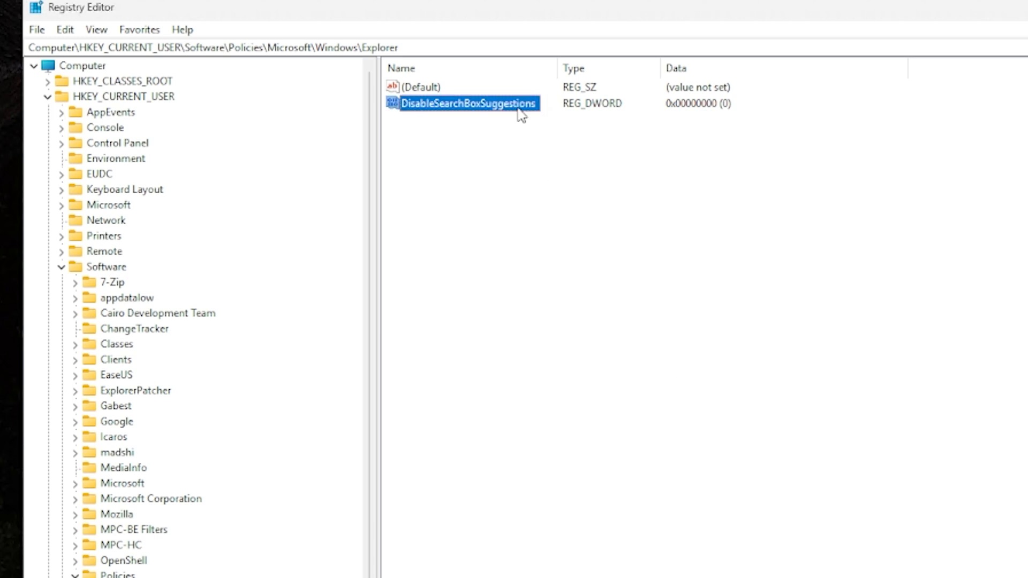
# Step: Set DisableSearchBoxSuggestions value data to 1
pyautogui.doubleClick(465, 103)
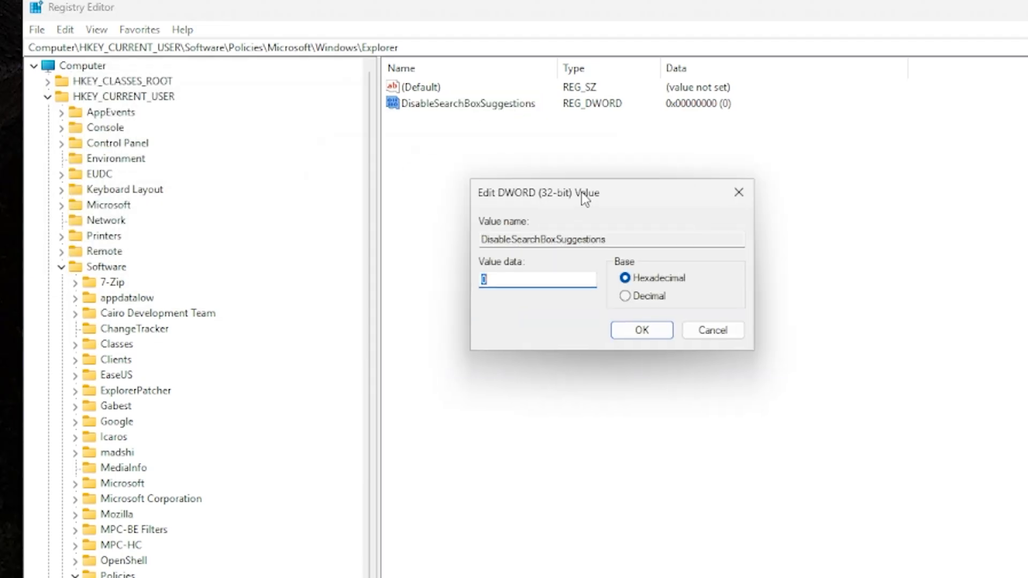
pyautogui.write('1')
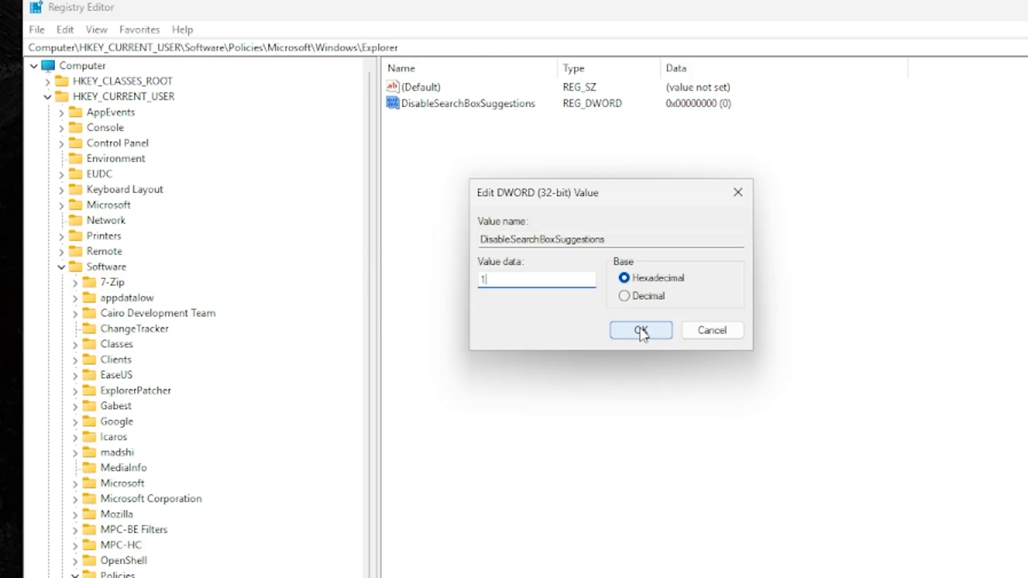
pyautogui.click(640, 330)
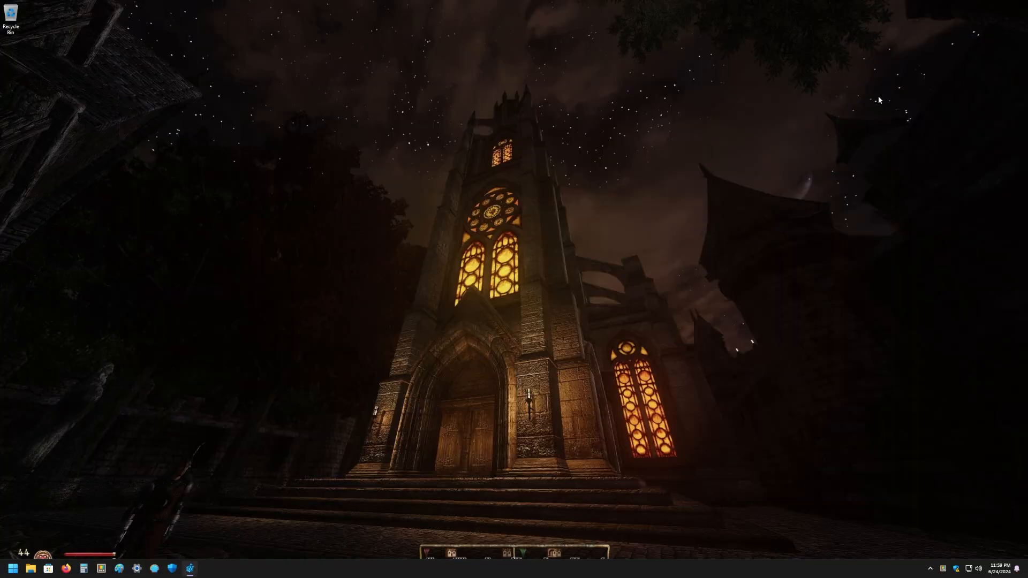
pyautogui.click(12, 568)
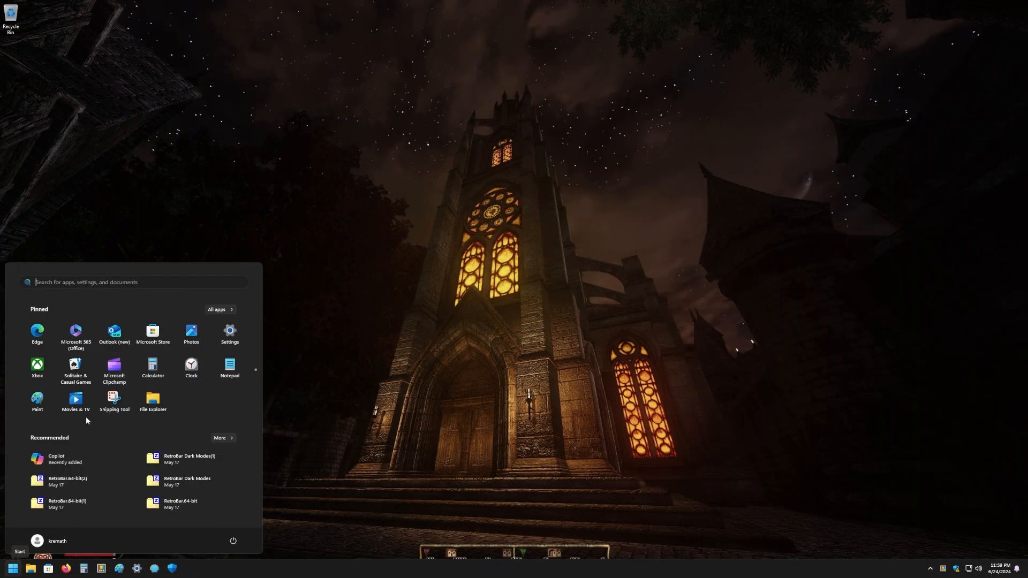
pyautogui.write('star wars movies')
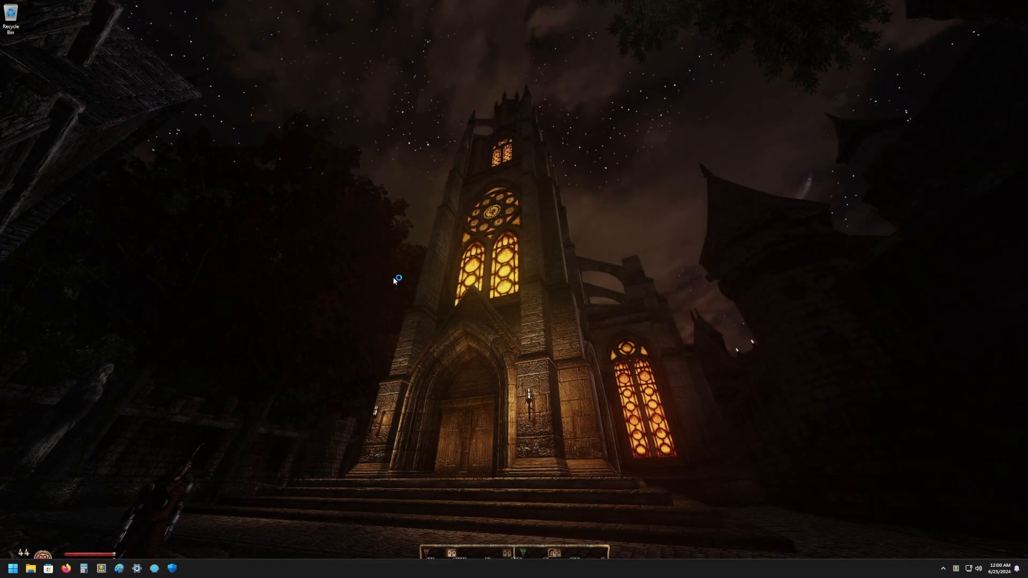
pyautogui.click(11, 567)
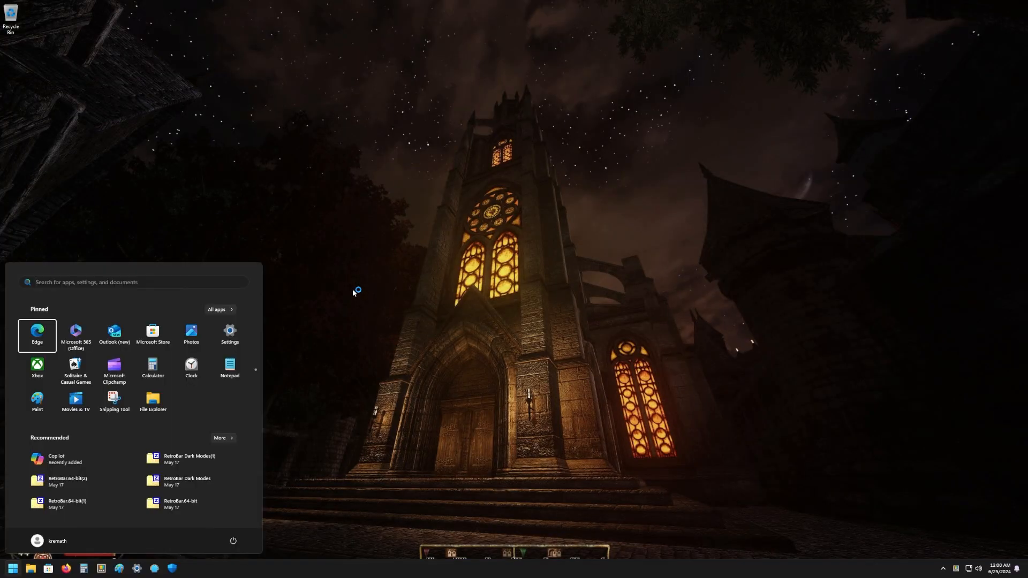
pyautogui.write('star wars')
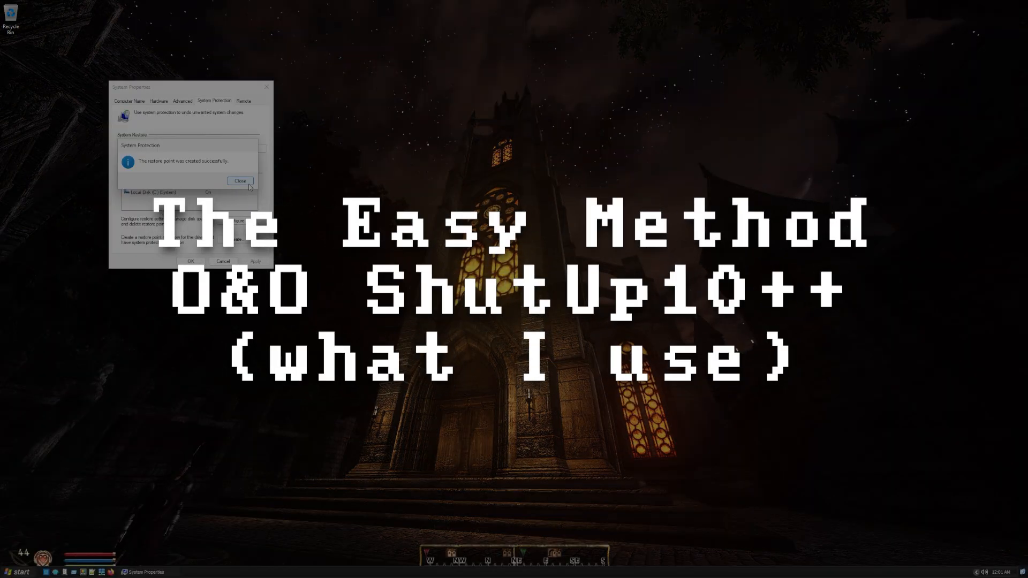
# Step: Search the web in Firefox and land on the official O&O ShutUp10++ page
pyautogui.click(238, 181)
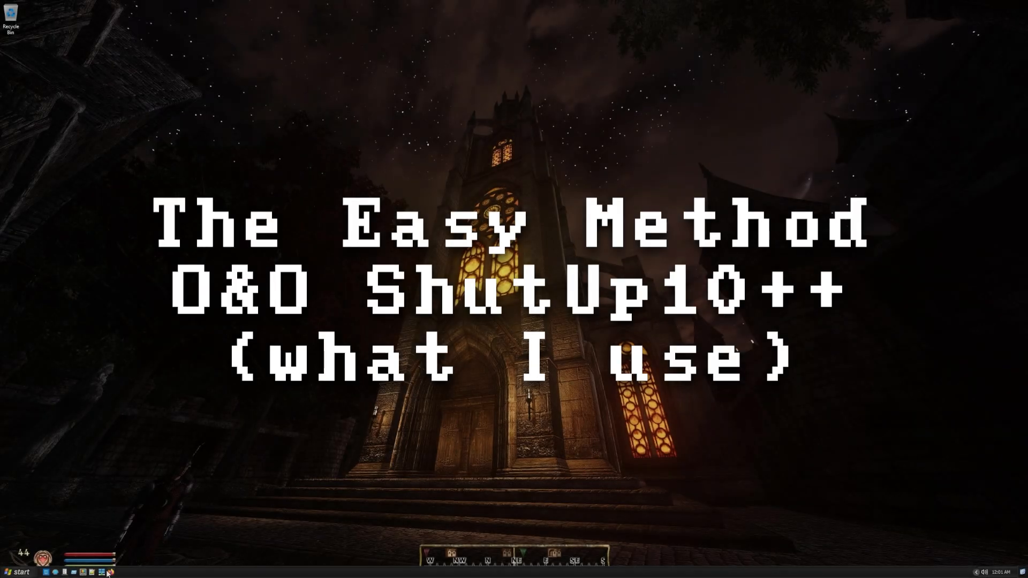
pyautogui.click(104, 572)
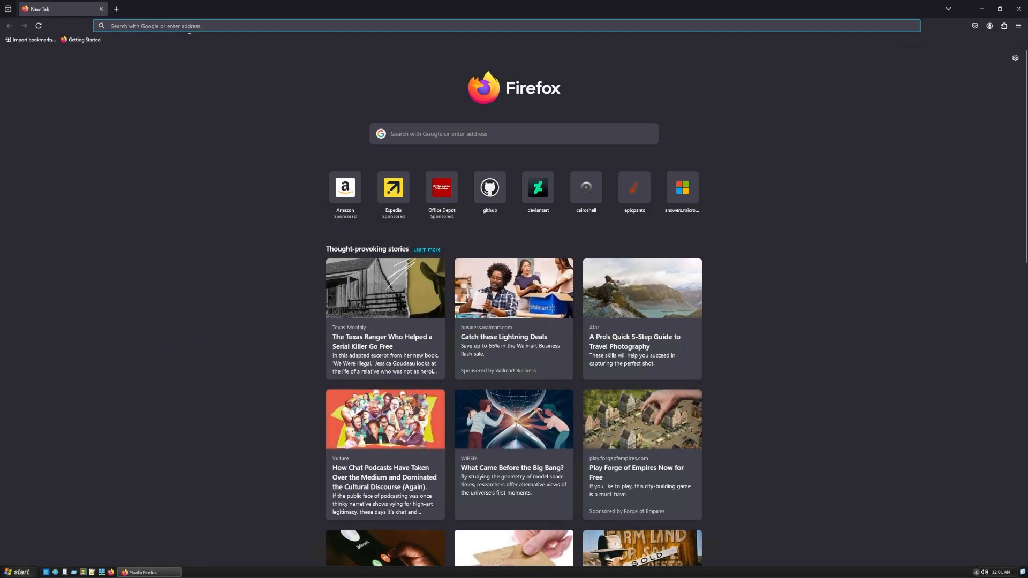
pyautogui.write('o&o shutup10')
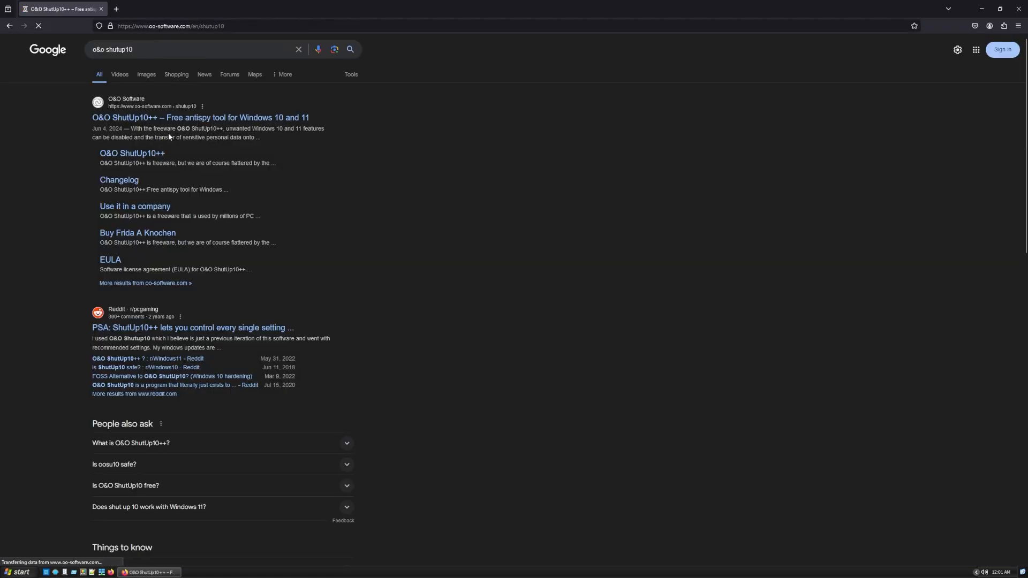
pyautogui.click(200, 117)
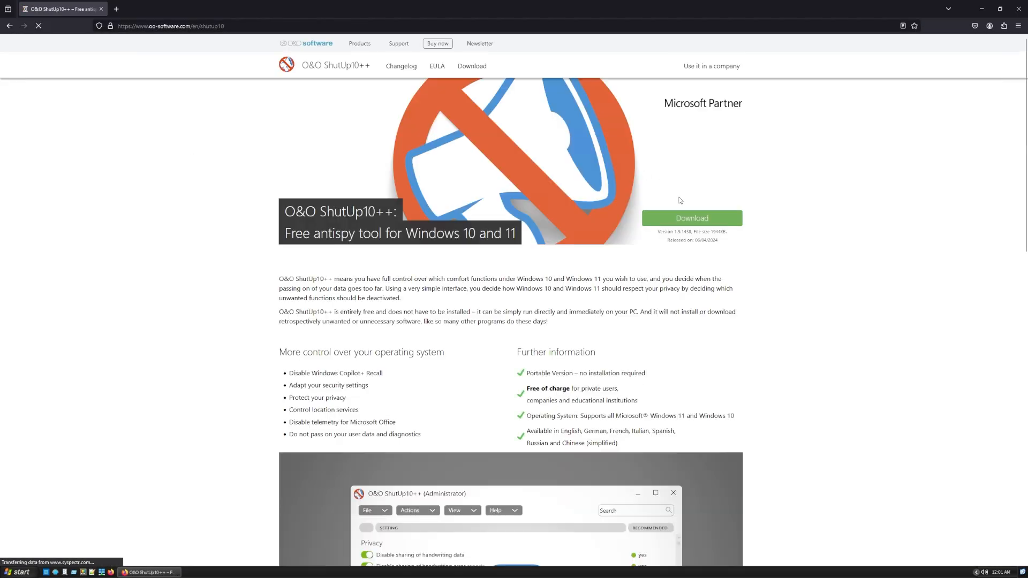
# Step: Download OOSU10.exe and run it from Firefox's downloads
pyautogui.click(690, 218)
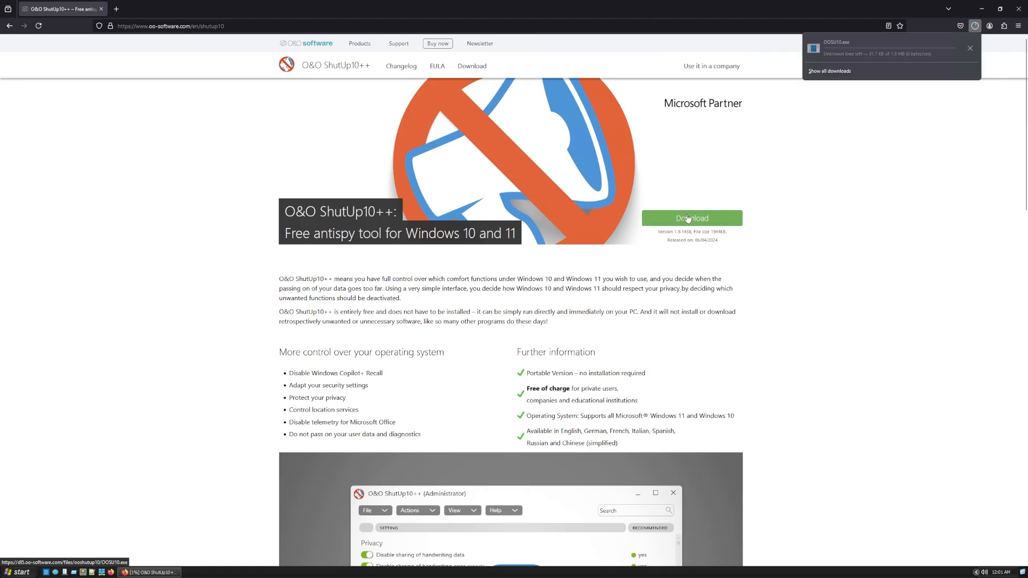
pyautogui.click(970, 48)
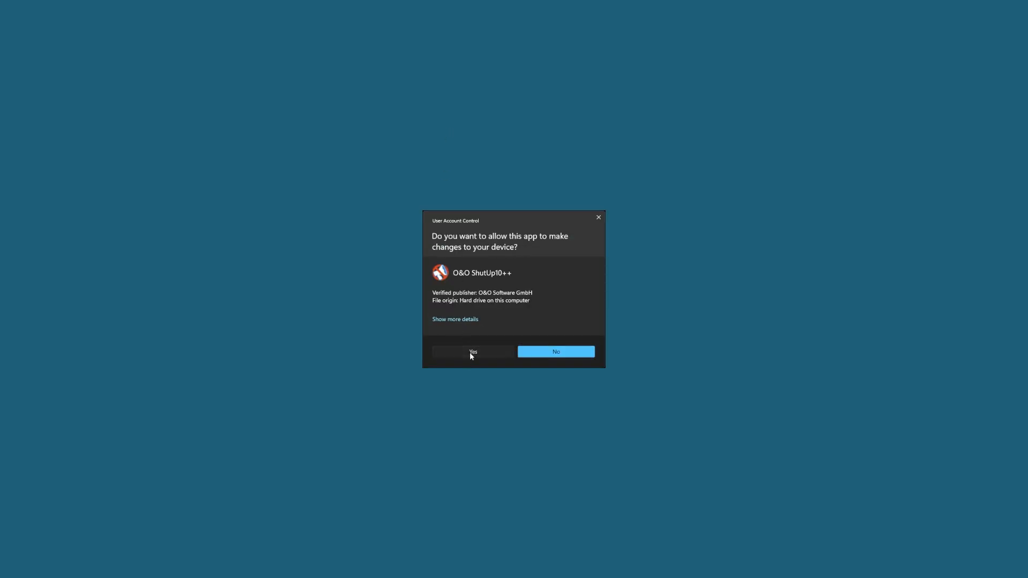
pyautogui.click(472, 352)
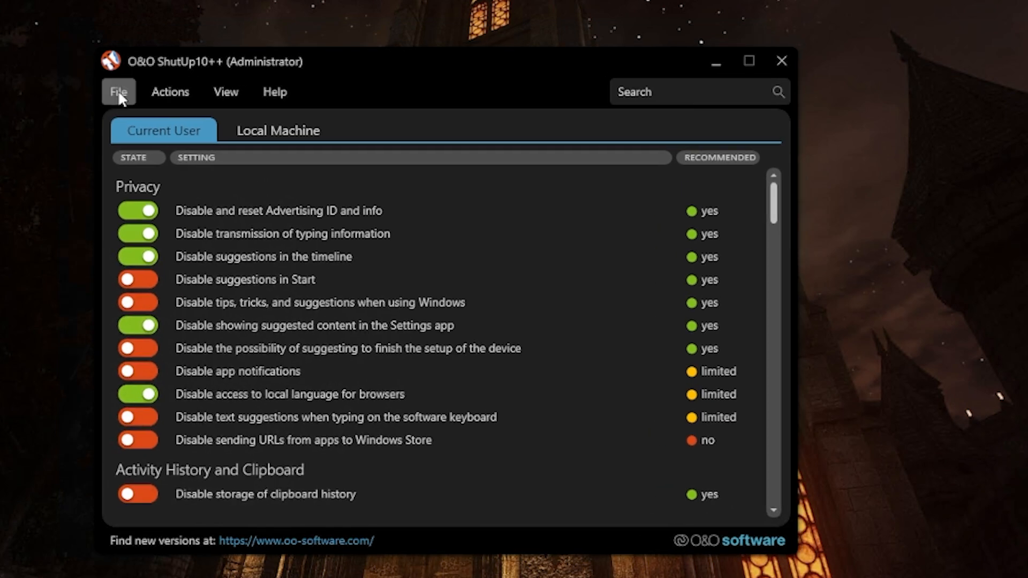
pyautogui.moveTo(281, 218)
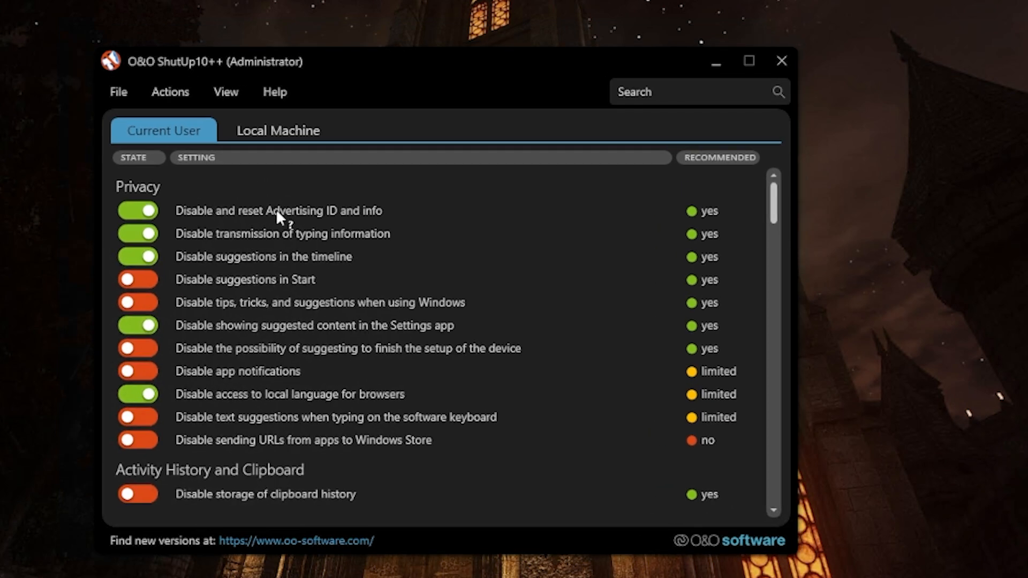
pyautogui.moveTo(256, 235)
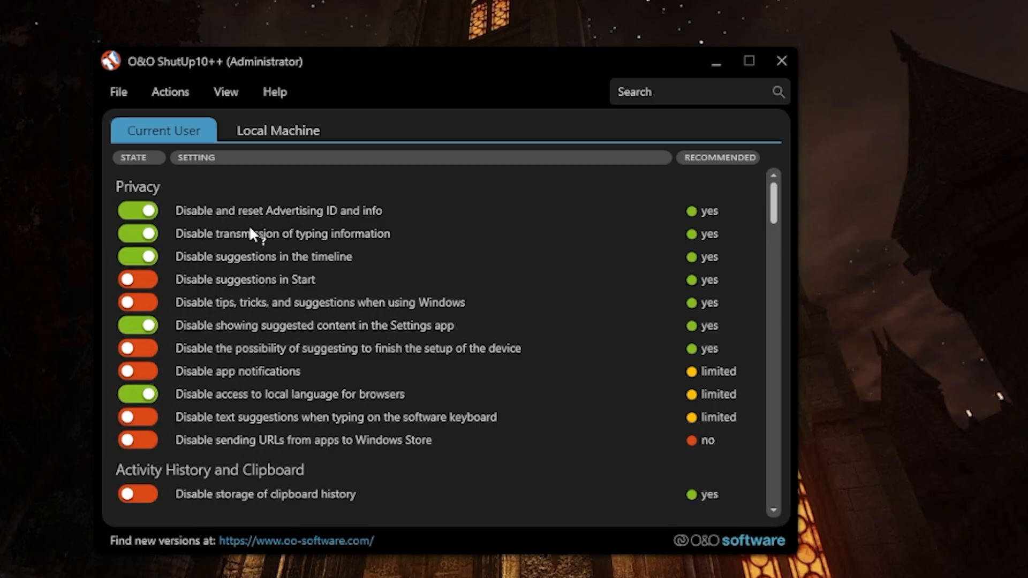
pyautogui.moveTo(318, 275)
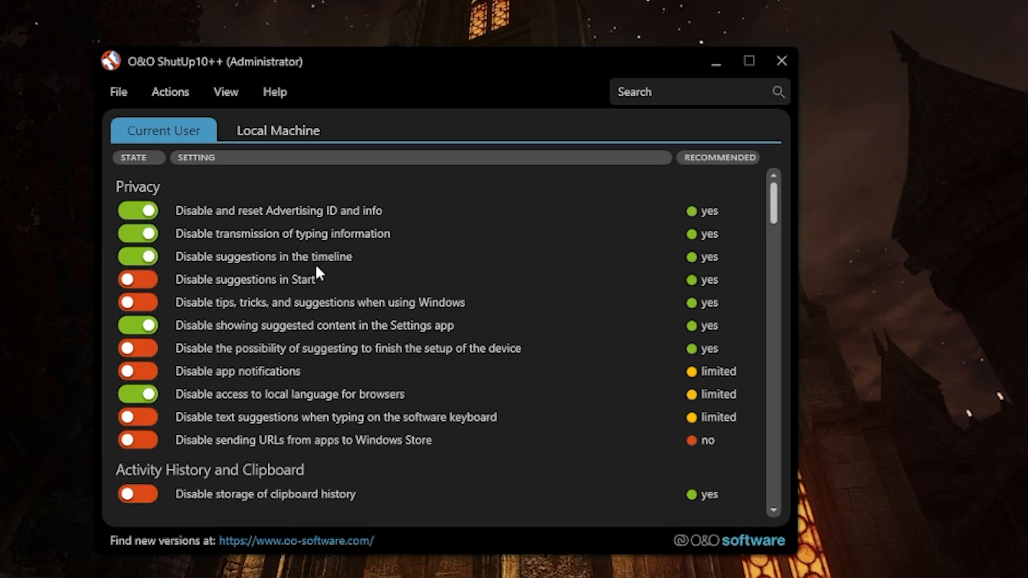
pyautogui.scroll(-3)
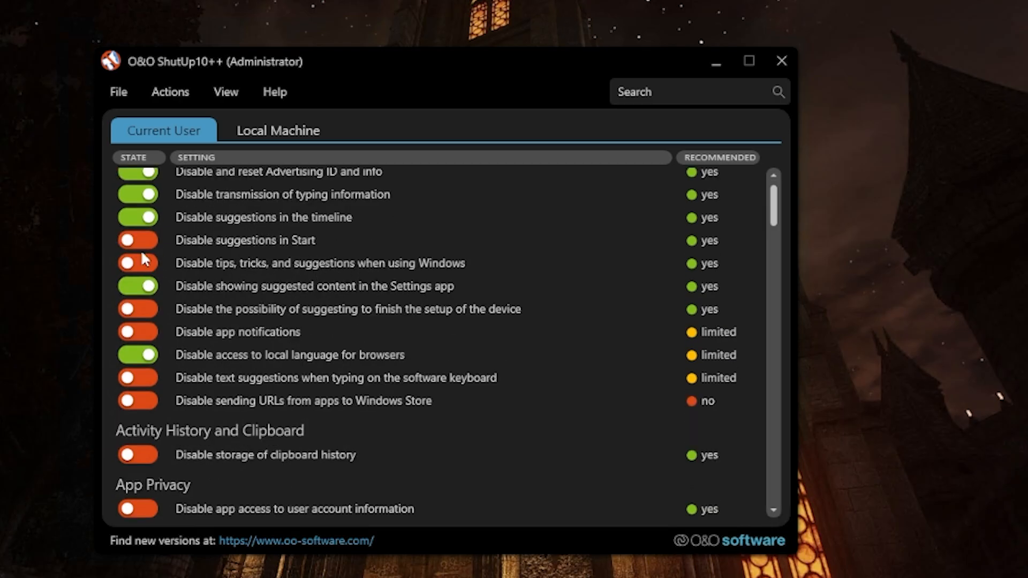
pyautogui.scroll(-3)
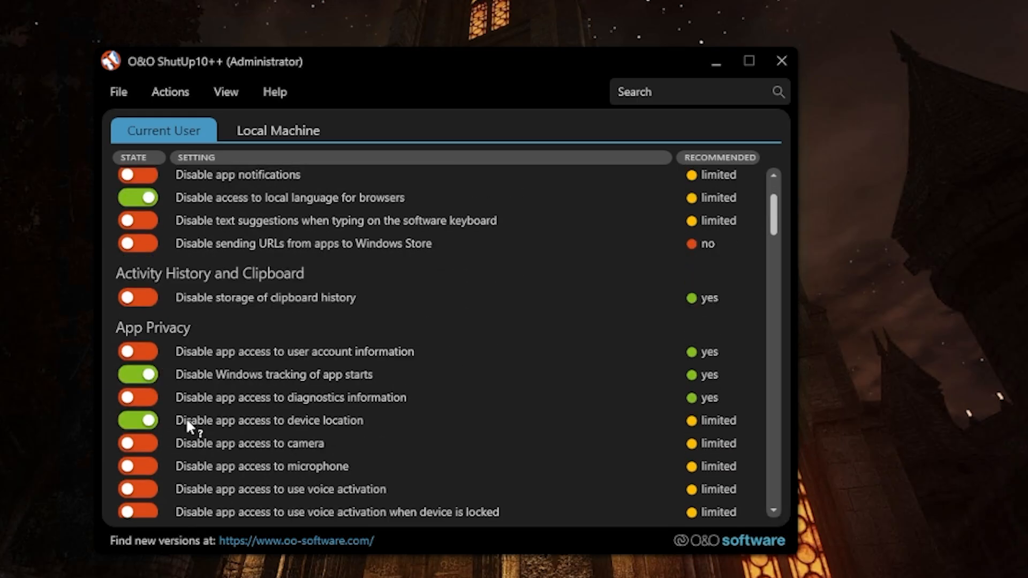
pyautogui.scroll(3)
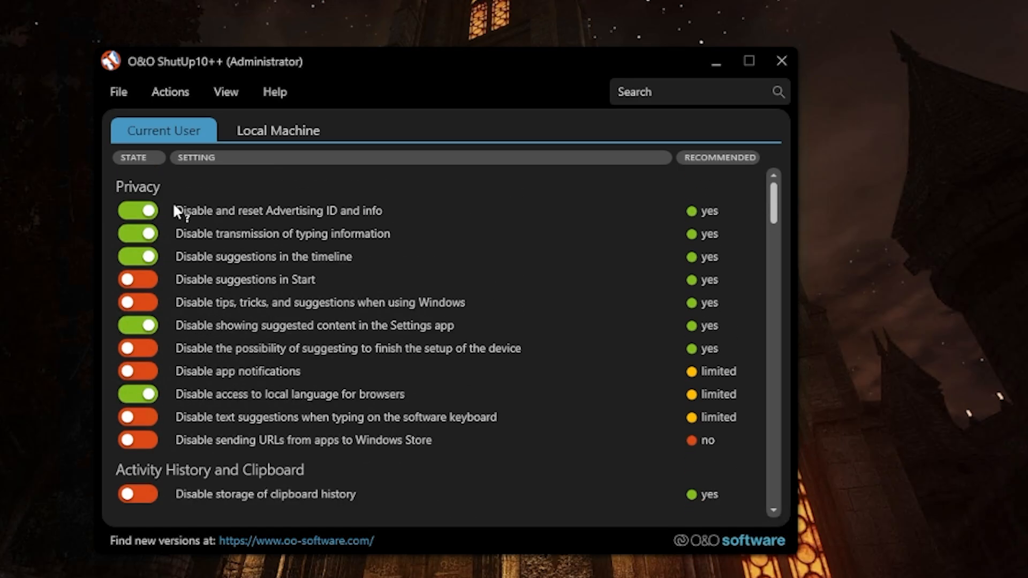
# Step: Apply only recommended settings from the Actions menu and confirm the 89 settings set
pyautogui.click(170, 92)
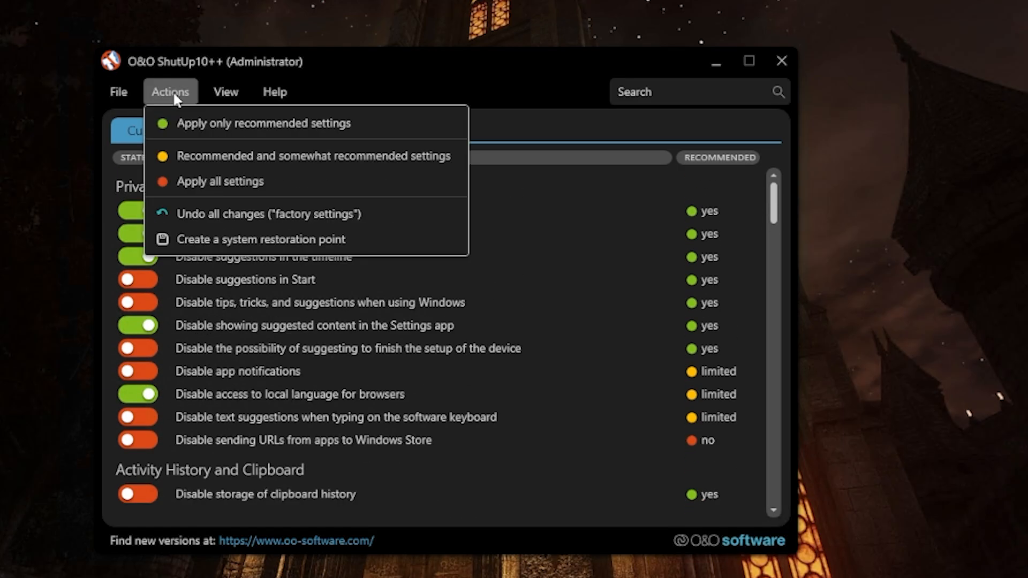
pyautogui.moveTo(262, 123)
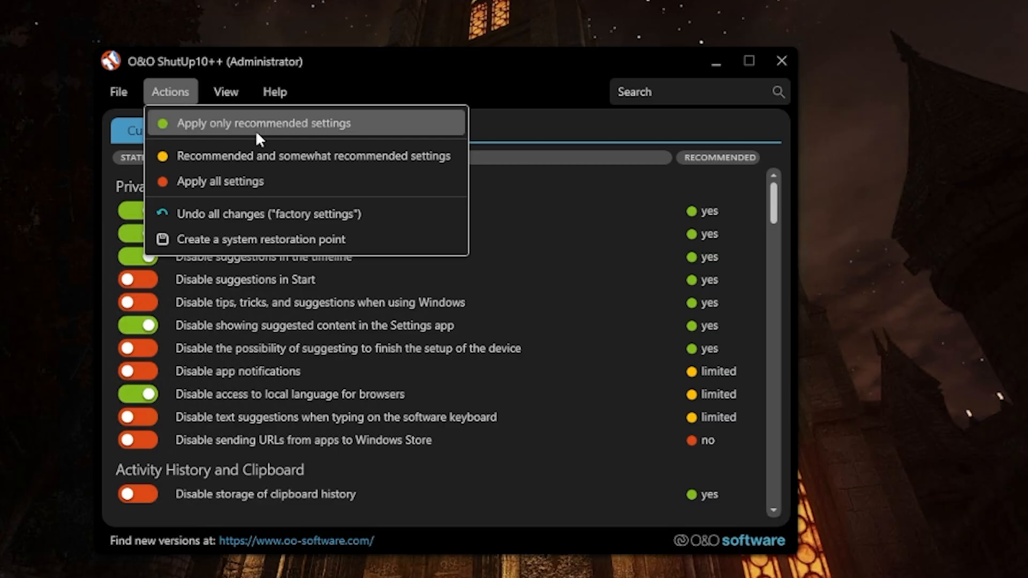
pyautogui.click(265, 123)
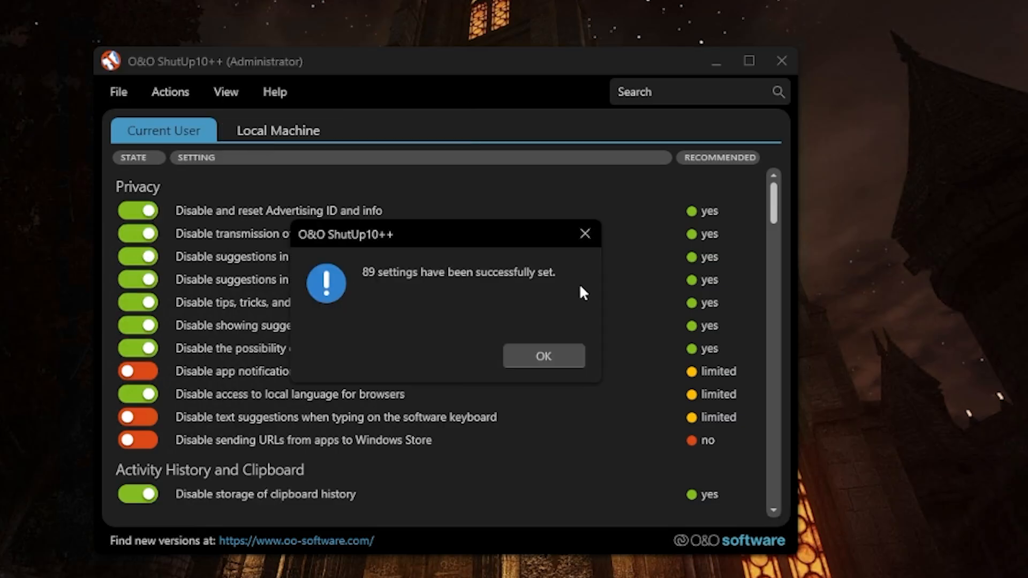
pyautogui.click(543, 355)
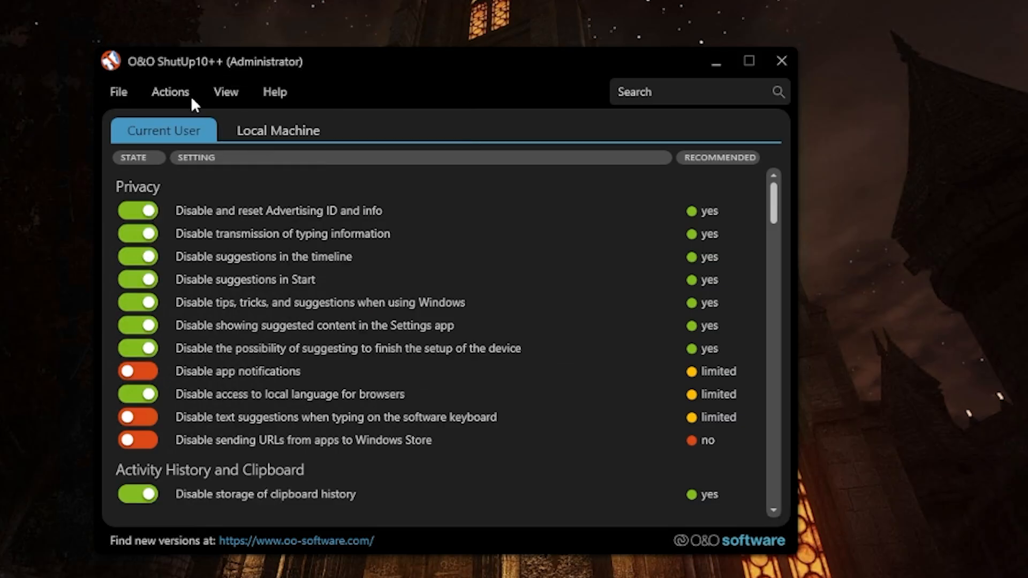
pyautogui.click(170, 92)
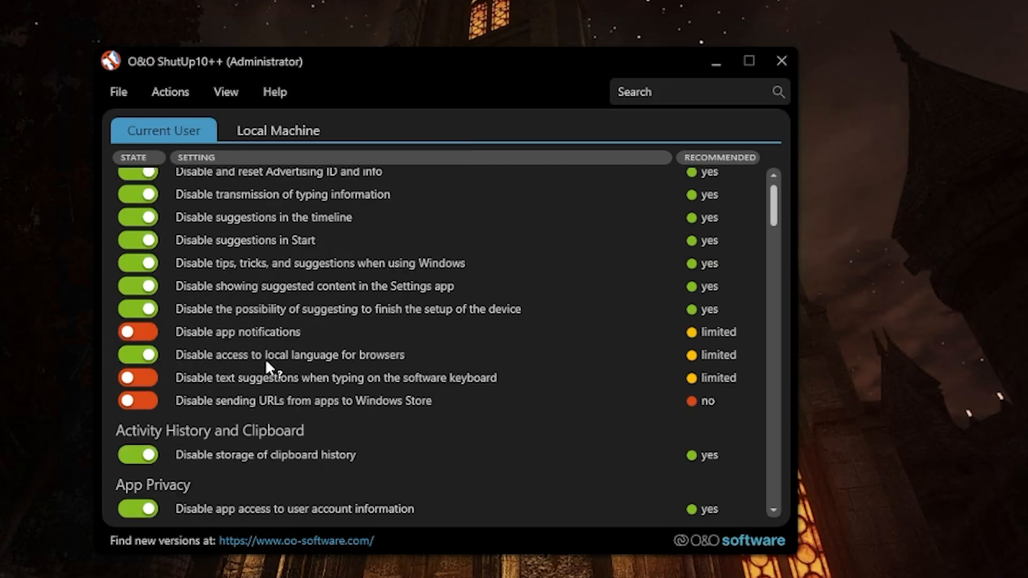
# Step: In App Privacy, switch on blocking app access to phone calls and to call history
pyautogui.scroll(-3)
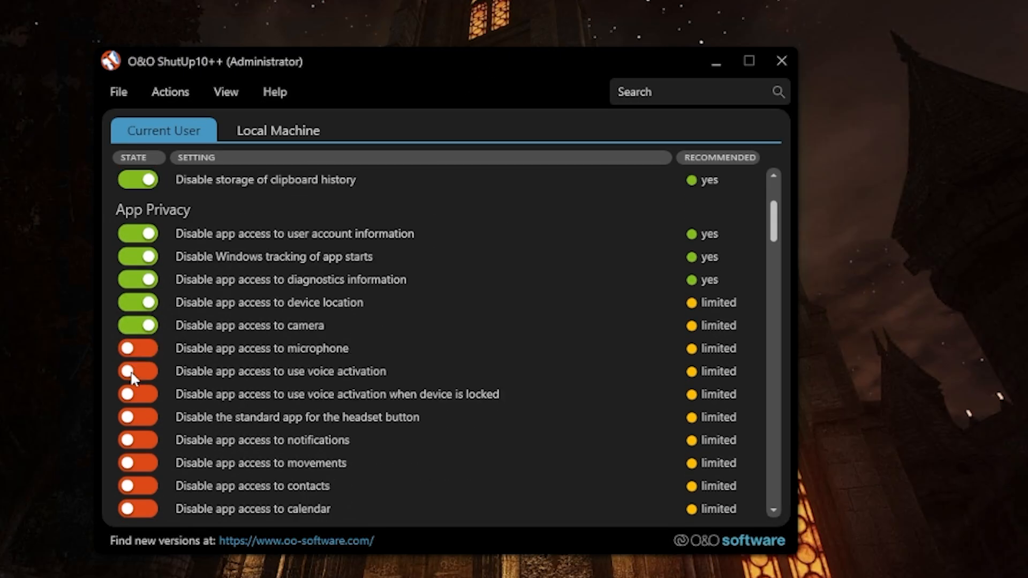
pyautogui.scroll(-3)
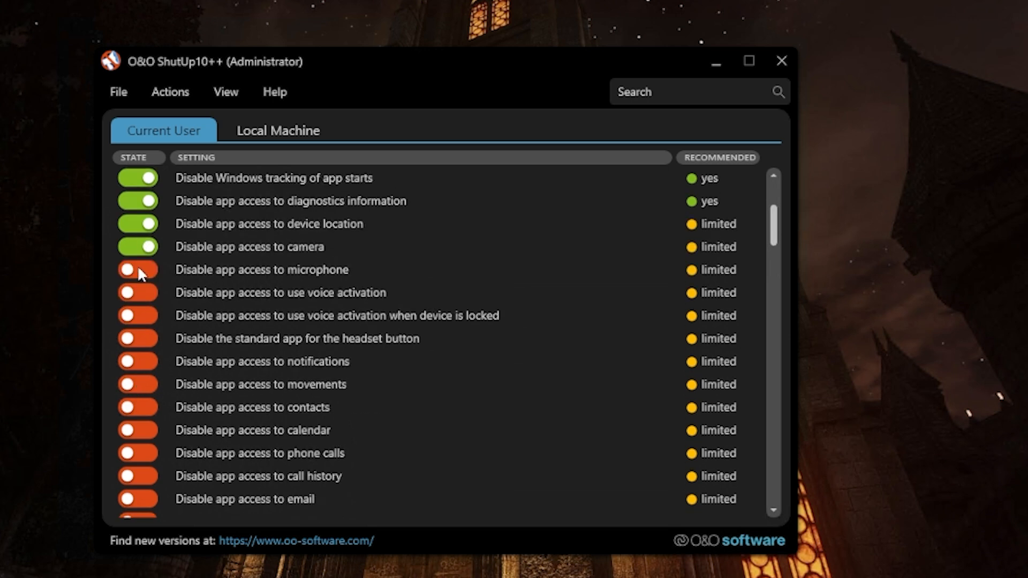
pyautogui.moveTo(147, 276)
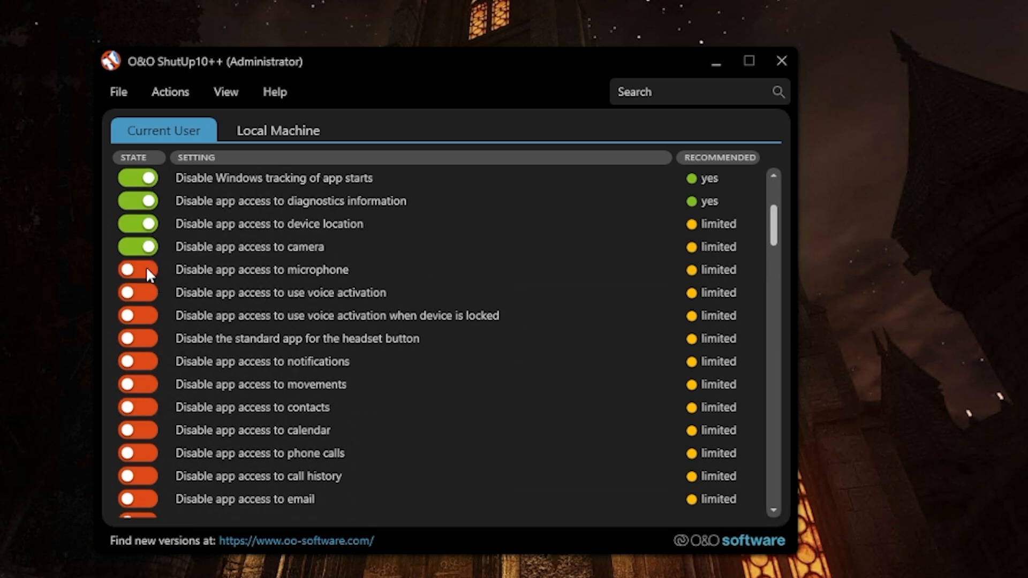
pyautogui.scroll(-3)
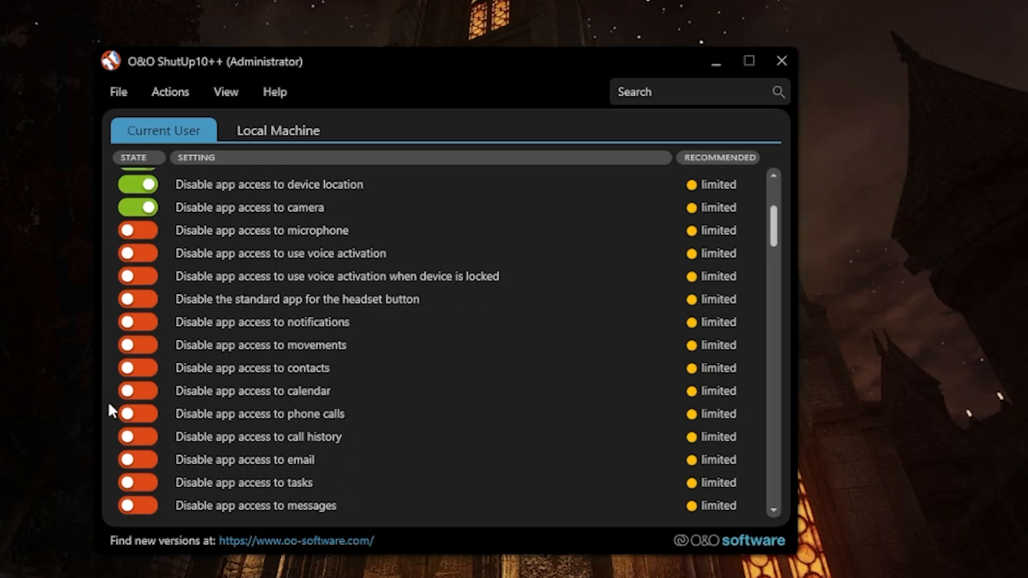
pyautogui.click(137, 413)
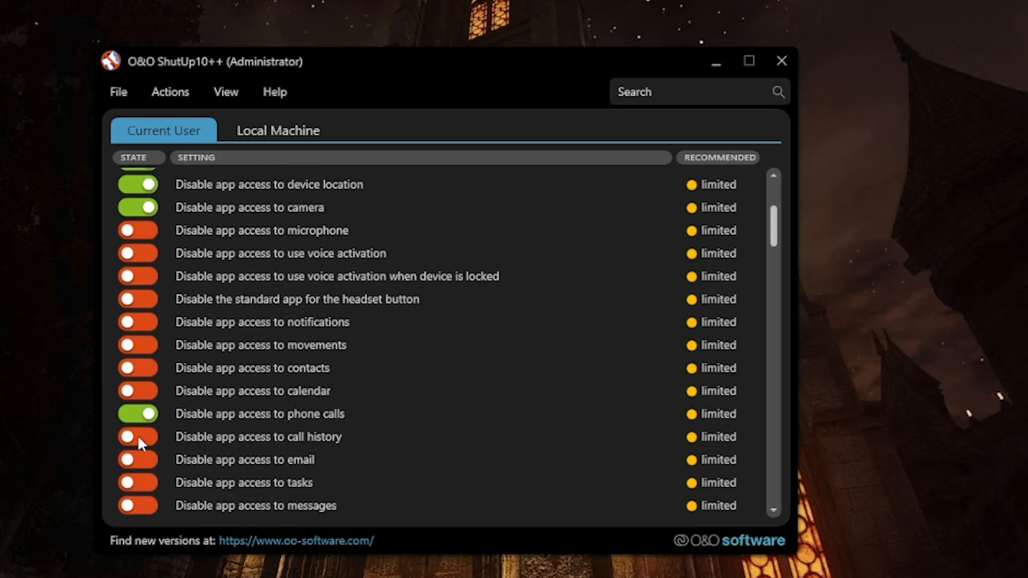
pyautogui.click(137, 437)
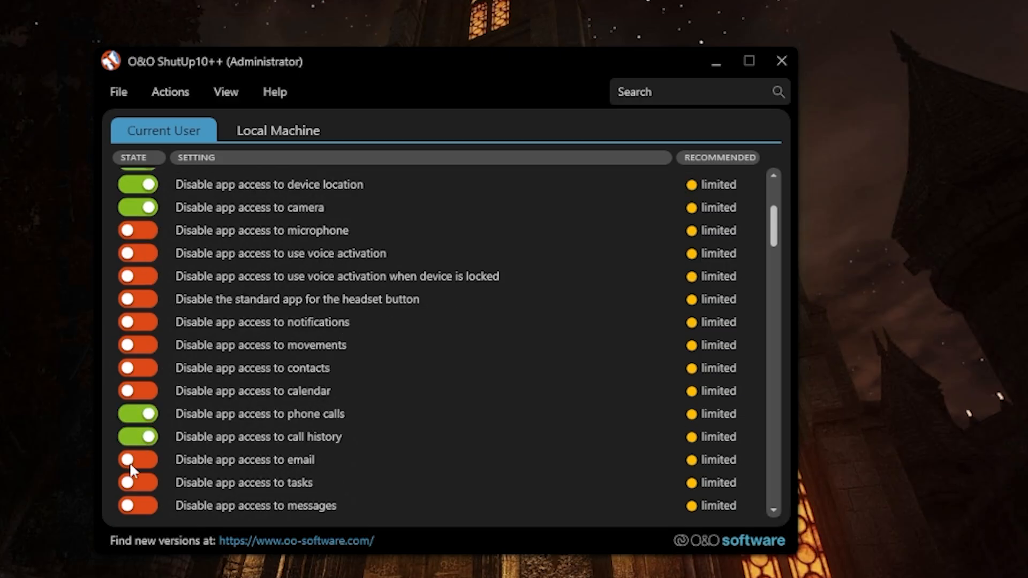
pyautogui.scroll(-3)
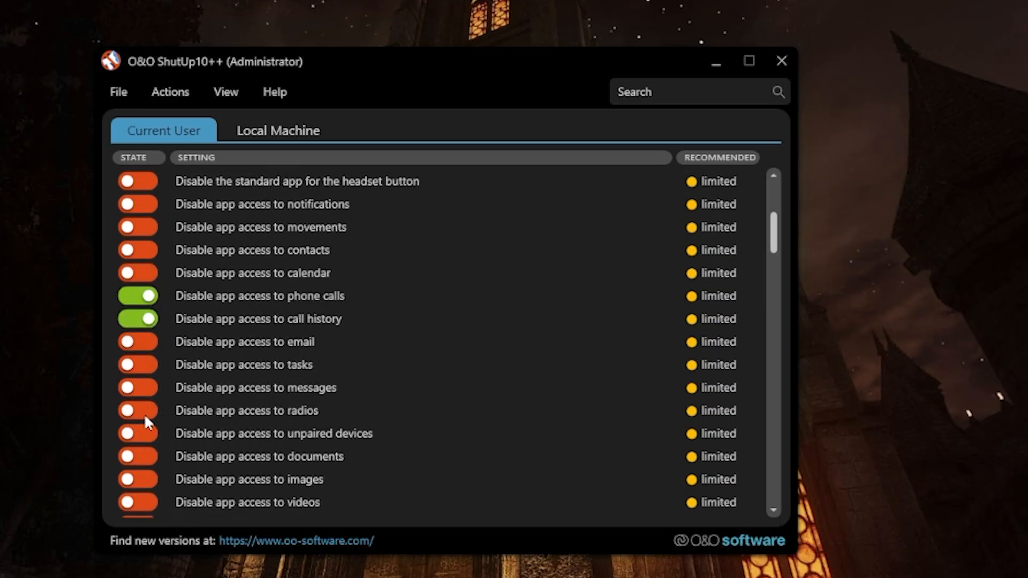
pyautogui.scroll(-3)
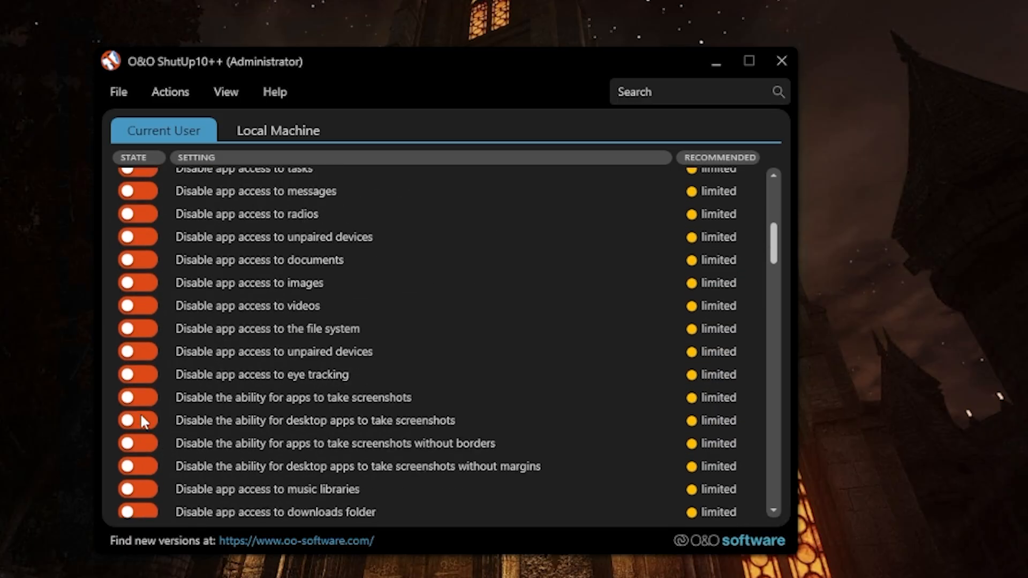
pyautogui.scroll(3)
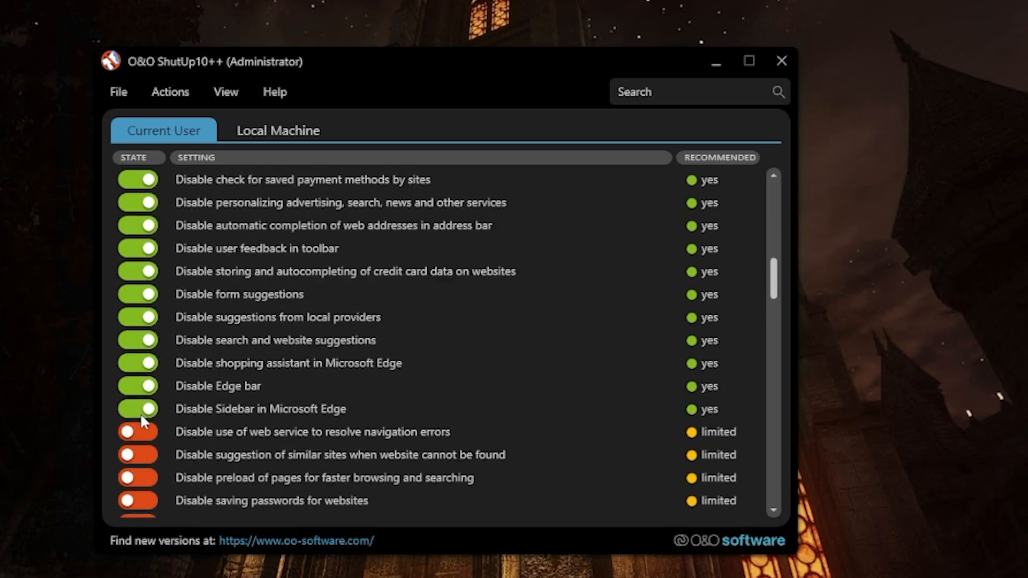
pyautogui.scroll(-3)
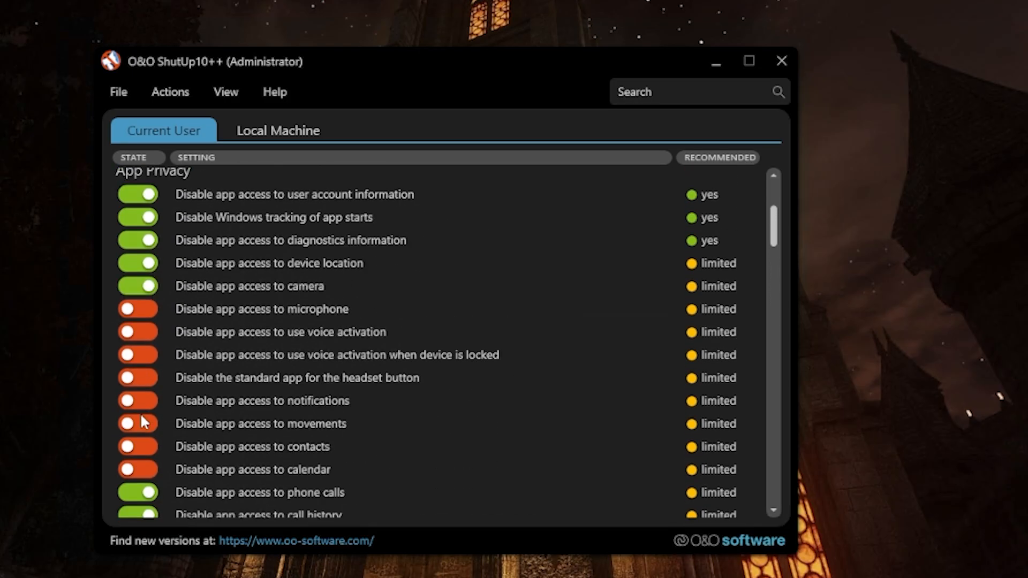
pyautogui.scroll(3)
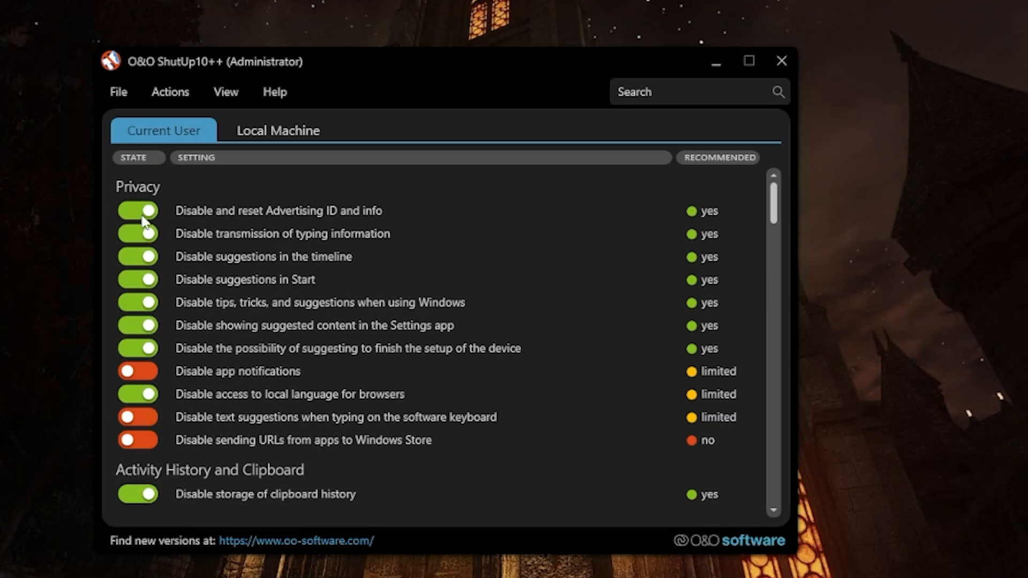
pyautogui.moveTo(232, 71)
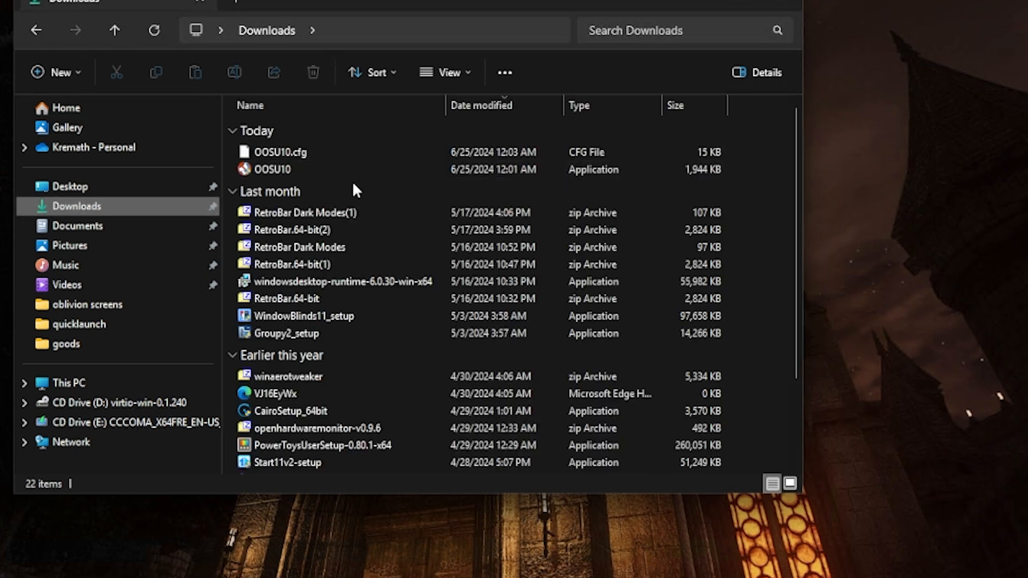
# Step: Move OOSU10 and OOSU10.cfg from Downloads into Documents and launch OOSU10 there
pyautogui.click(270, 169)
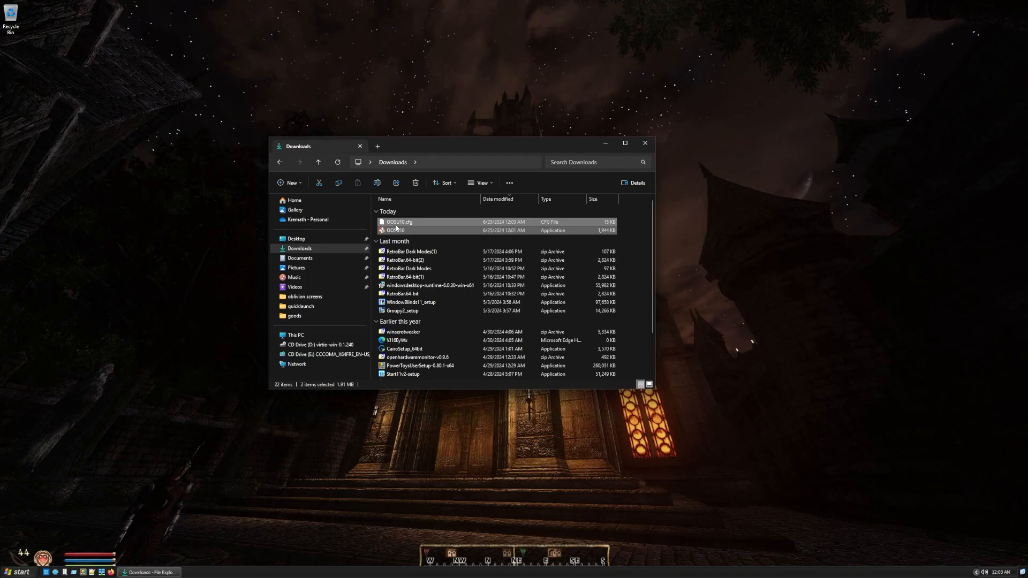
pyautogui.click(300, 258)
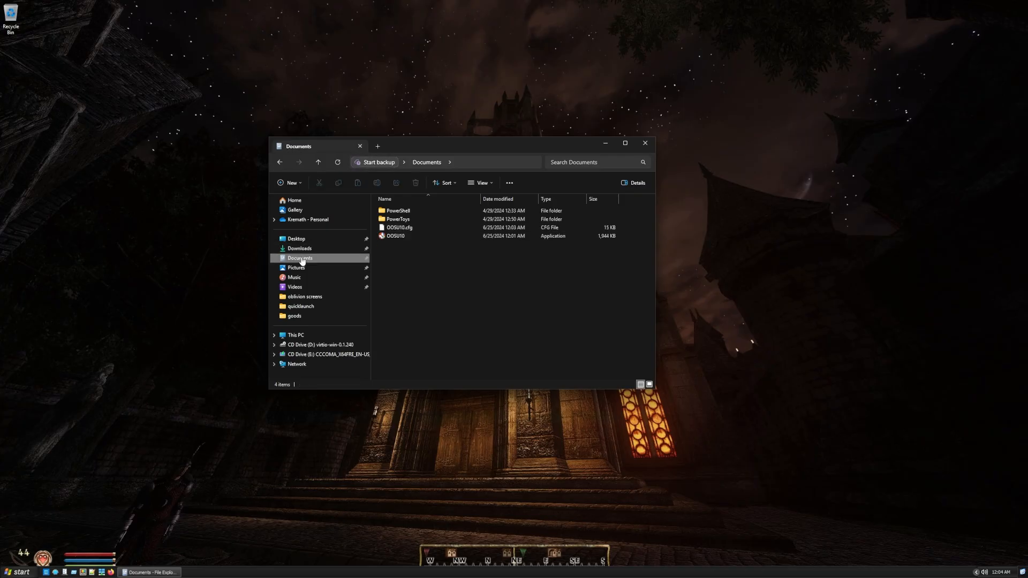
pyautogui.doubleClick(395, 235)
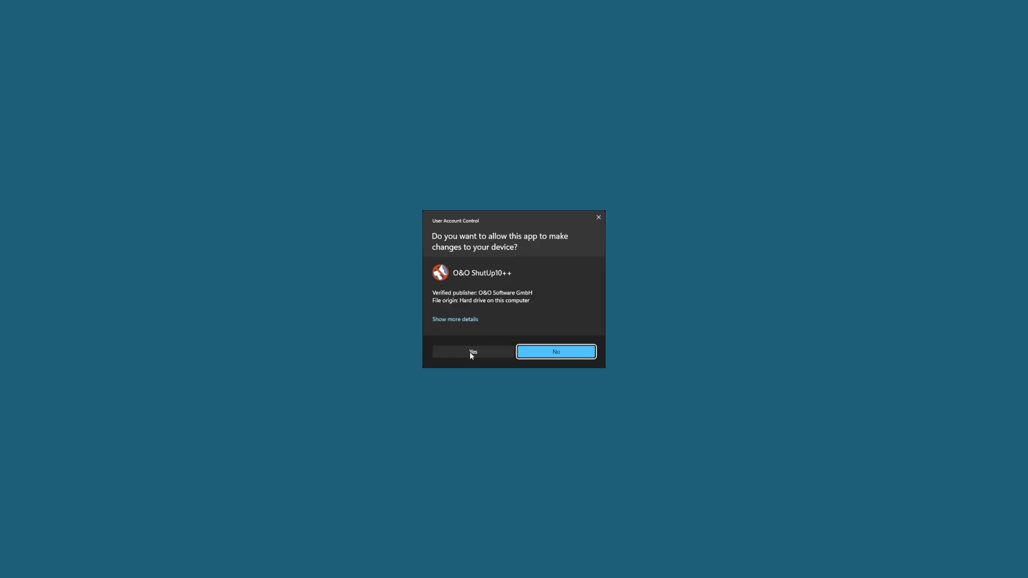
# Step: Approve the ShutUp10++ UAC prompt, cancel Task Manager's Run new task dialog, and reach Control Panel
pyautogui.click(472, 351)
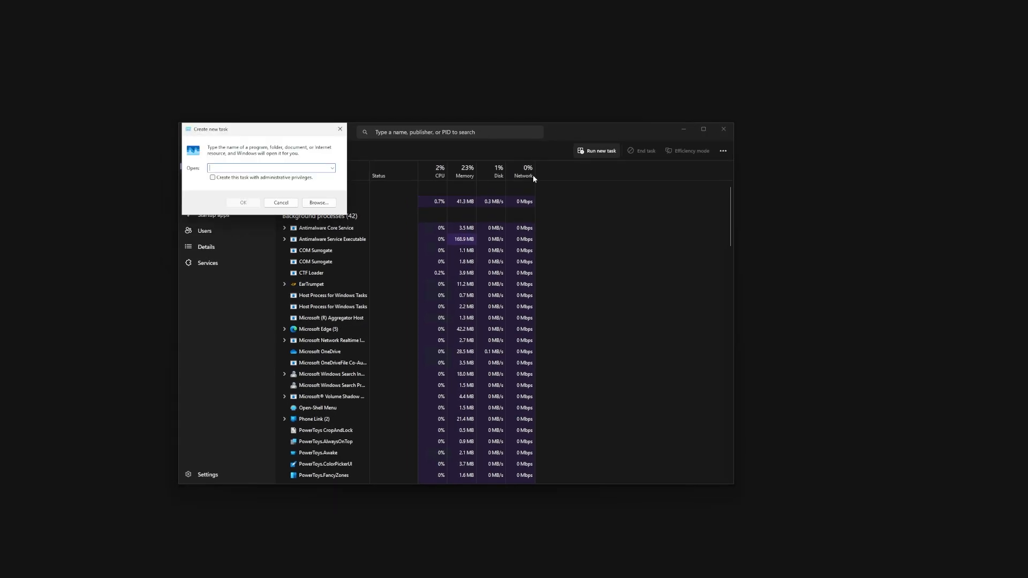
pyautogui.click(280, 203)
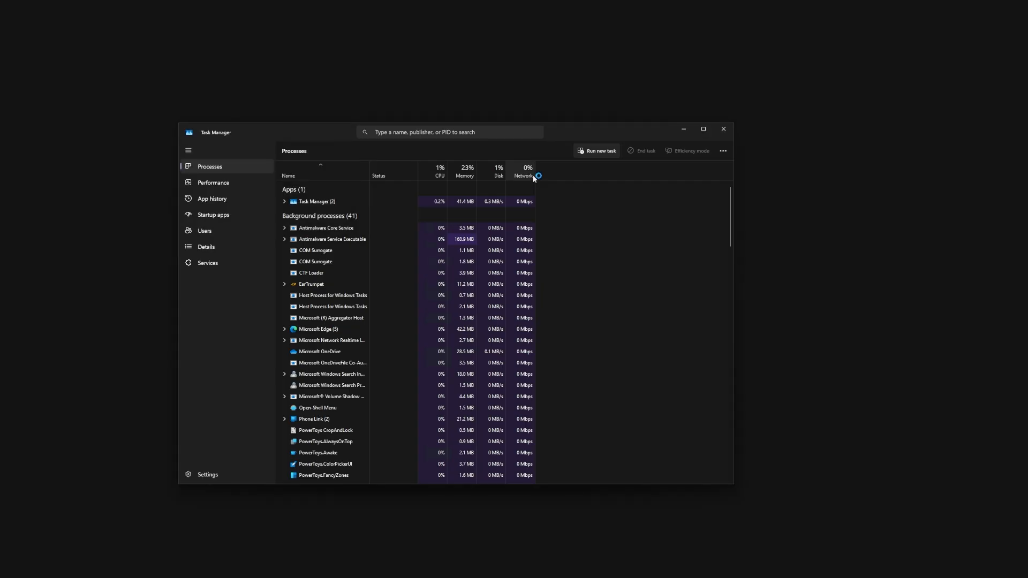
pyautogui.moveTo(532, 174)
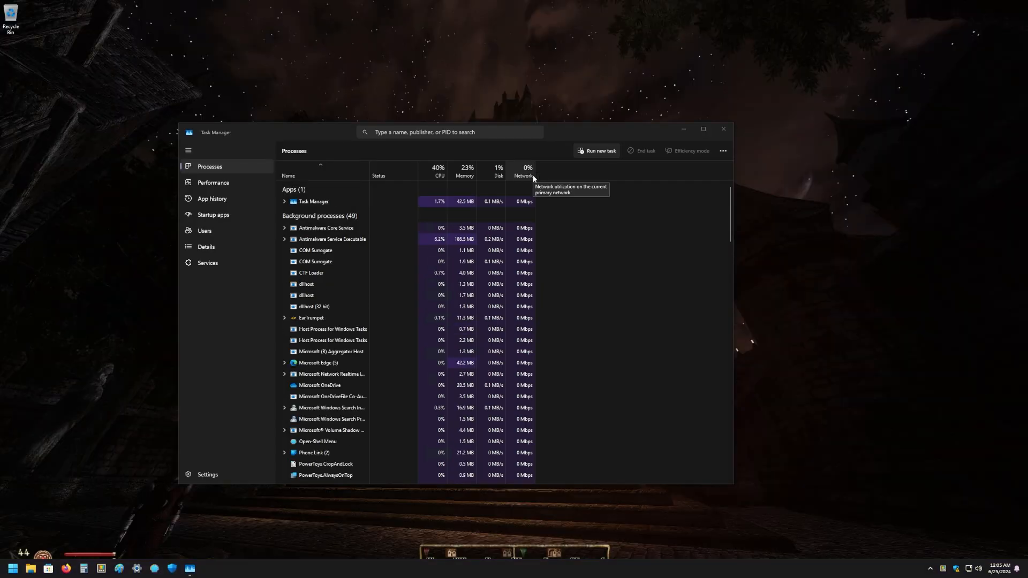
pyautogui.click(205, 247)
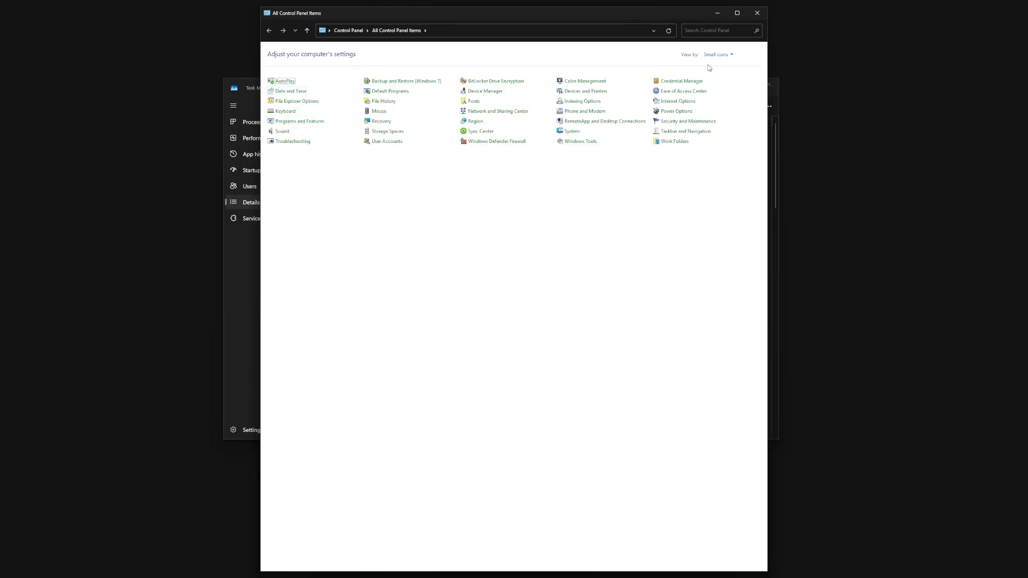
# Step: Advance System Restore to the restore-point list, select the manual point, then cancel without restoring
pyautogui.click(716, 54)
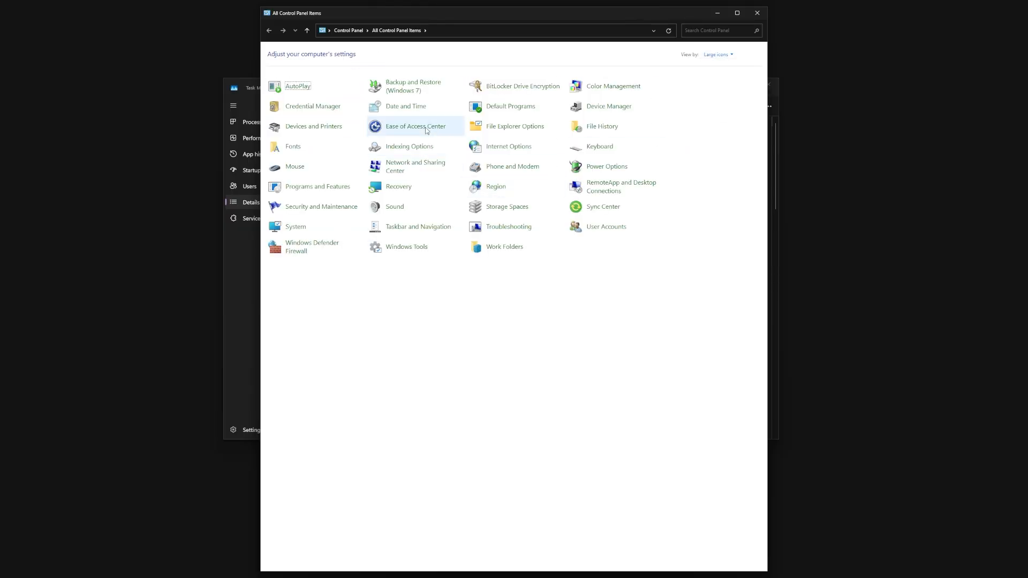
pyautogui.moveTo(398, 187)
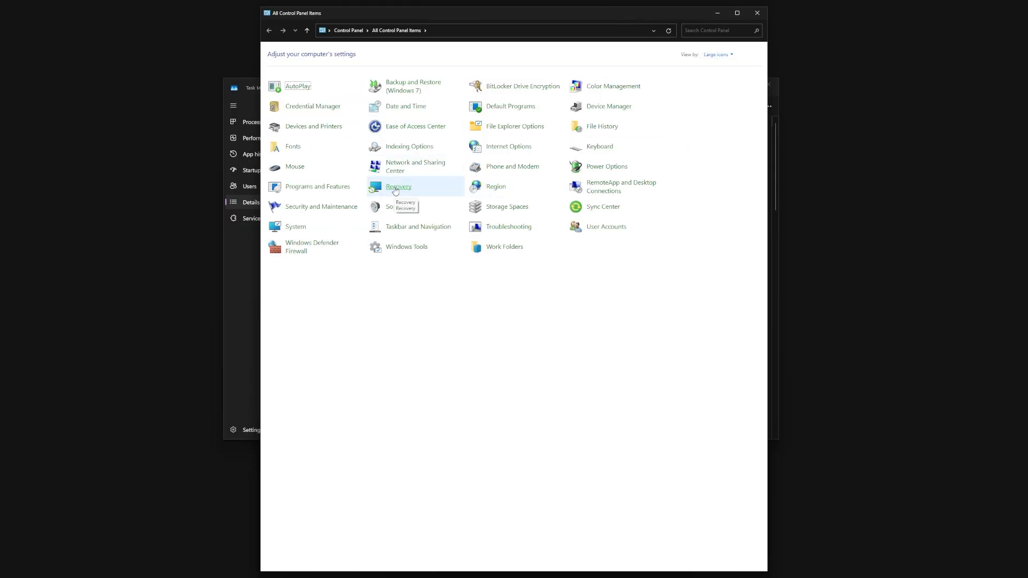
pyautogui.click(399, 186)
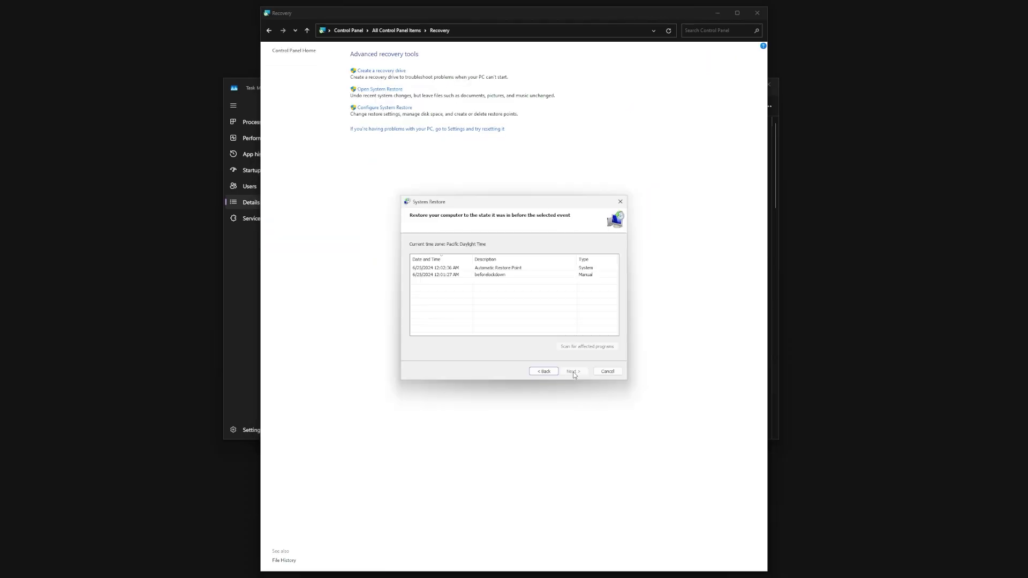
pyautogui.click(489, 275)
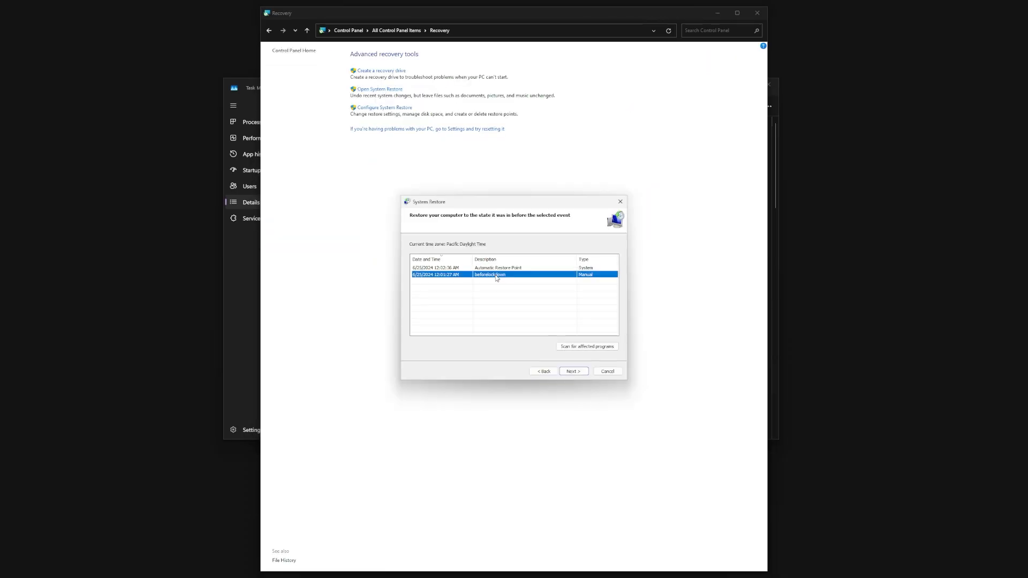
pyautogui.moveTo(262, 419)
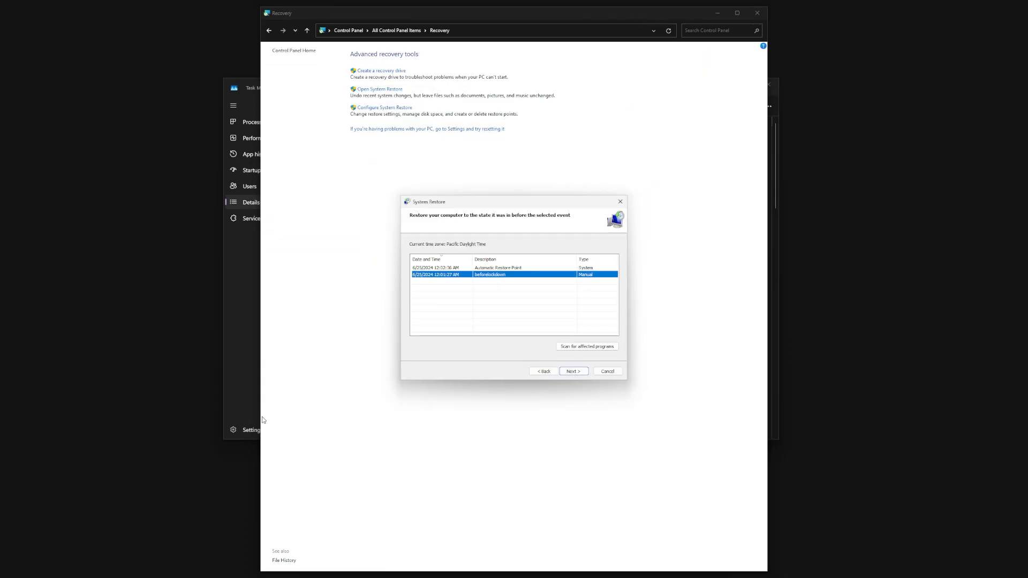
pyautogui.moveTo(606, 371)
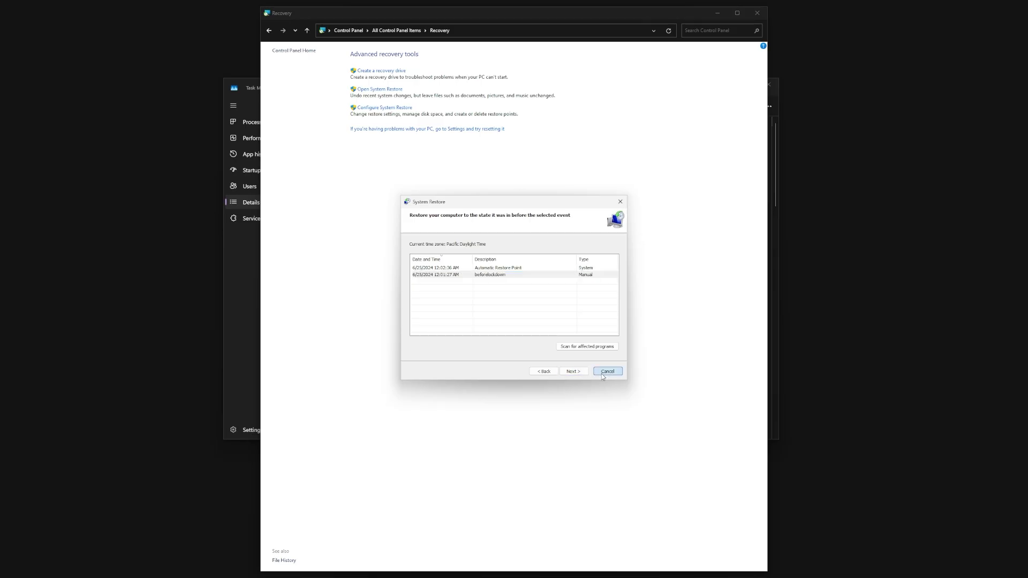
pyautogui.click(606, 372)
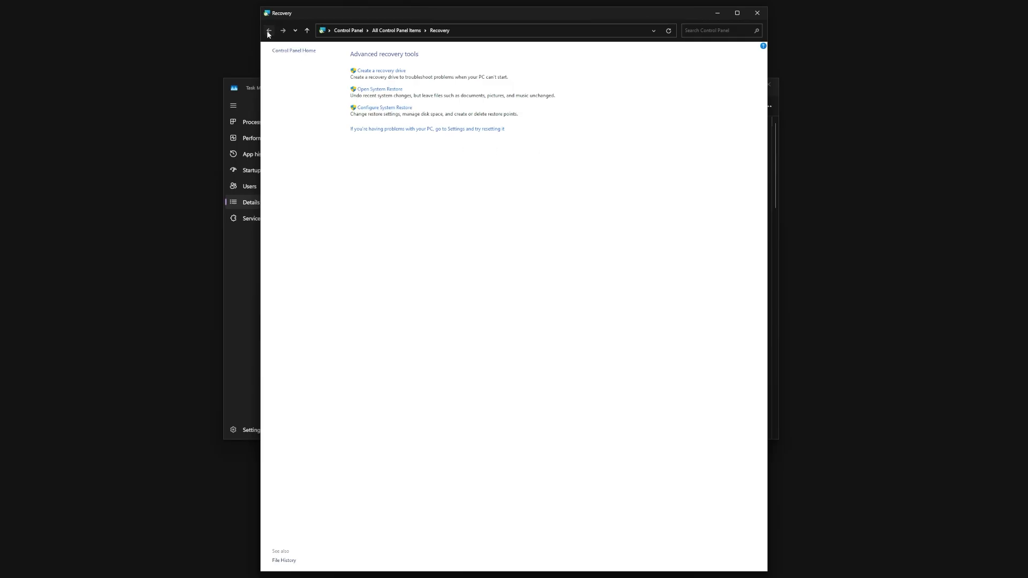
# Step: From All Control Panel Items, go to Programs and Features and select Winaero Tweaker
pyautogui.click(268, 30)
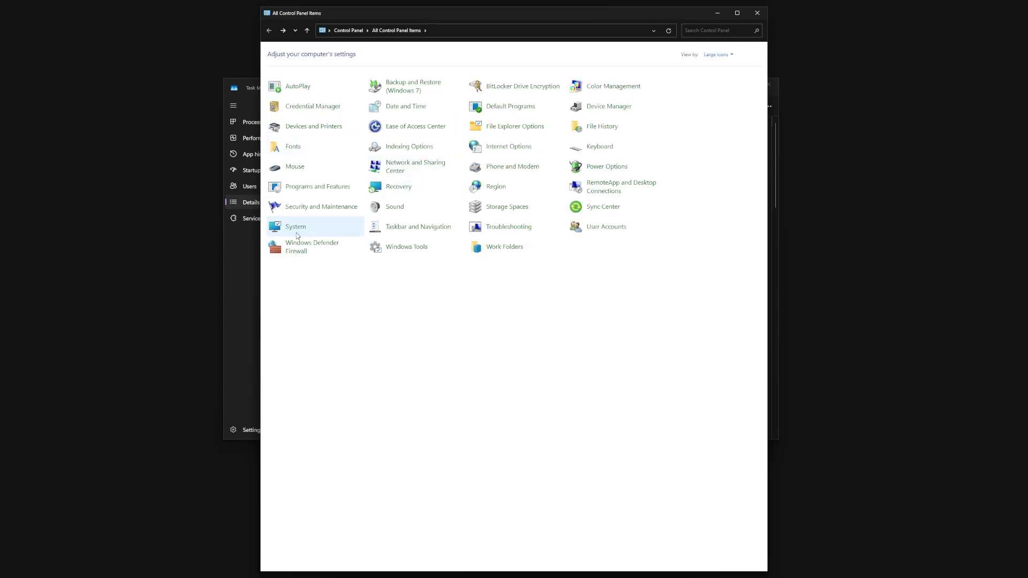
pyautogui.moveTo(509, 226)
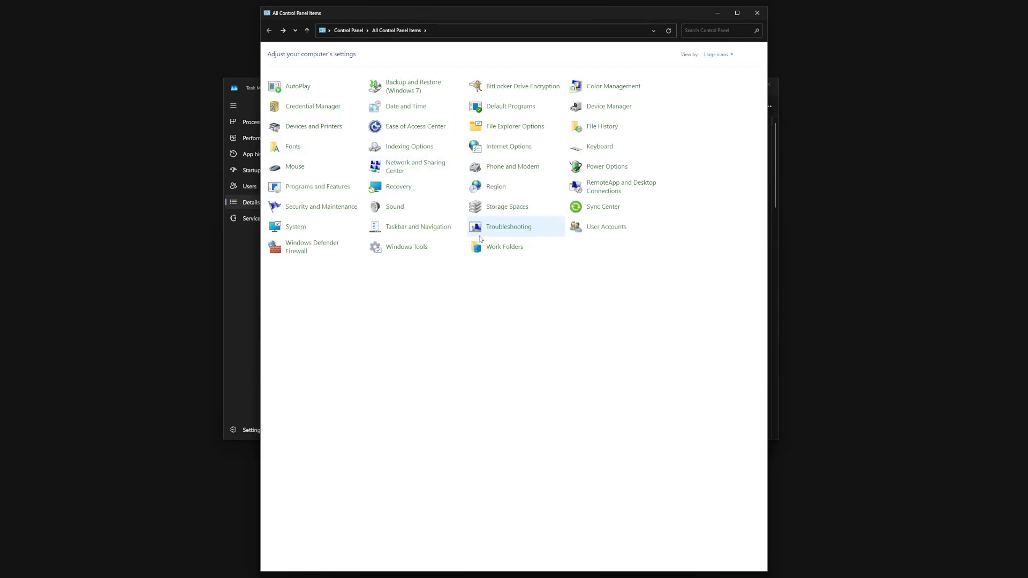
pyautogui.moveTo(78, 341)
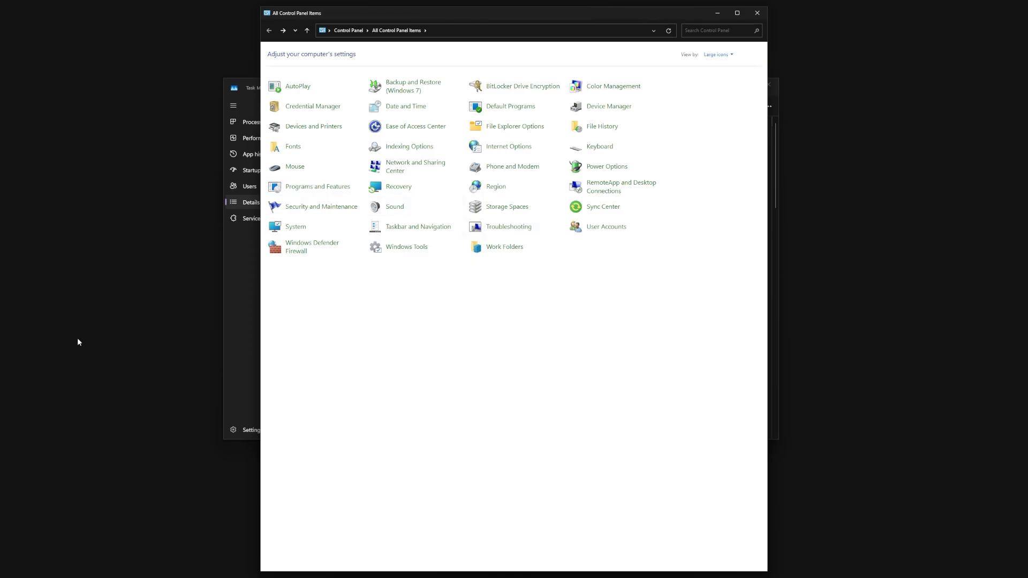
pyautogui.moveTo(504, 249)
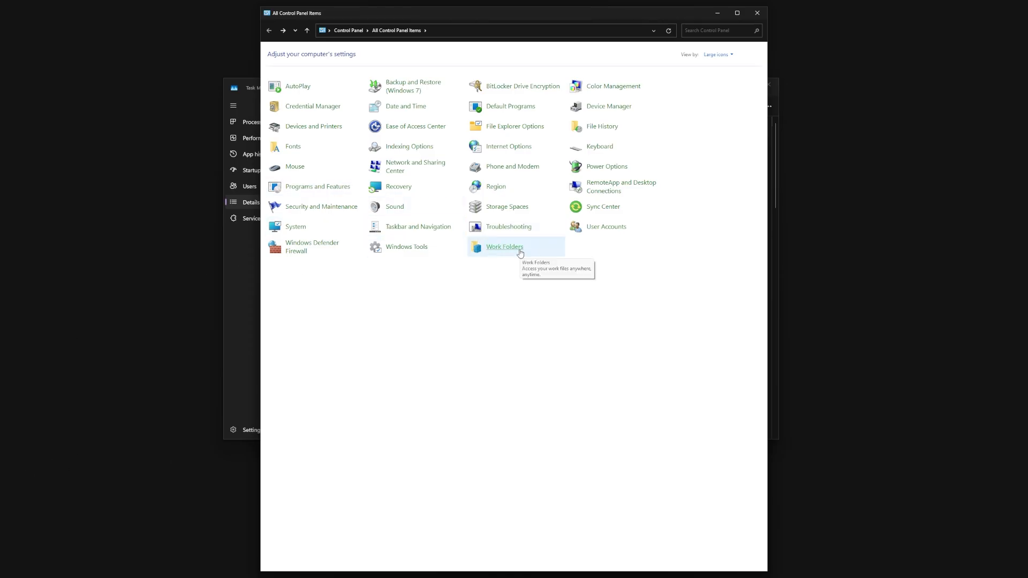
pyautogui.moveTo(317, 190)
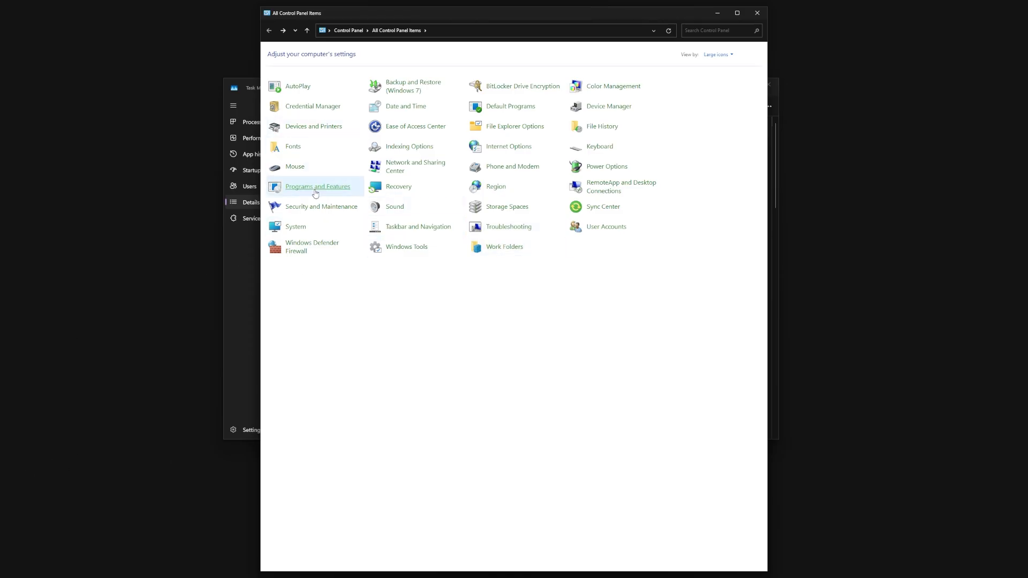
pyautogui.click(317, 186)
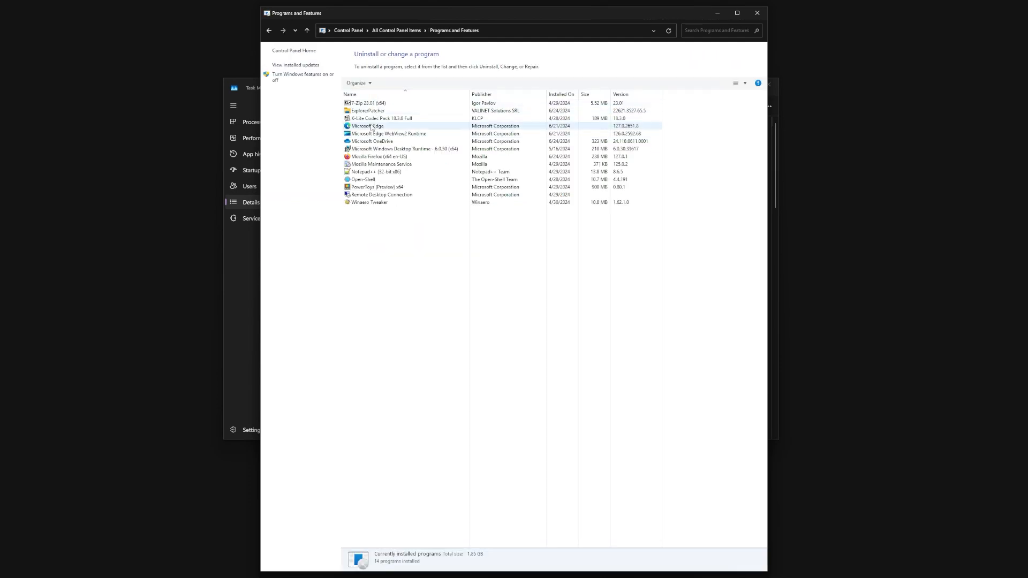
pyautogui.click(376, 186)
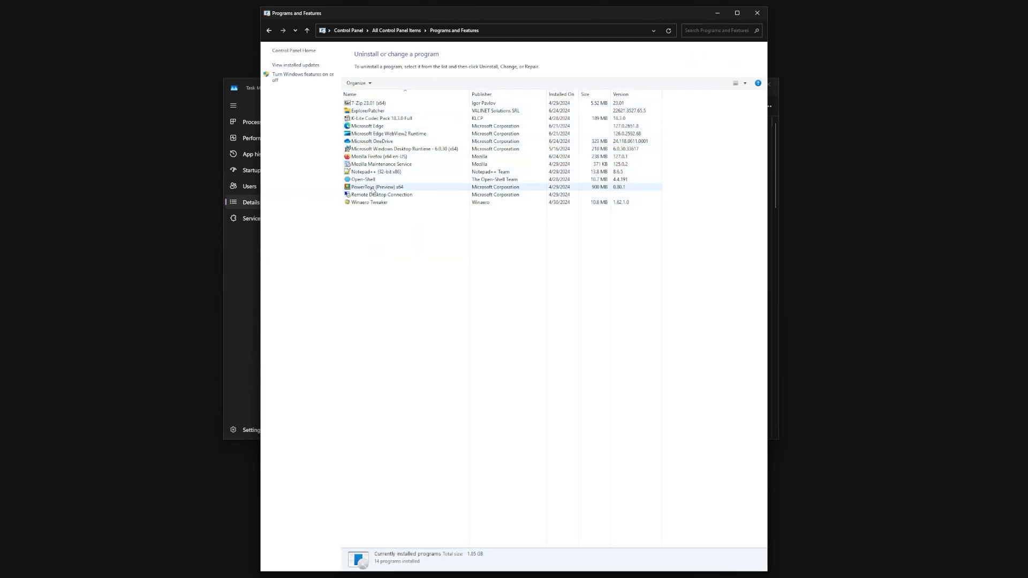
pyautogui.click(369, 202)
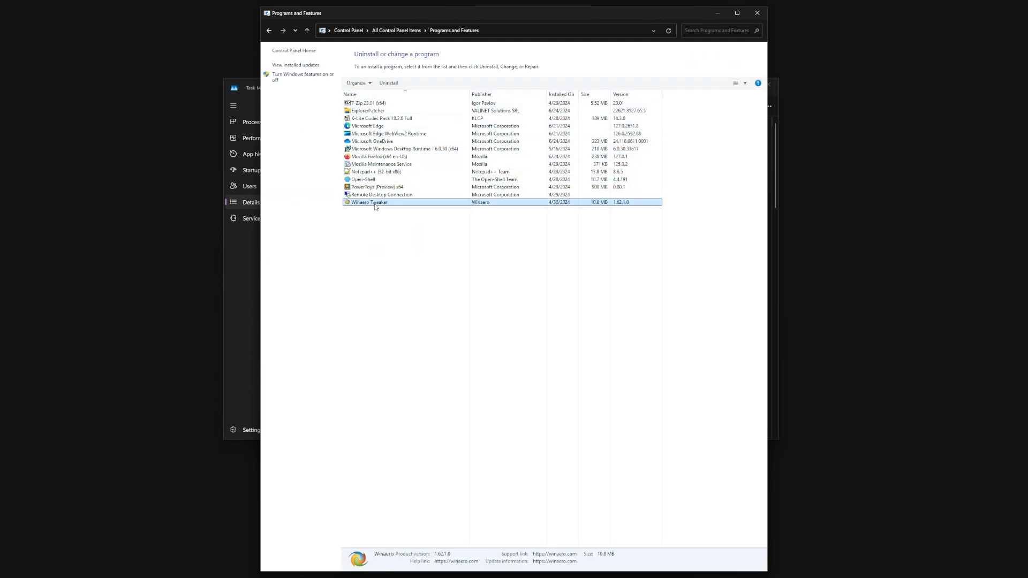
# Step: Uninstall Winaero Tweaker, accepting UAC and the removal prompts, then close Control Panel
pyautogui.click(387, 82)
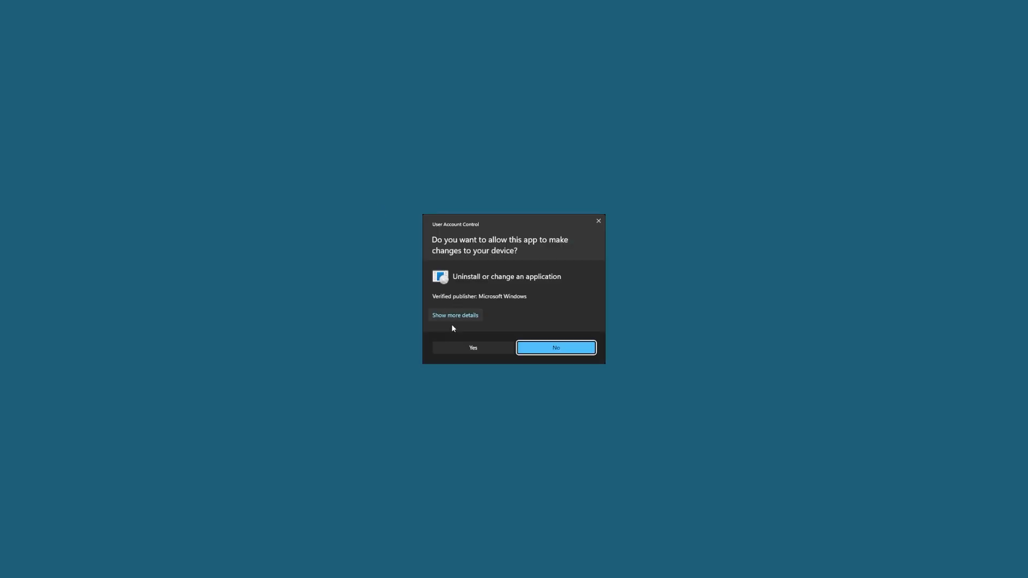
pyautogui.click(472, 347)
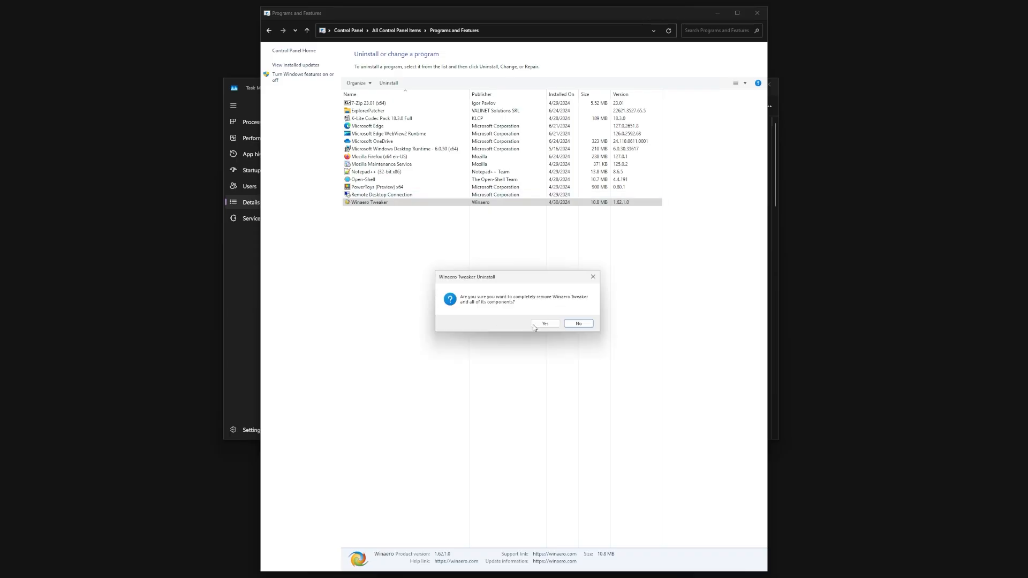
pyautogui.click(544, 323)
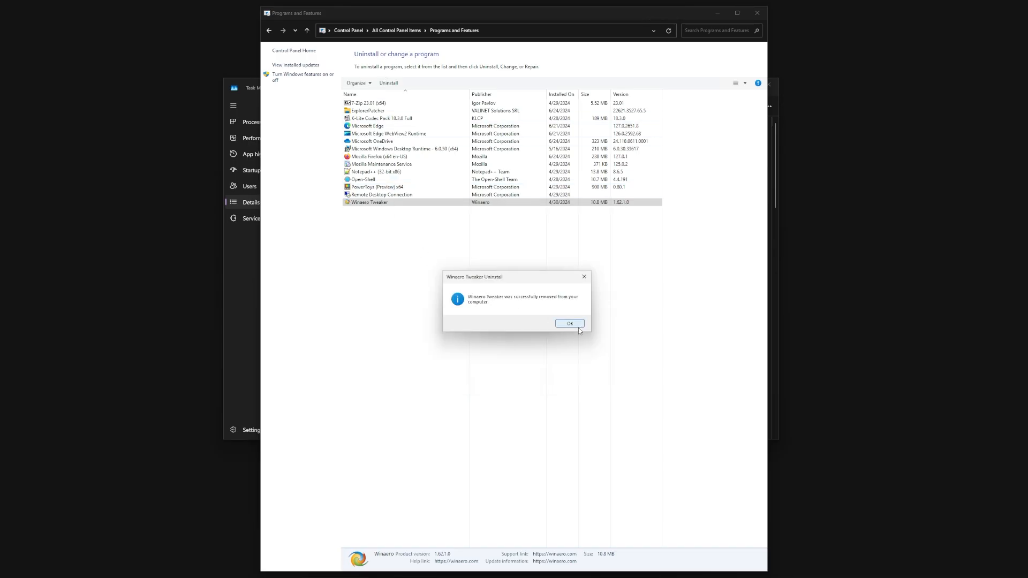
pyautogui.click(568, 323)
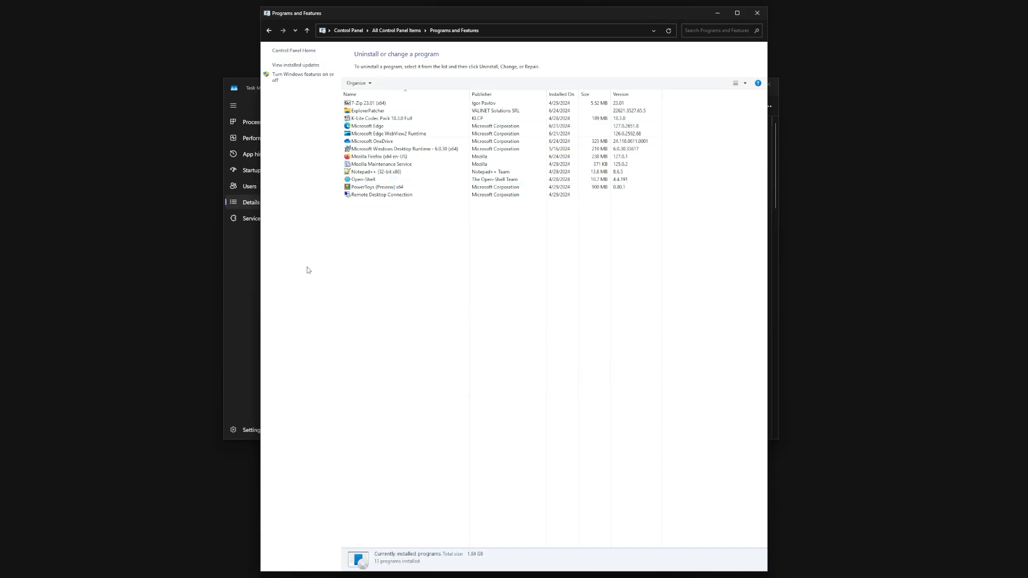
pyautogui.click(367, 110)
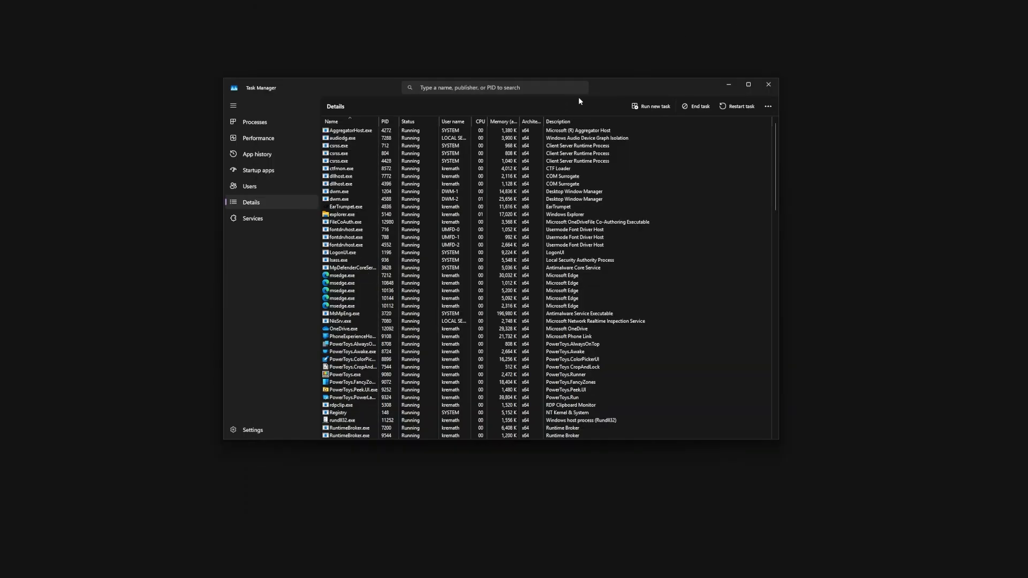
# Step: Close Task Manager and bring up the Start menu over the desktop
pyautogui.click(650, 106)
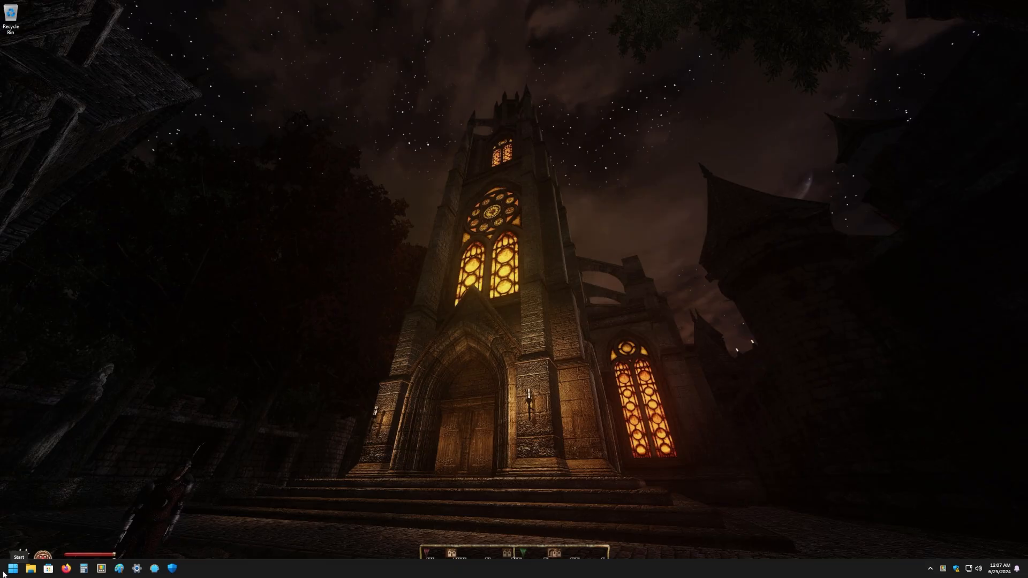
pyautogui.click(12, 567)
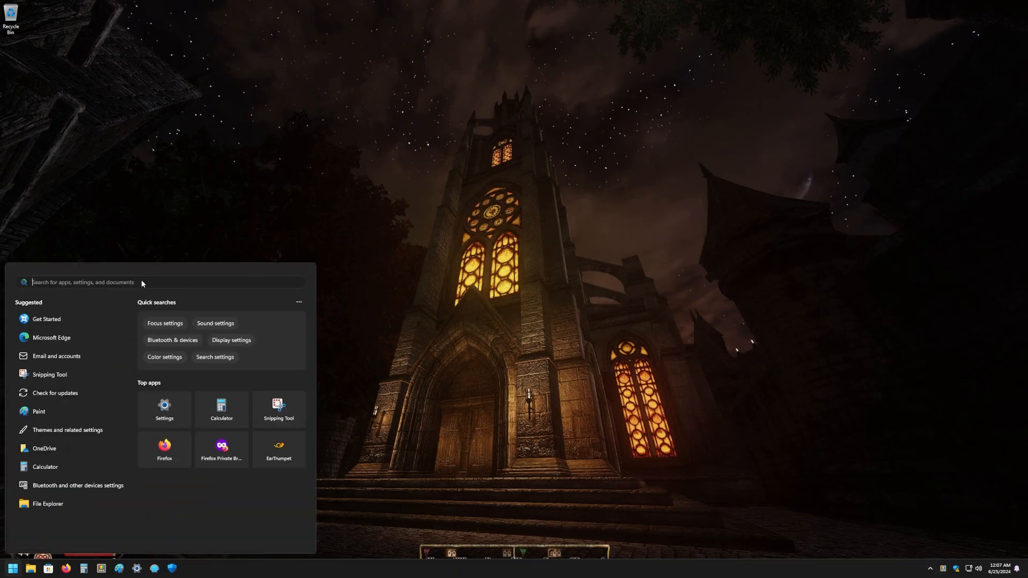
pyautogui.moveTo(174, 469)
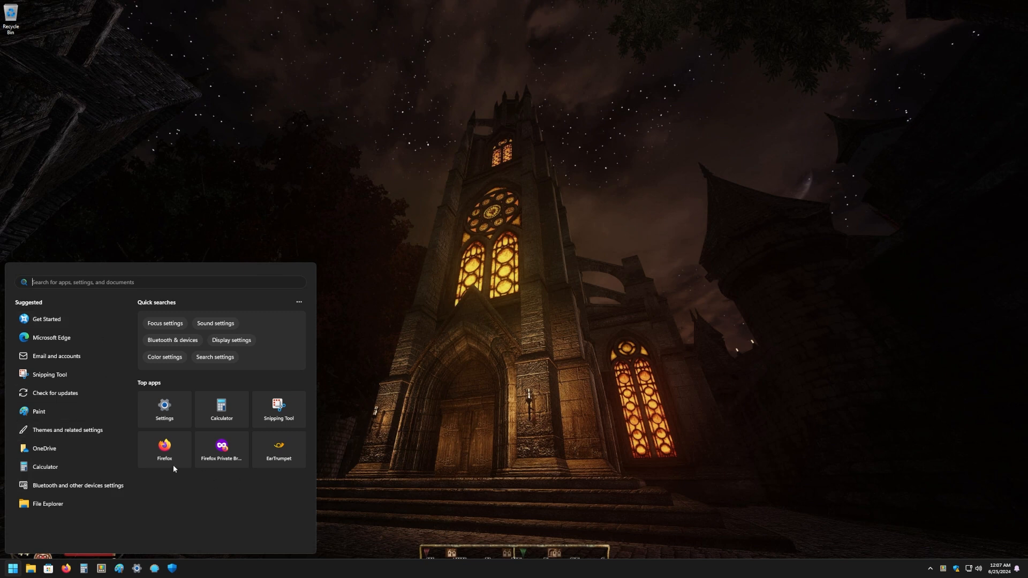
pyautogui.moveTo(313, 515)
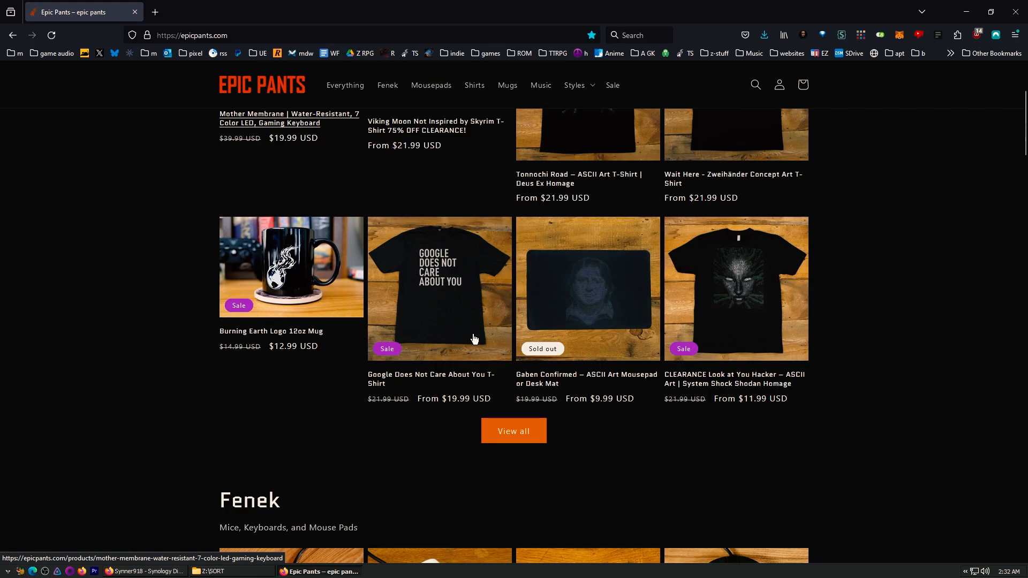
# Step: Scroll the epicpants.com homepage and view the Fenek Standard Issue Mouse product page
pyautogui.scroll(-3)
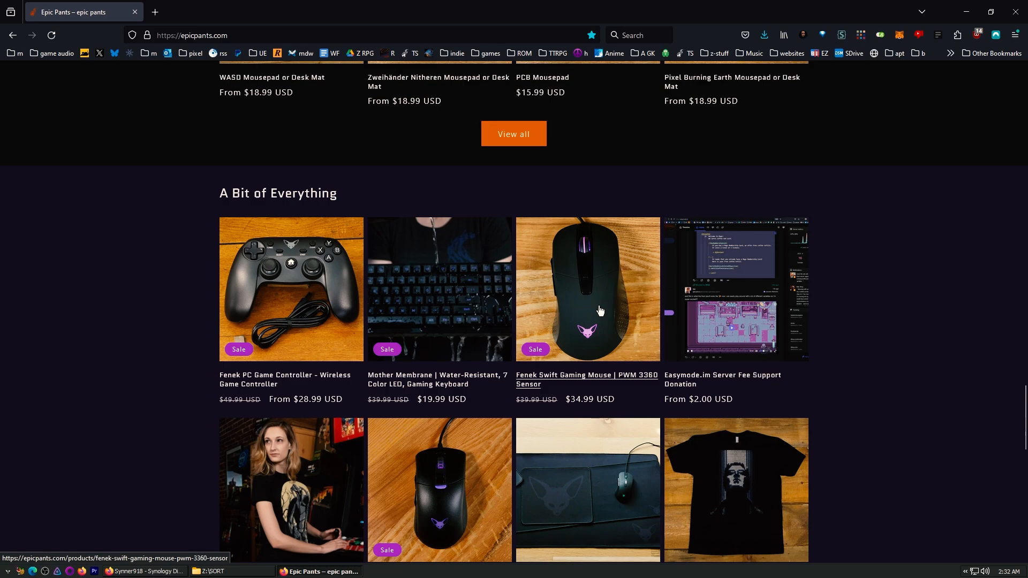
pyautogui.moveTo(425, 290)
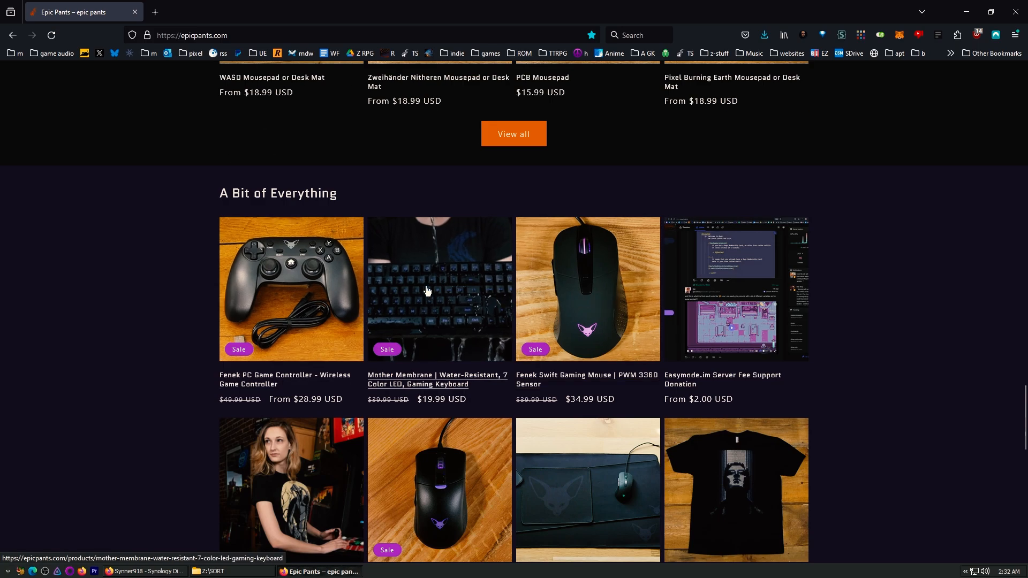
pyautogui.scroll(-3)
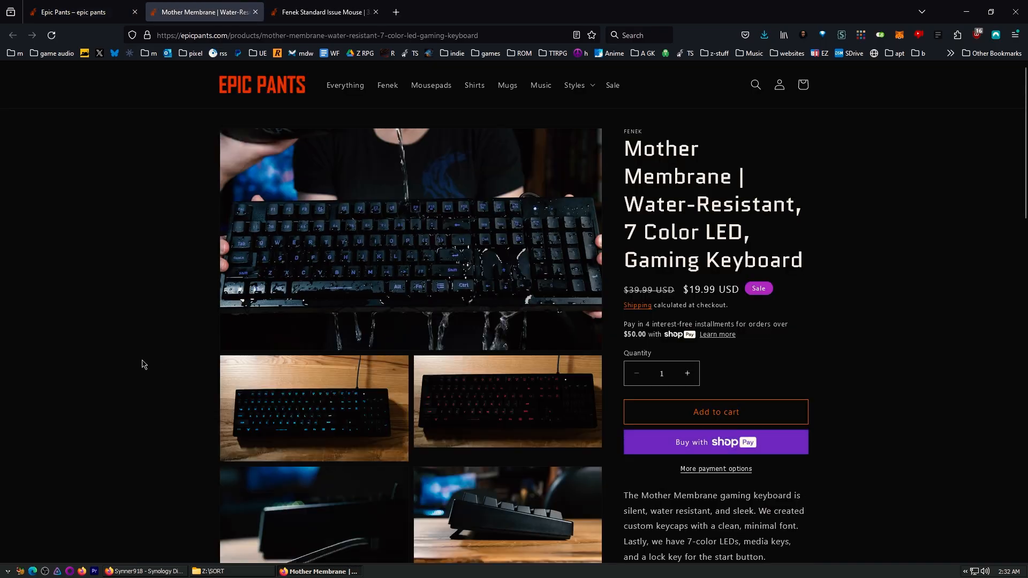
pyautogui.moveTo(364, 243)
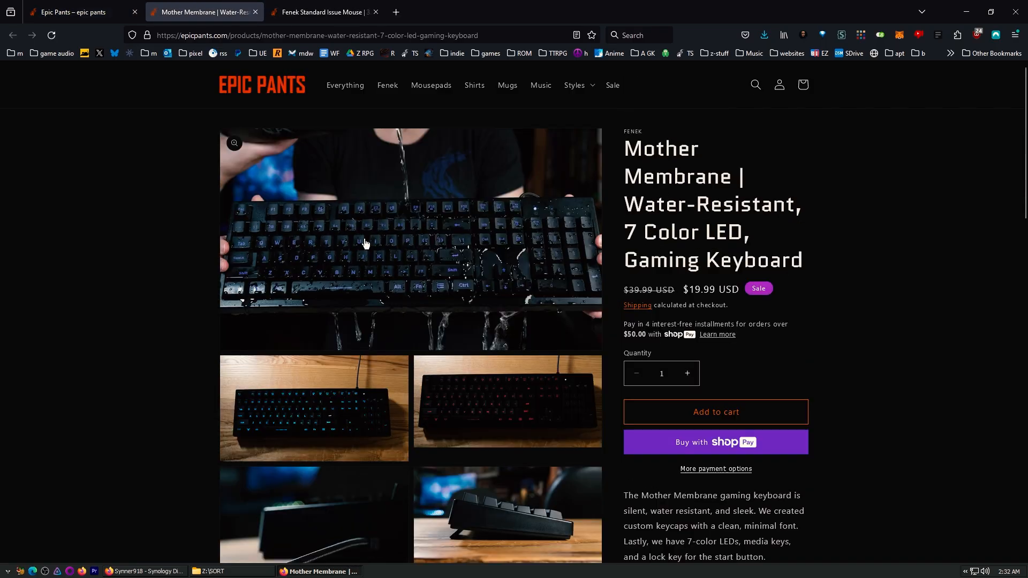
pyautogui.moveTo(293, 280)
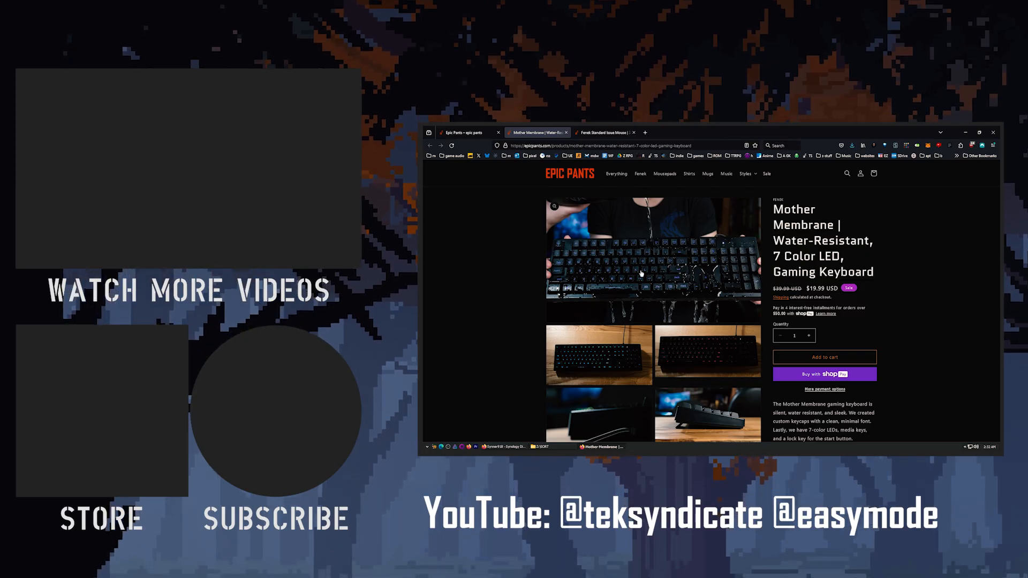
pyautogui.click(603, 132)
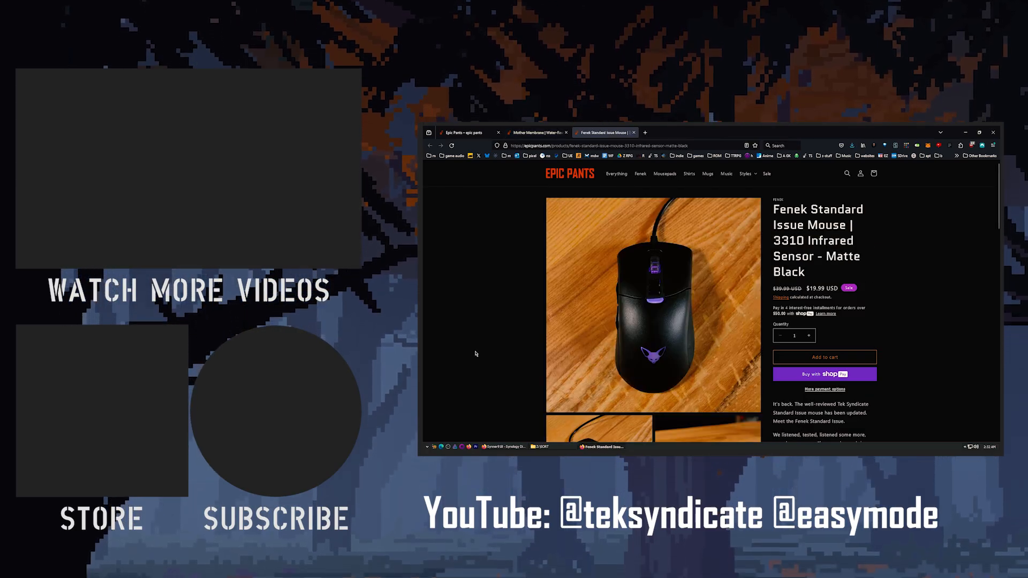
pyautogui.scroll(-3)
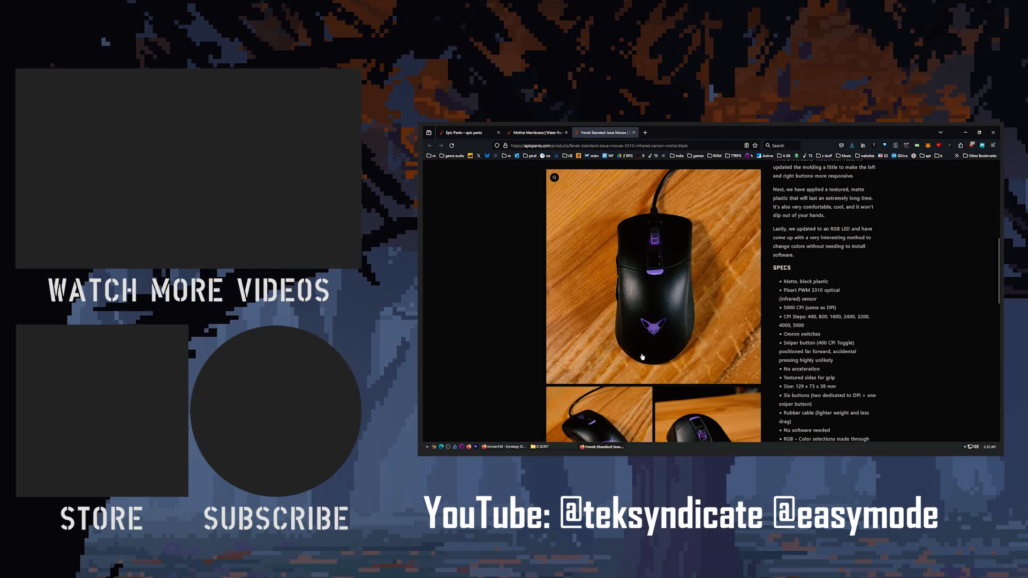